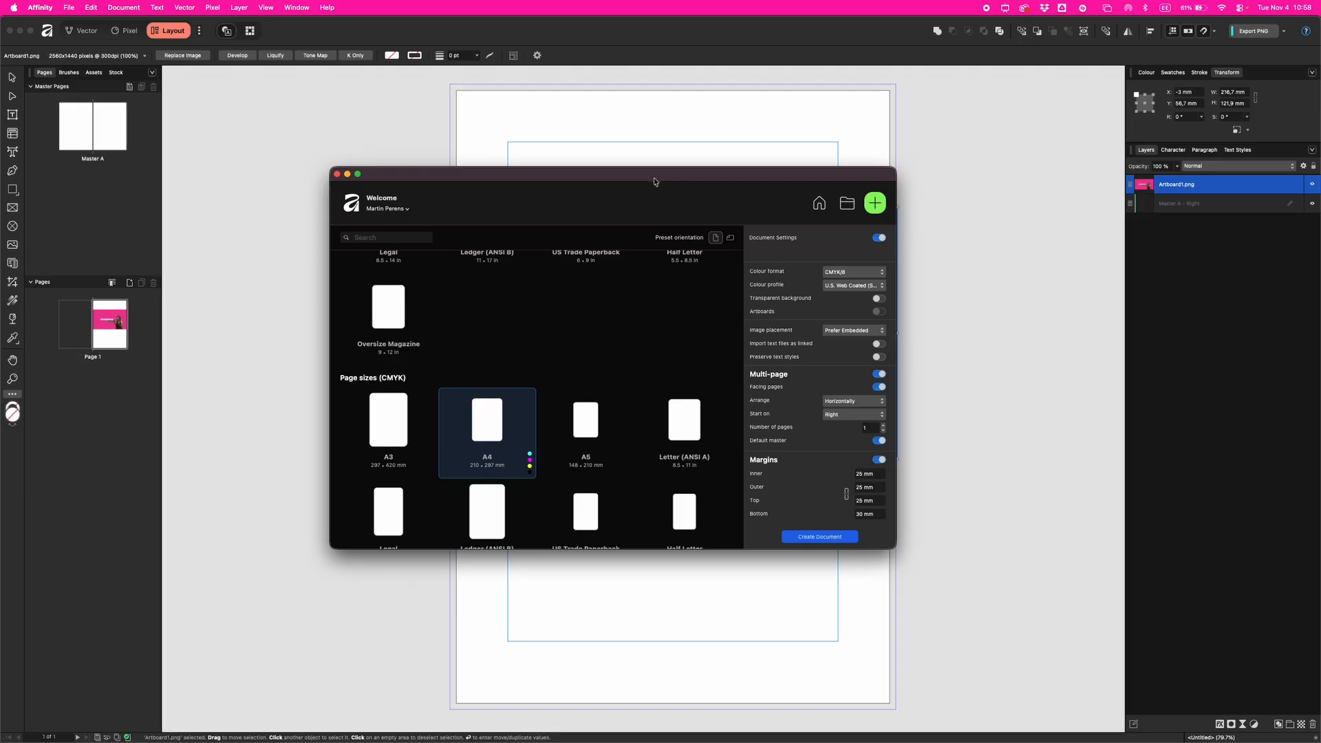
- Scroll through the preset page sizes to locate the RGB A4 preset (210 × 297 mm, 300 DPI)
scroll(up, 3)
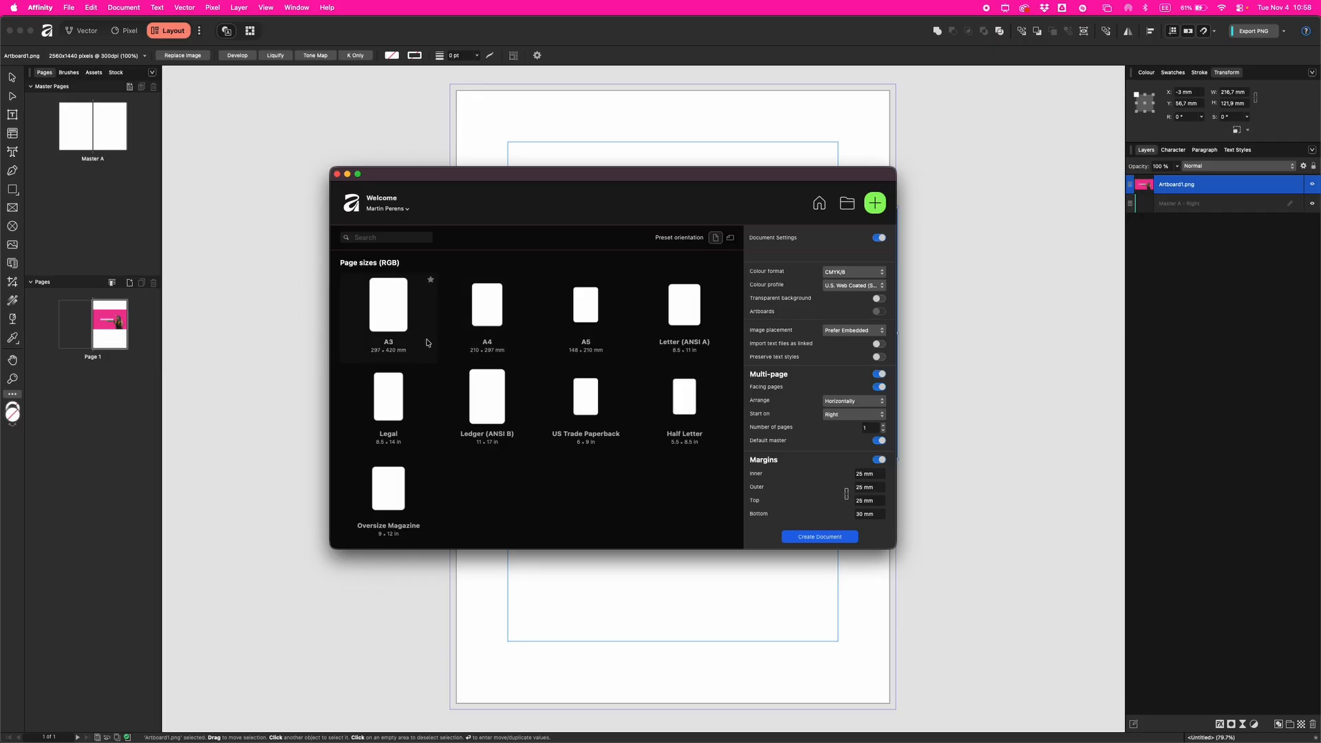
scroll(down, 3)
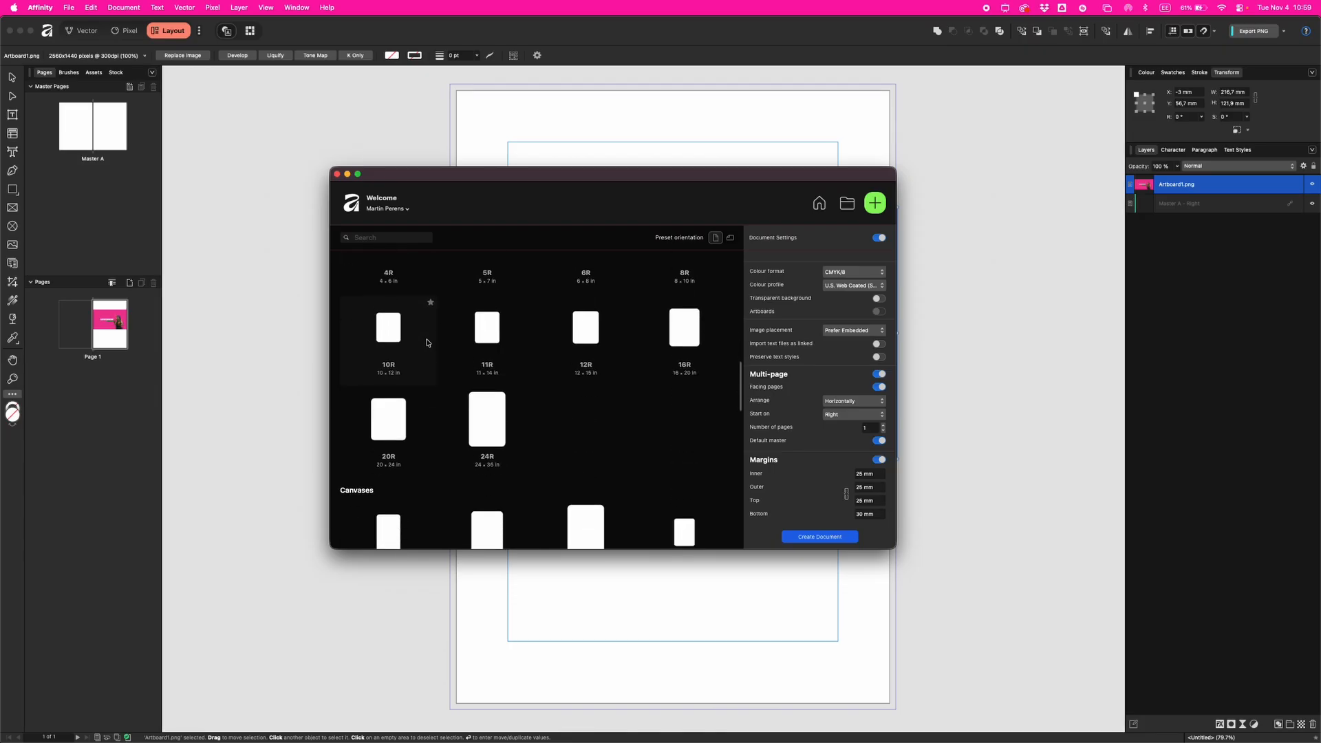
scroll(down, 3)
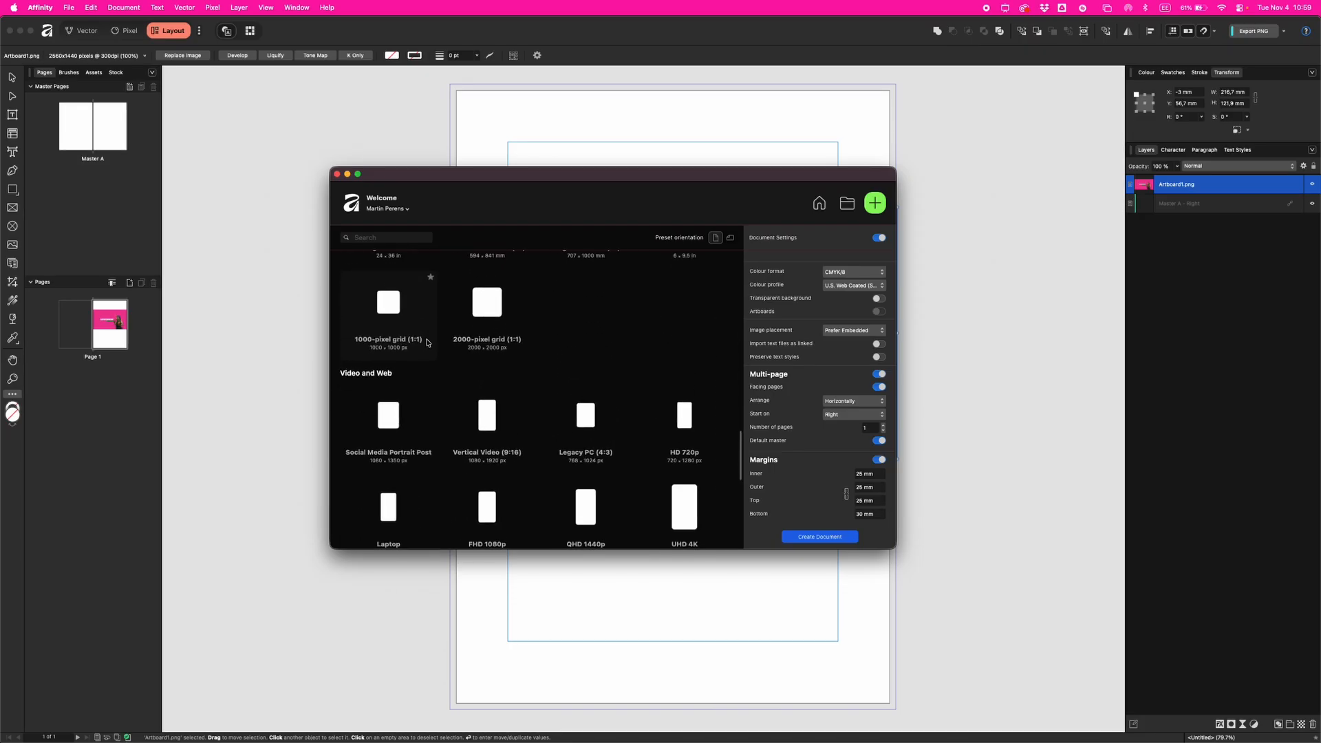
scroll(down, 3)
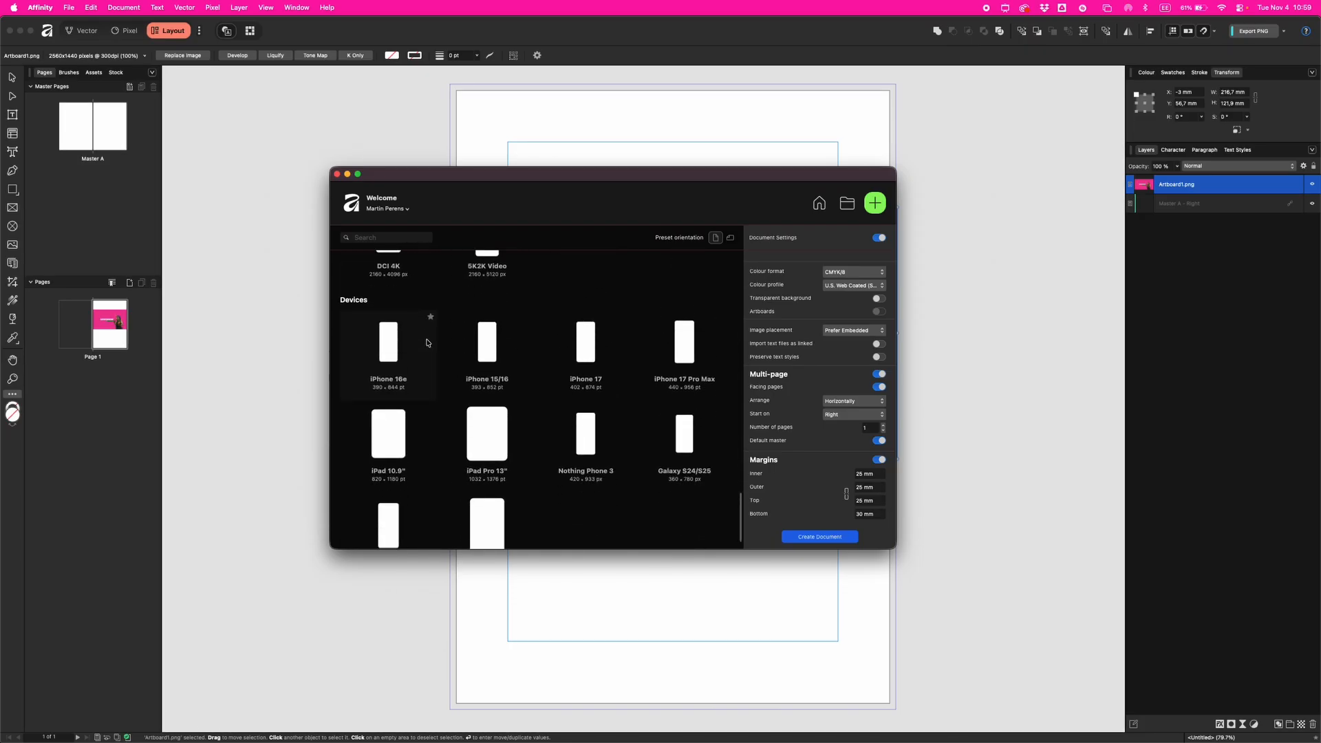
scroll(up, 3)
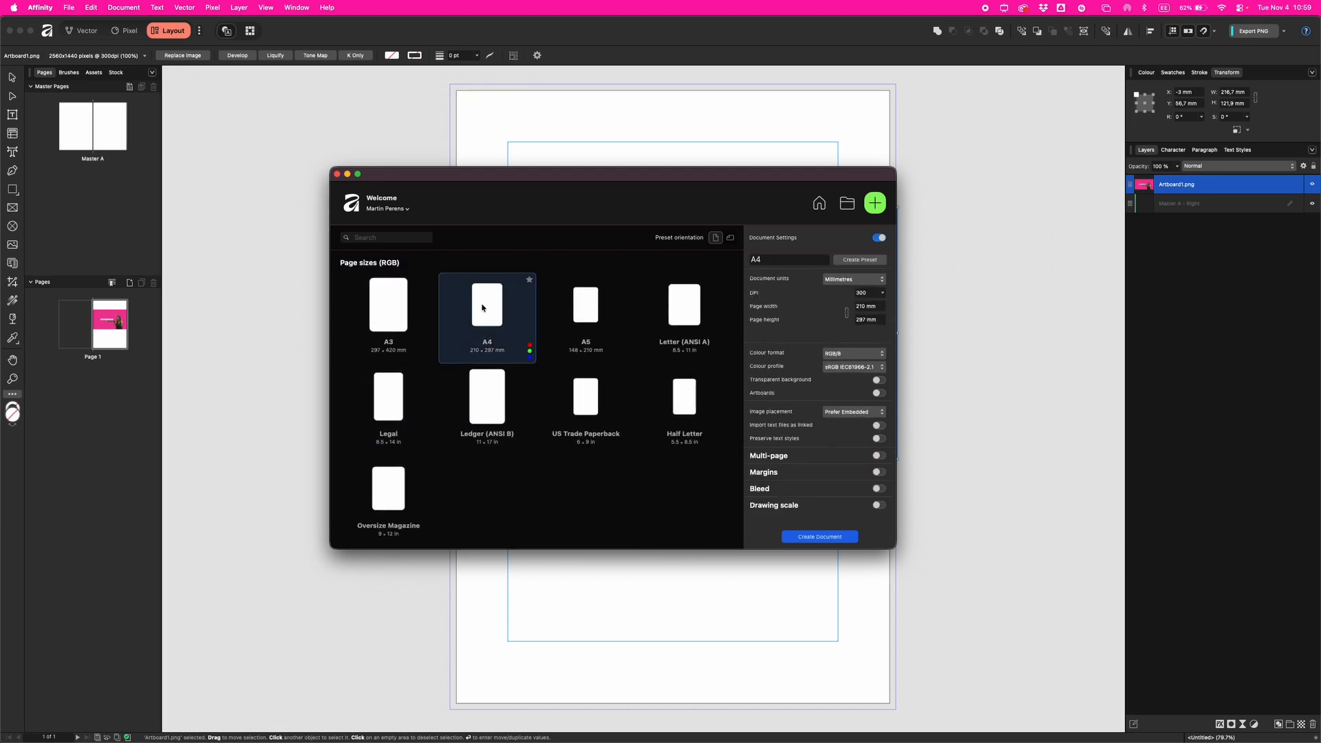
- Scroll the Document Settings to review the CMYK A4 preset's units, 300 DPI, 25 mm margins and 3 mm bleed
scroll(down, 3)
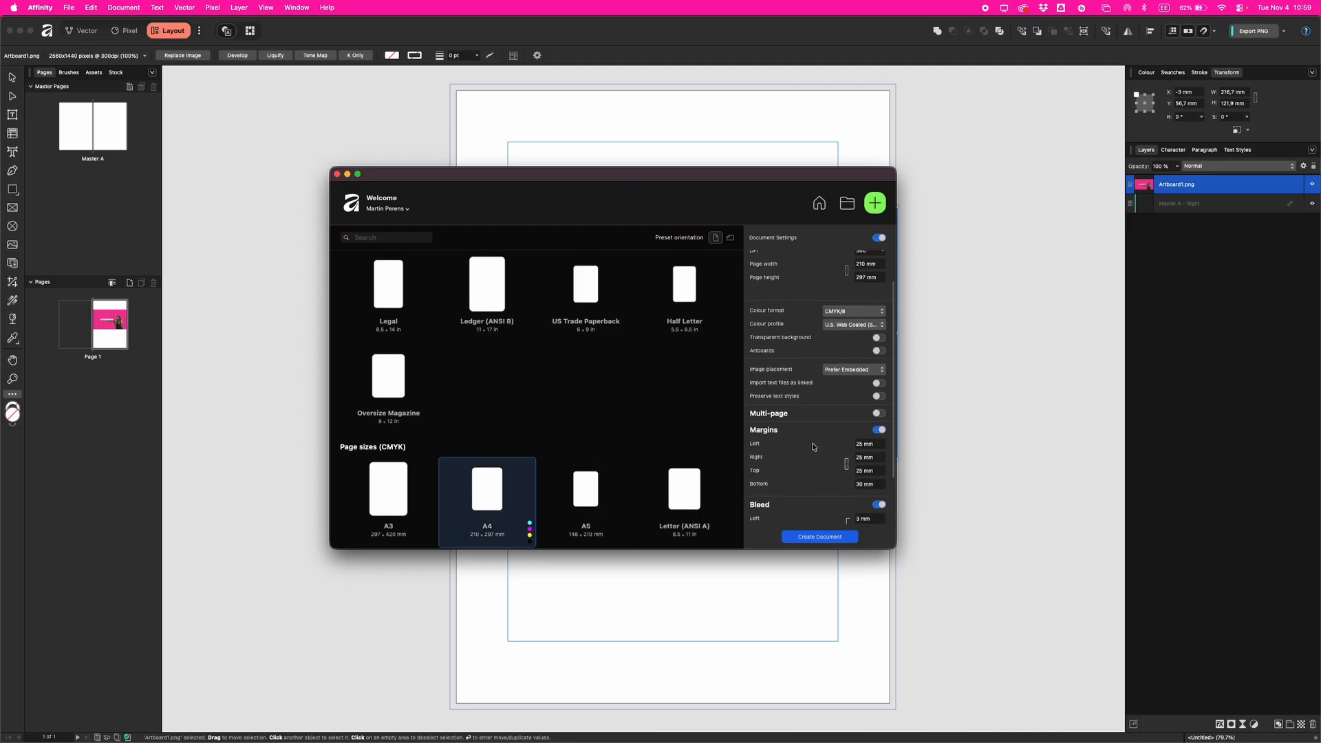
scroll(down, 3)
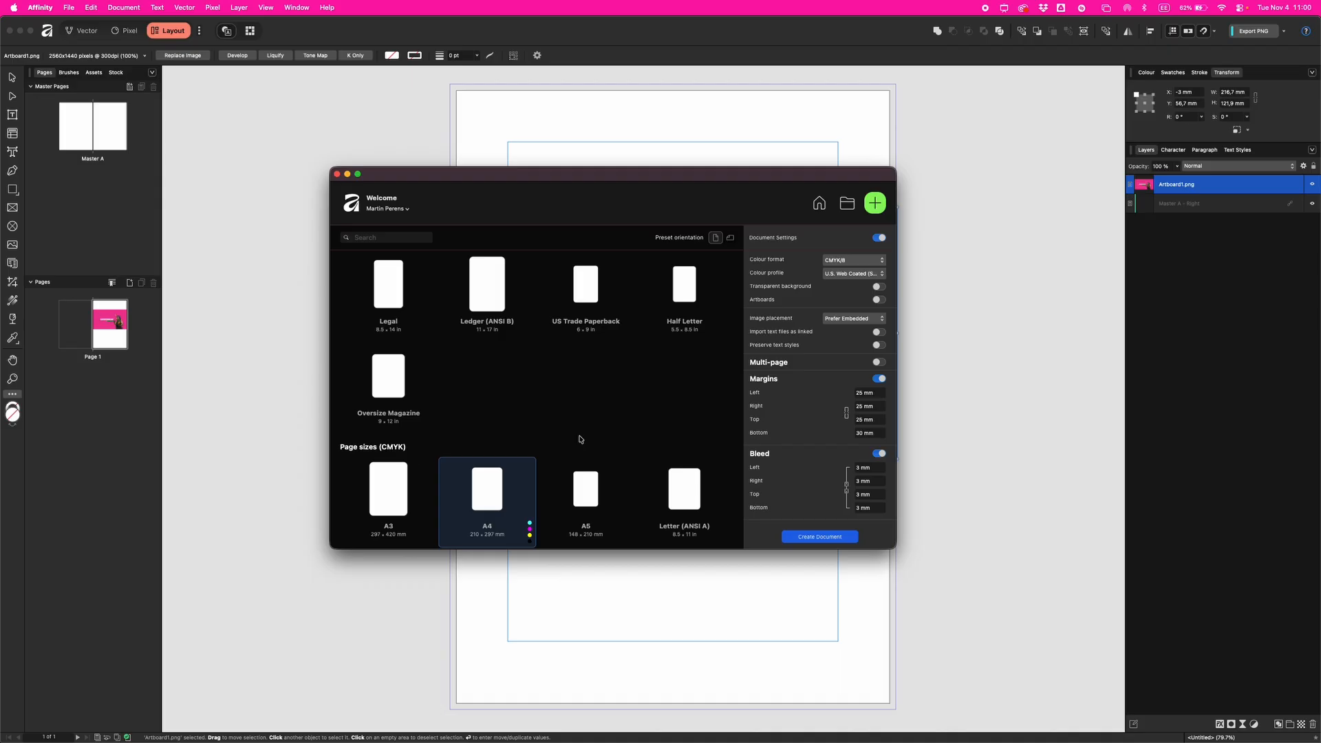
mouse_move(587, 389)
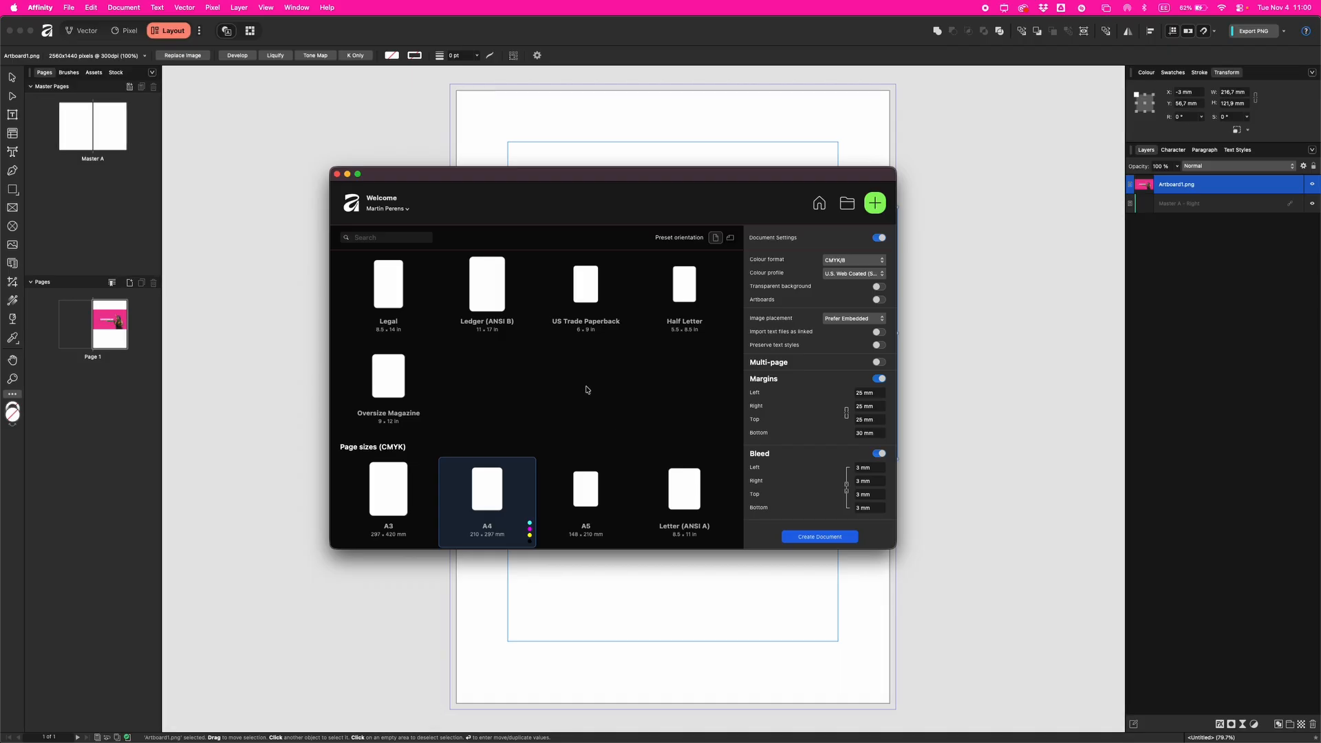
scroll(down, 3)
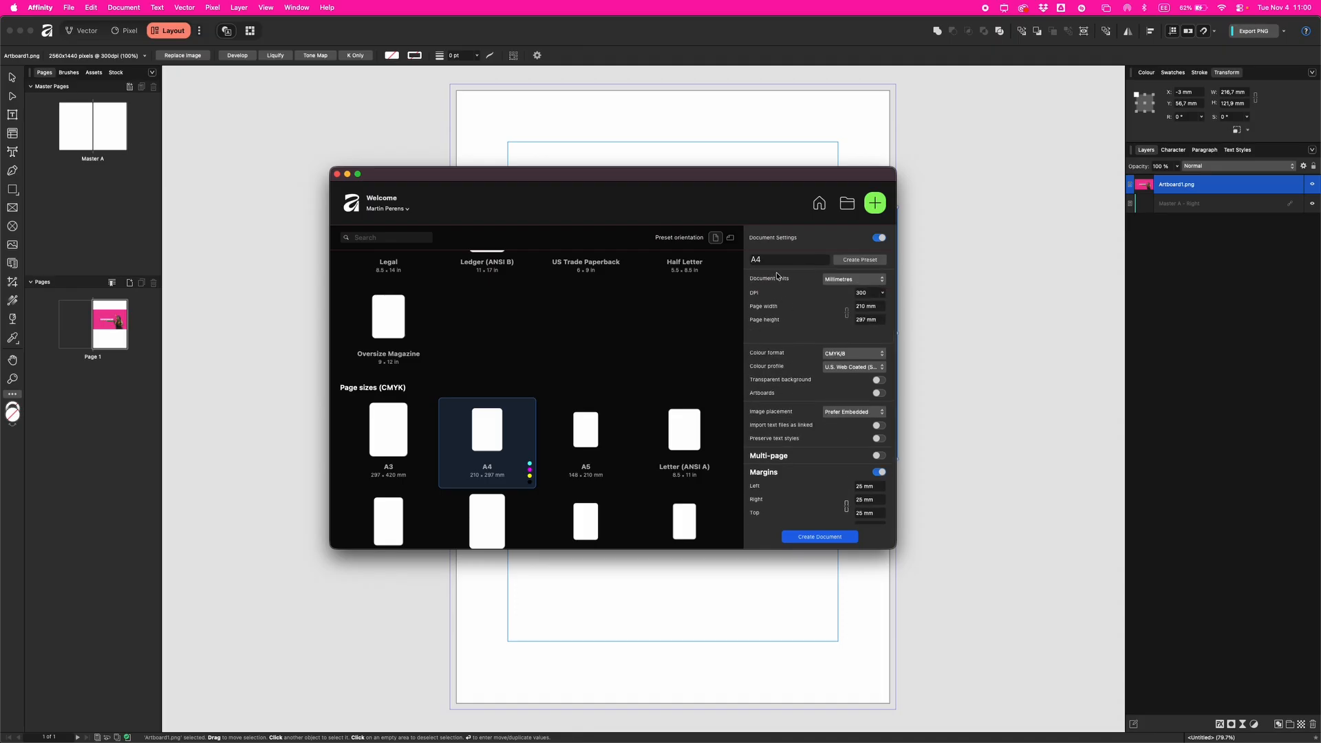
mouse_move(769, 281)
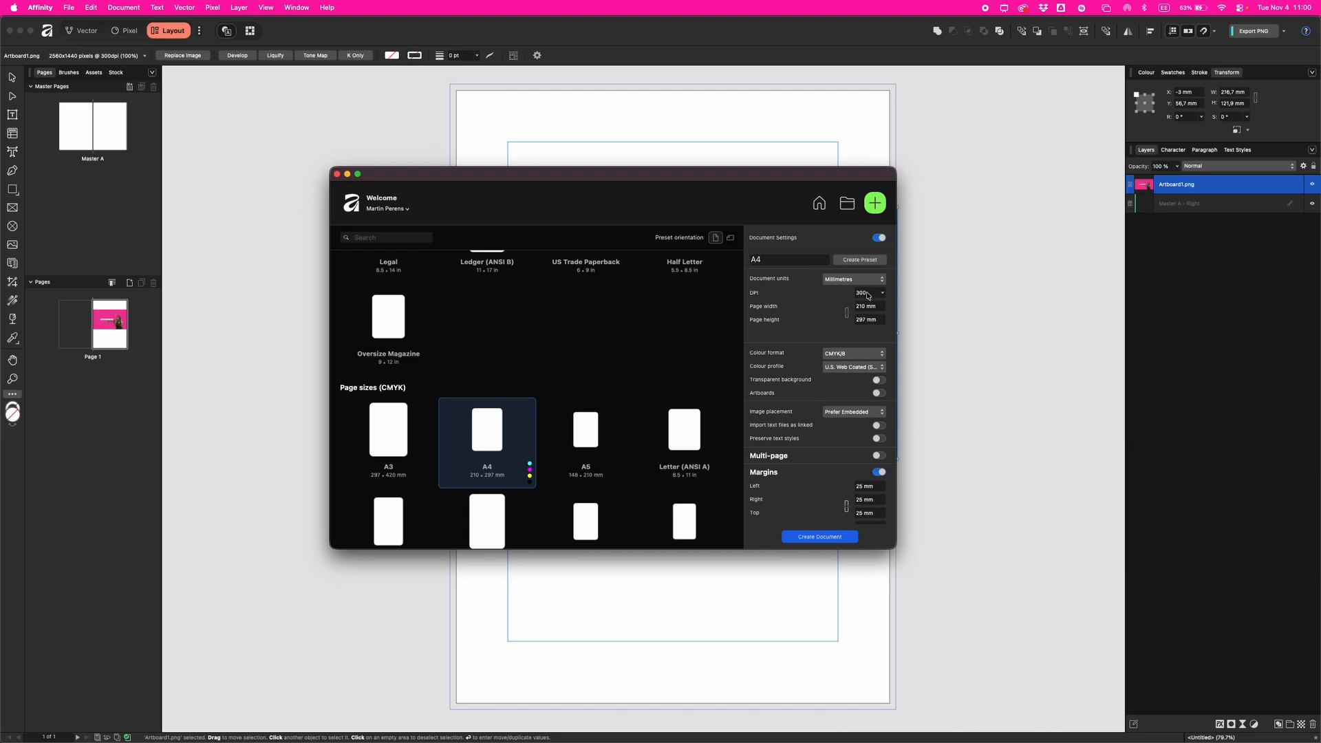
mouse_move(854, 293)
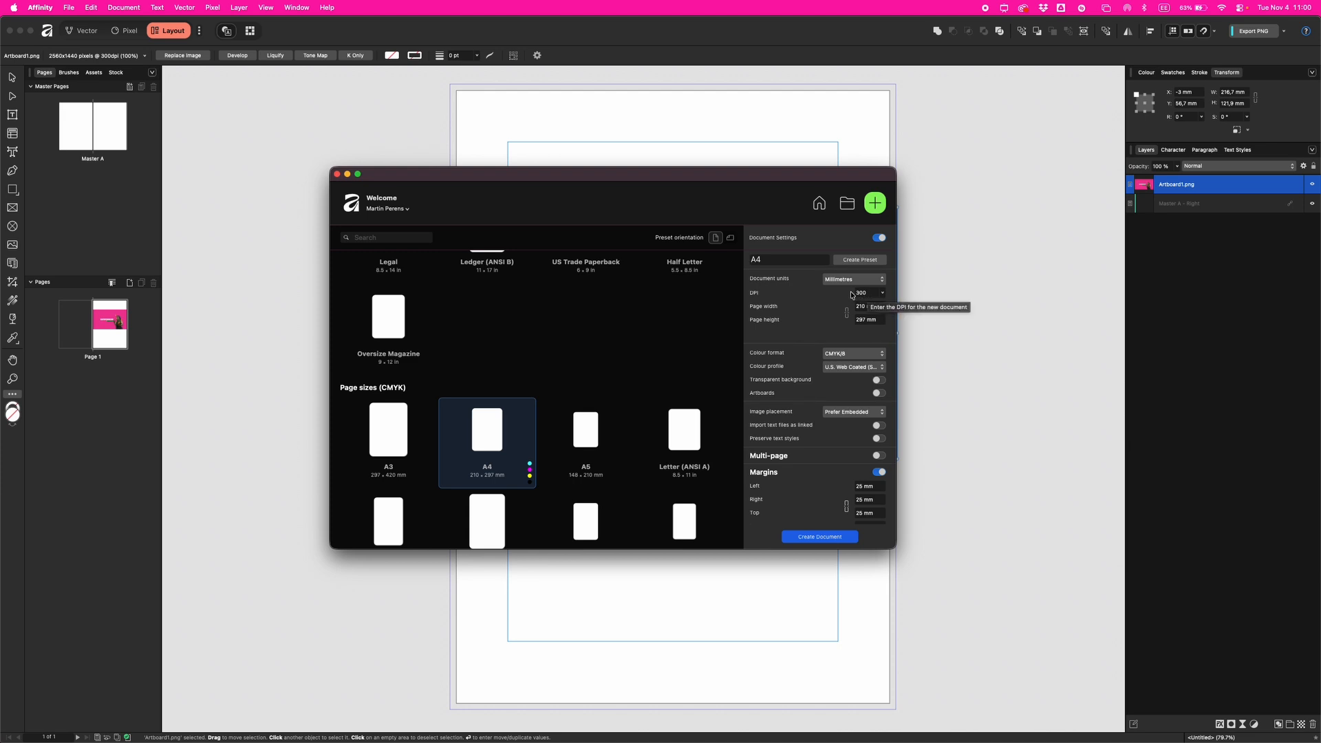
scroll(down, 3)
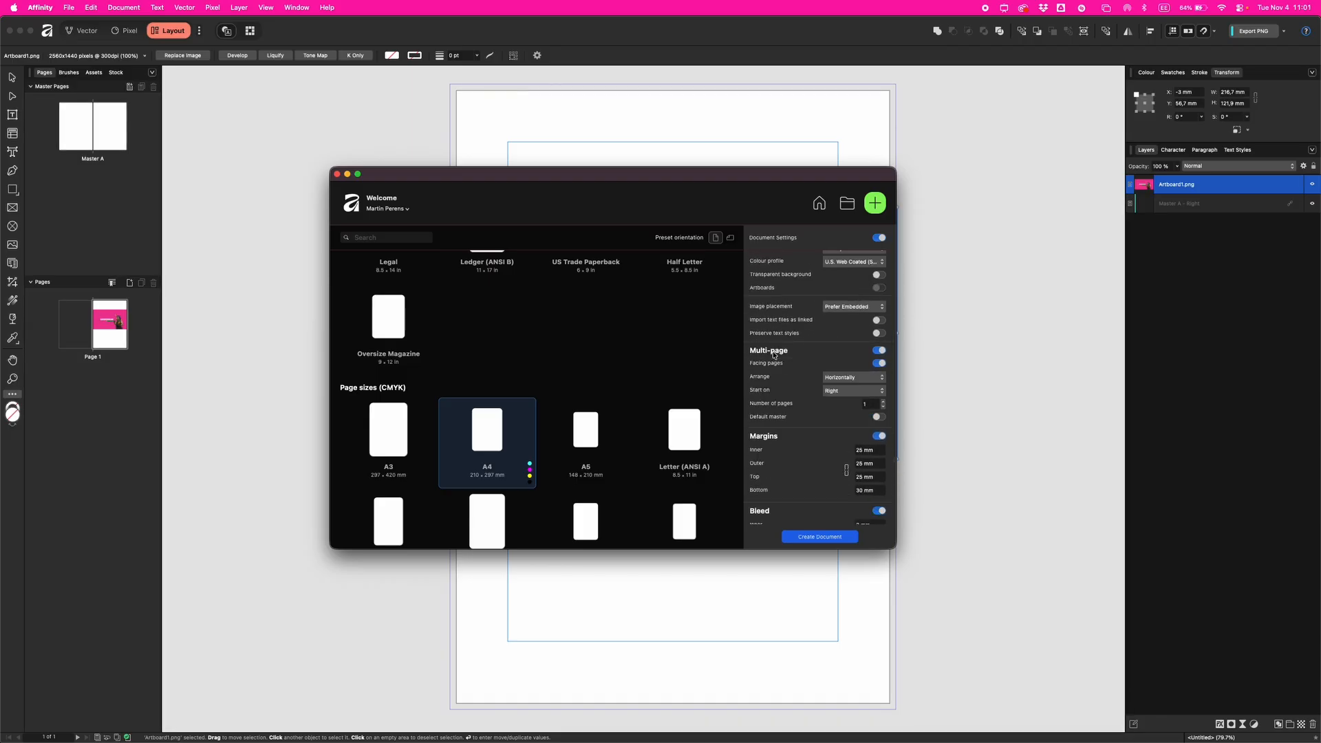
mouse_move(781, 425)
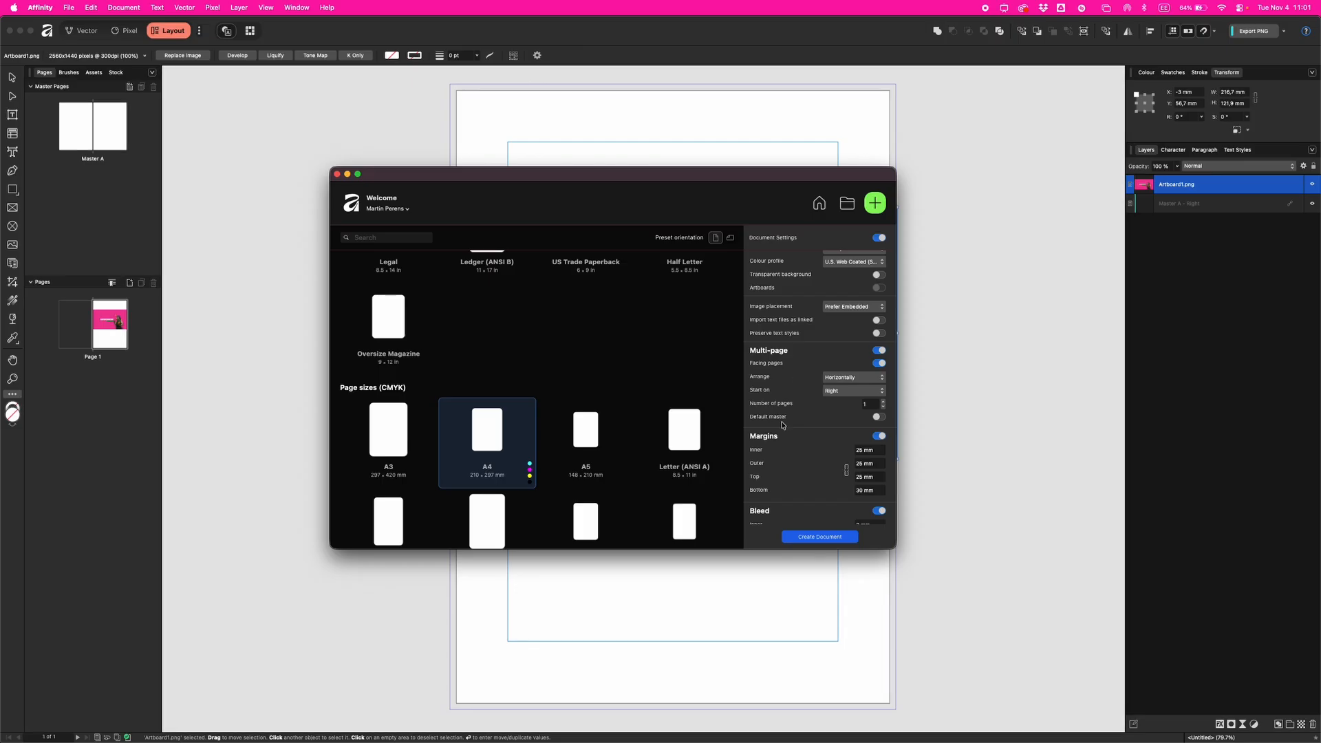
mouse_move(885, 423)
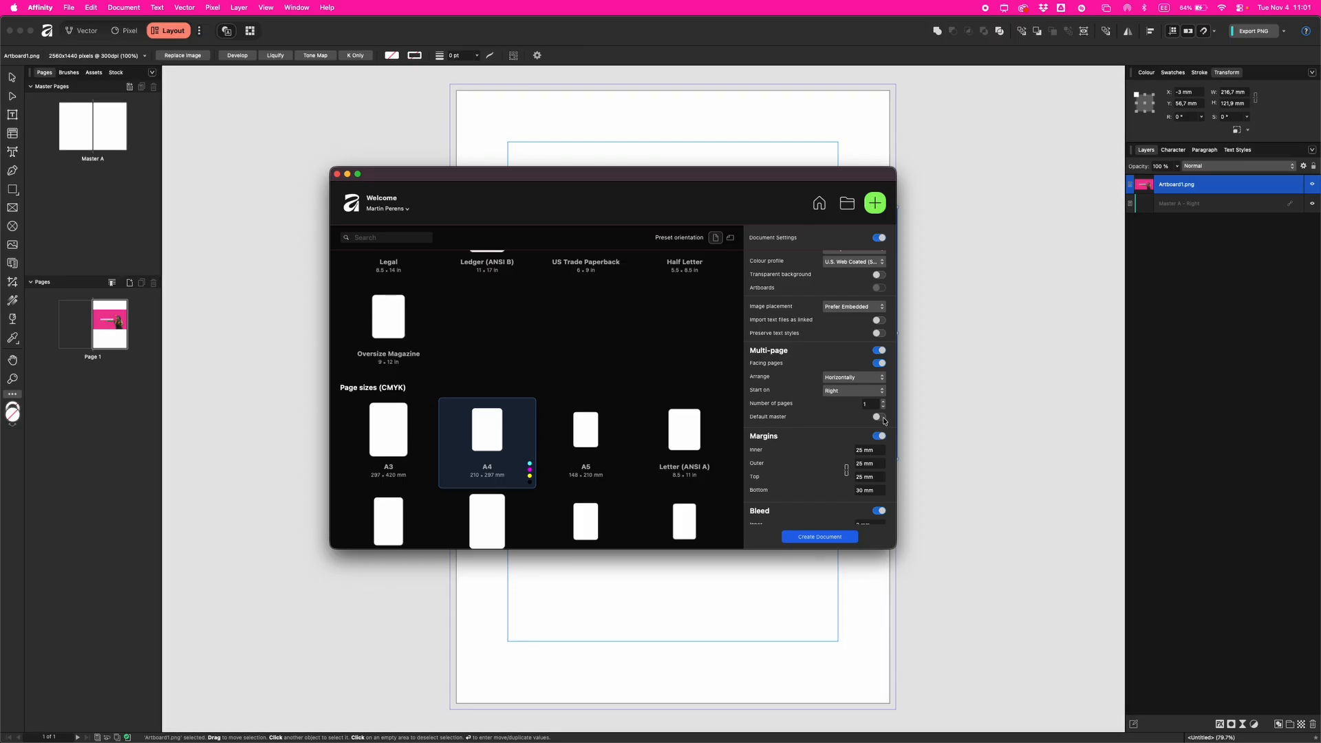
- Turn on Default master and keep the facing pages starting on the right
click(880, 416)
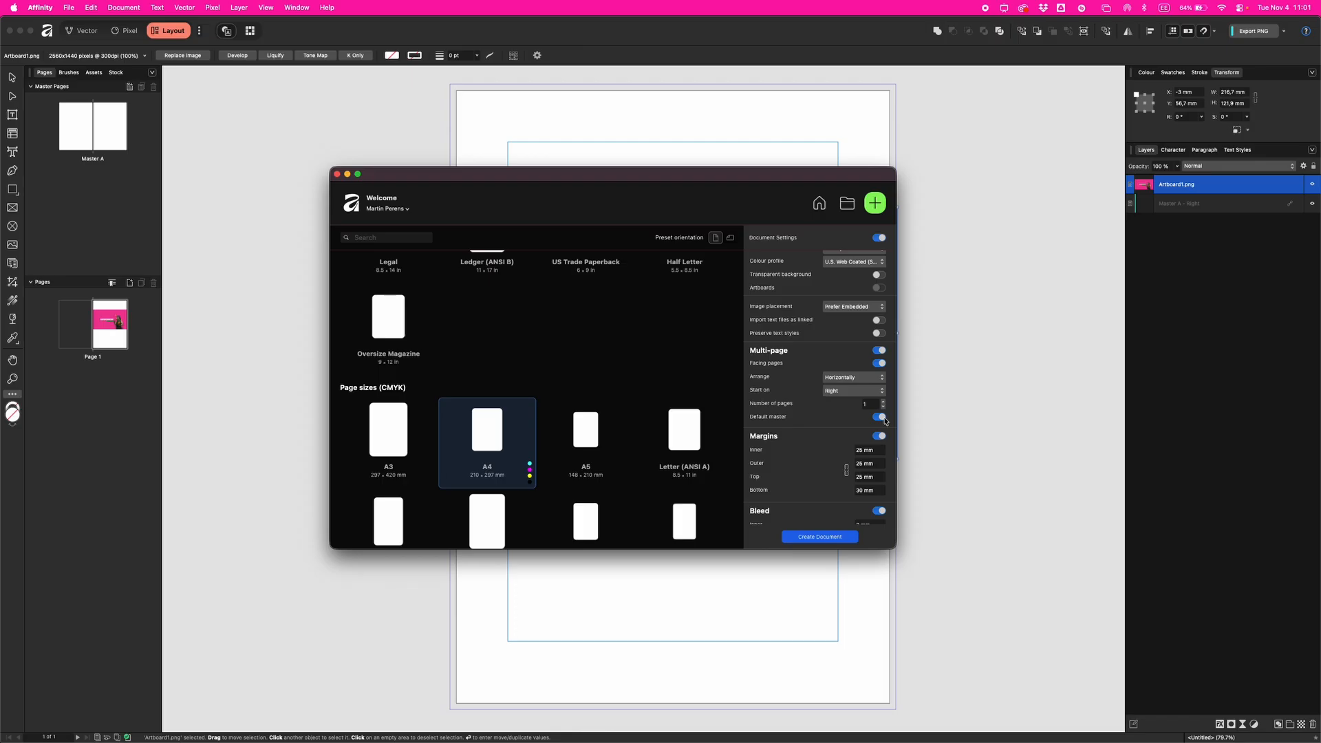
mouse_move(809, 369)
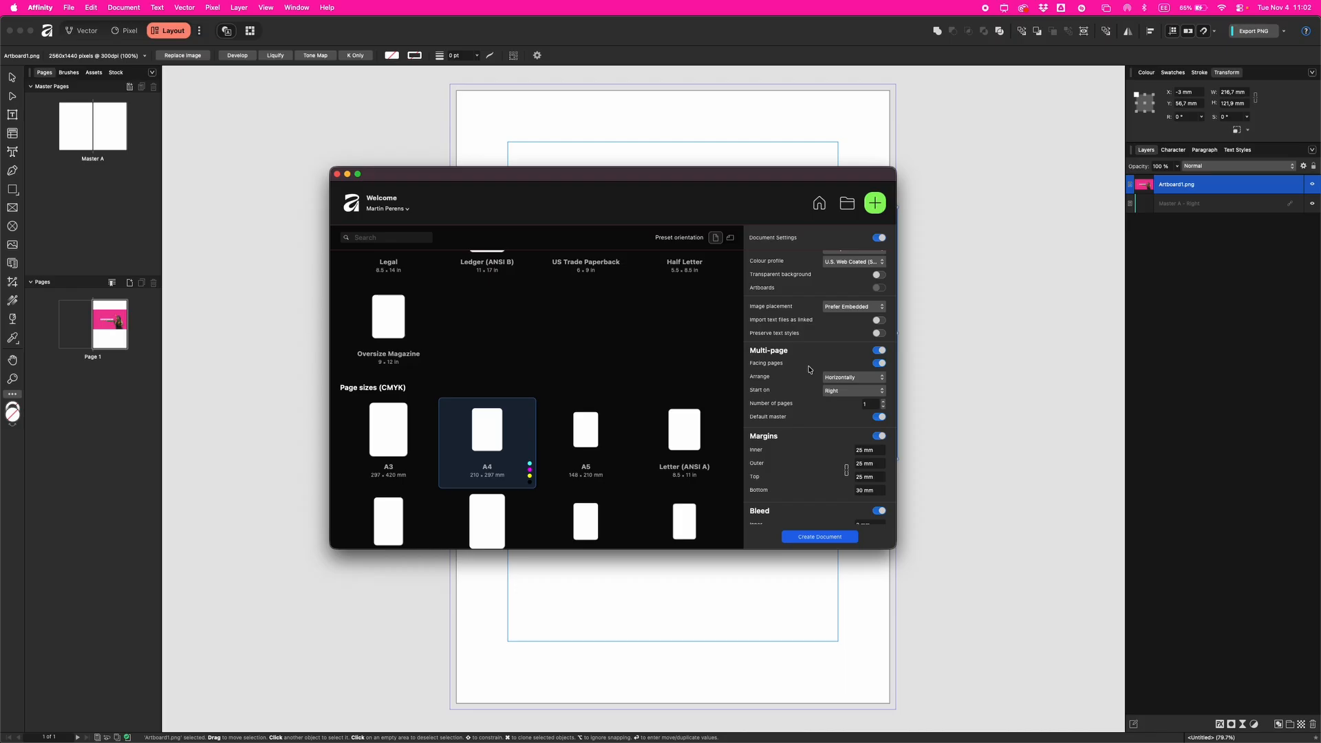
mouse_move(779, 364)
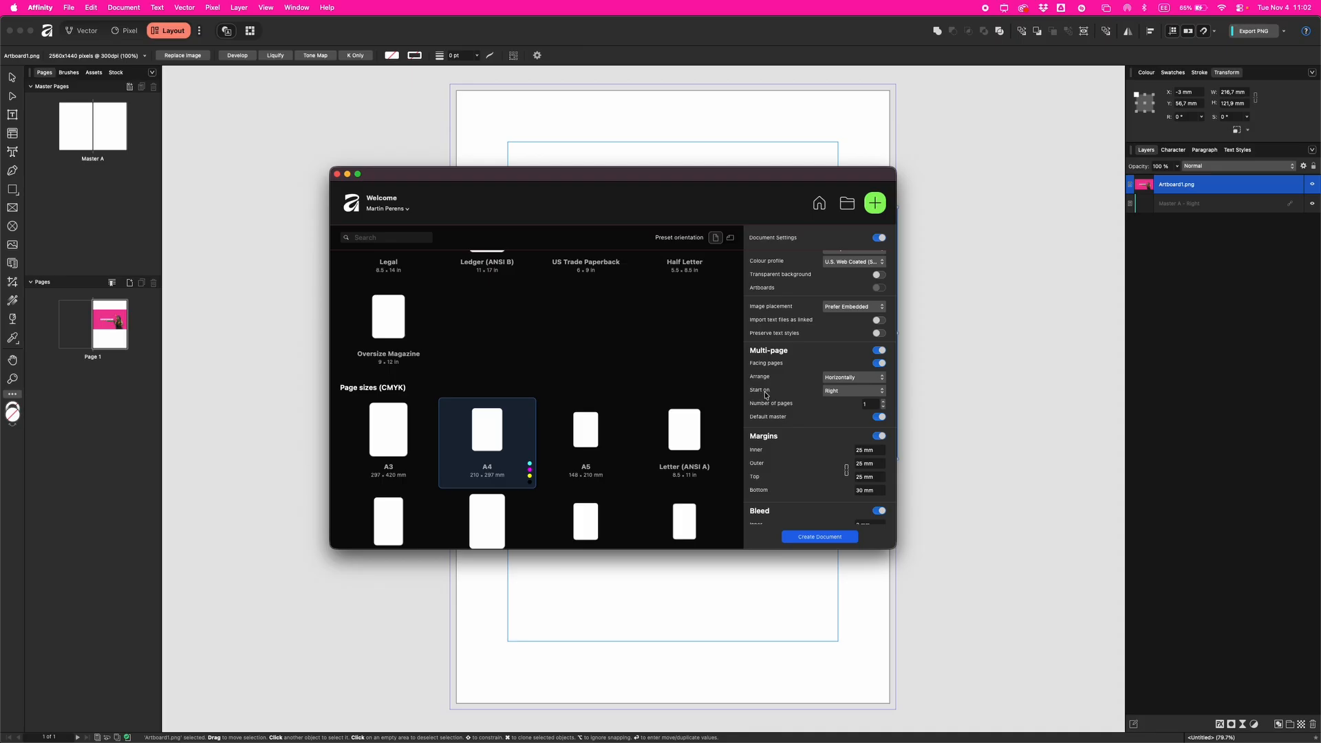
mouse_move(838, 396)
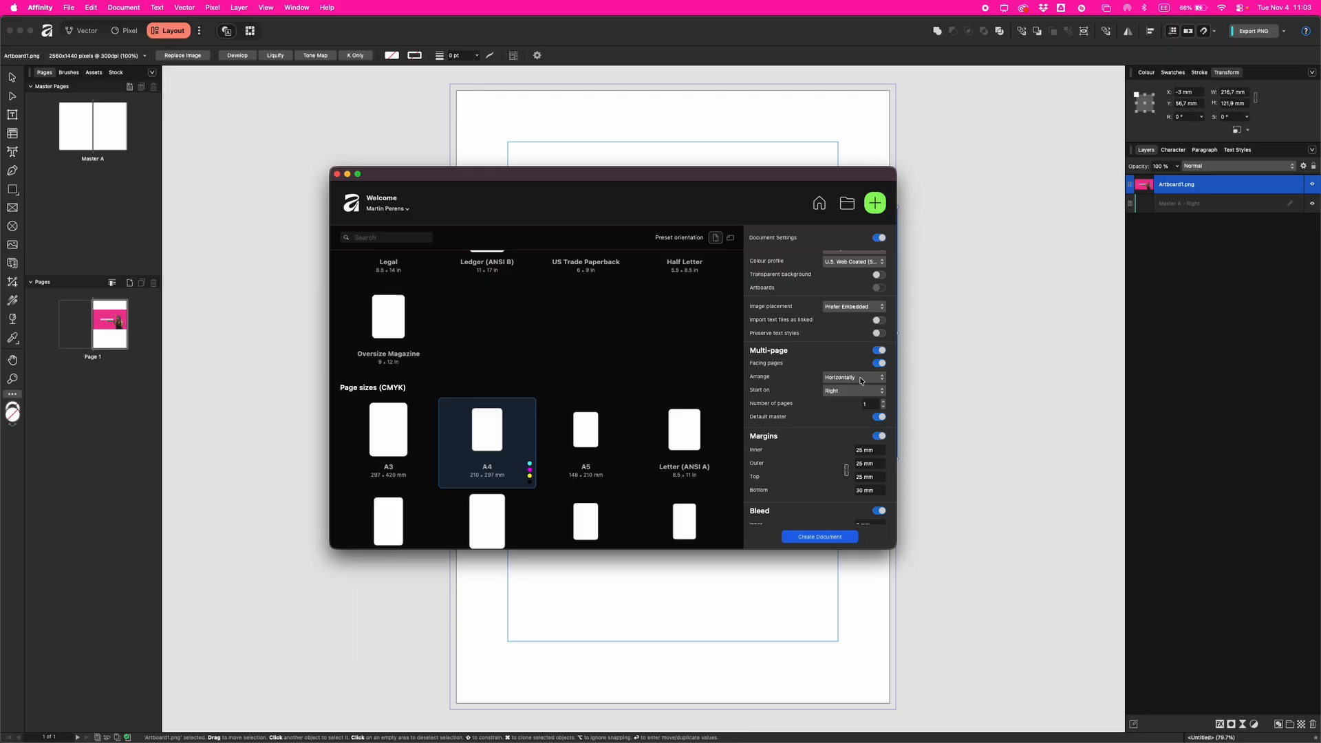
click(853, 390)
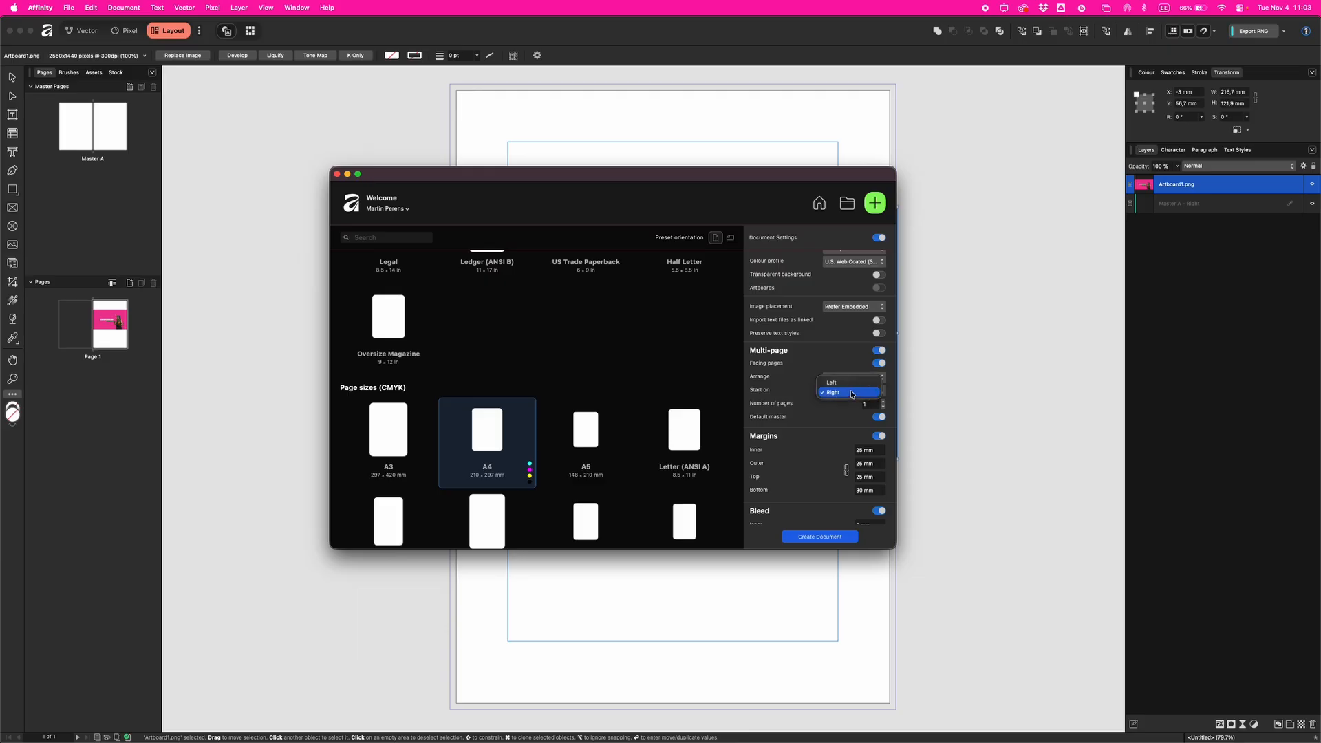
click(850, 377)
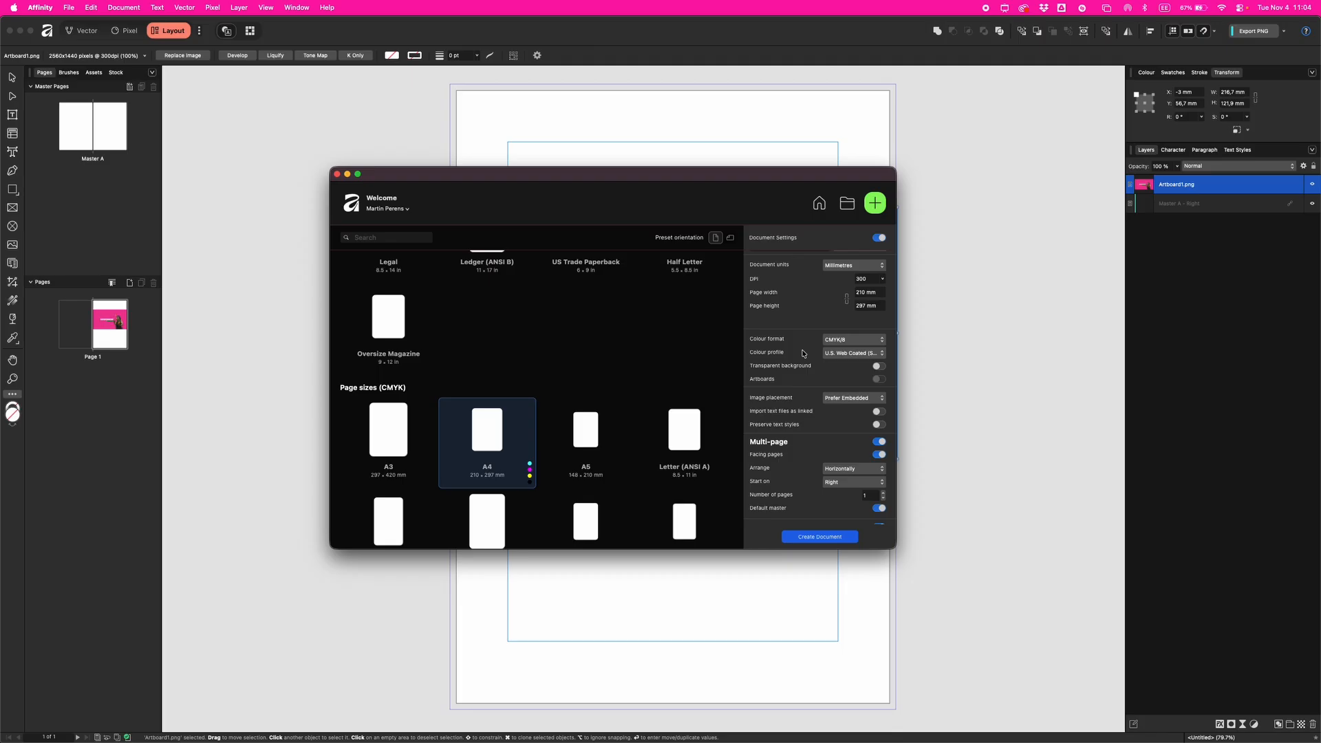
mouse_move(784, 356)
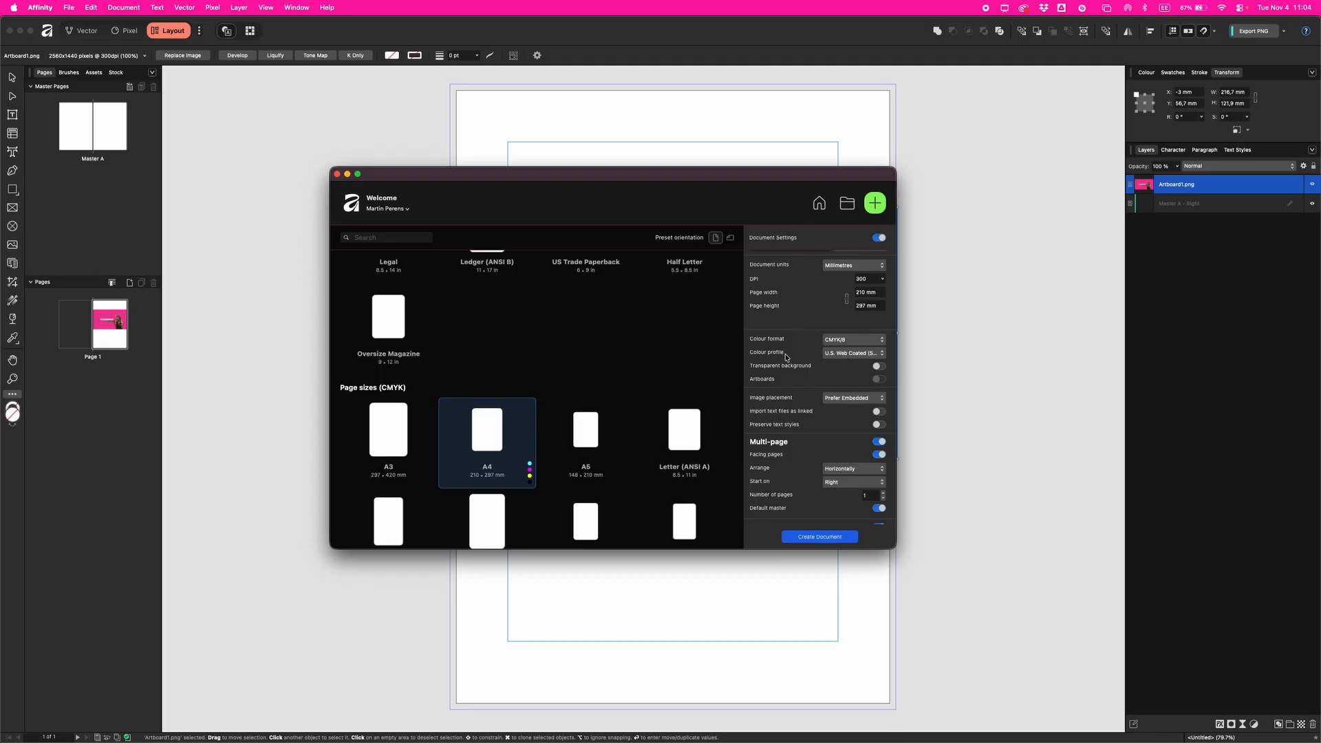
- Choose the Coated FOGRA39 colour profile and the CMYK/8 colour format
click(853, 352)
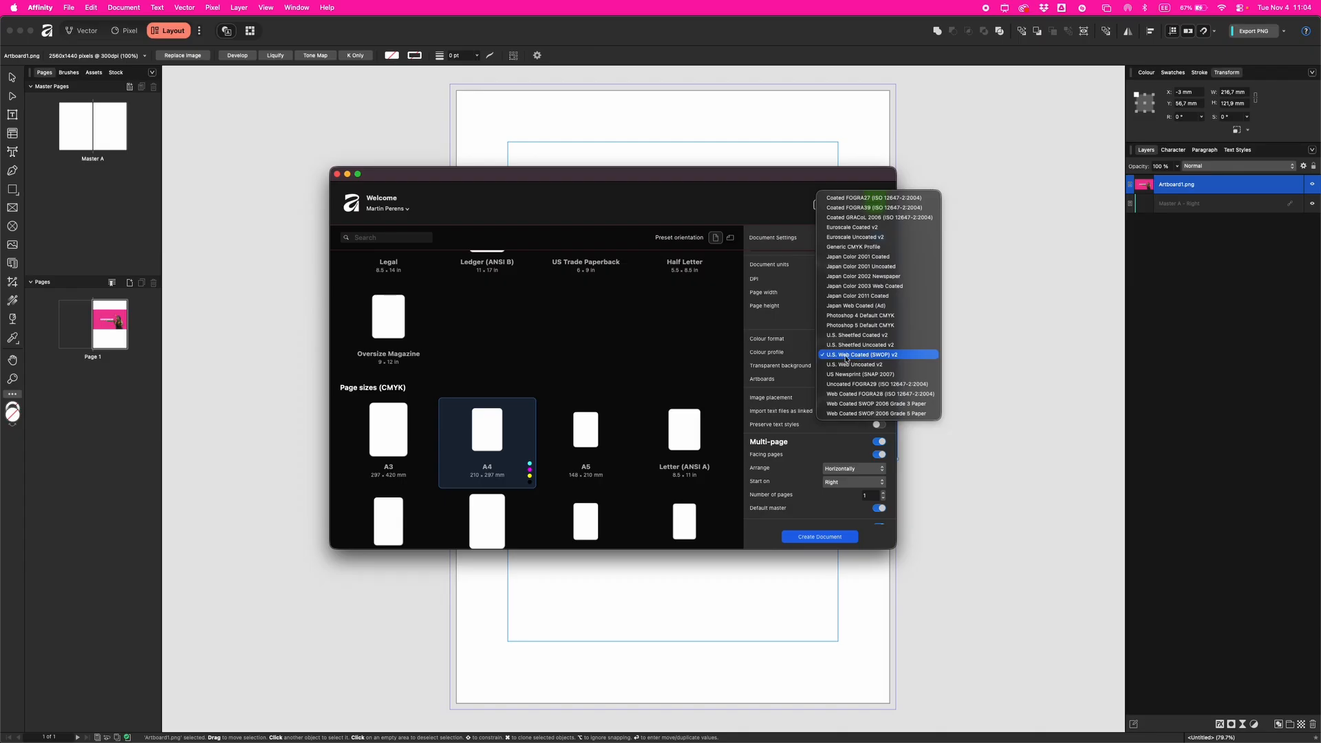
mouse_move(849, 359)
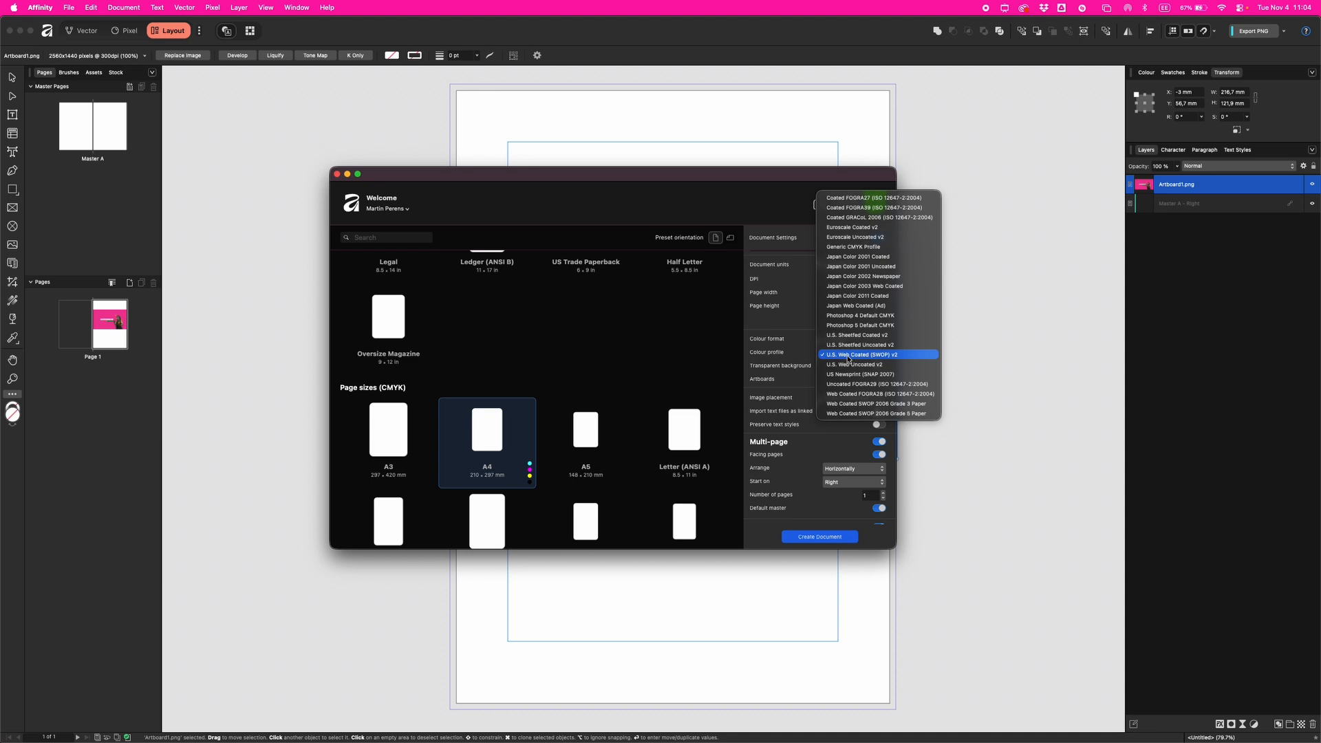
mouse_move(850, 246)
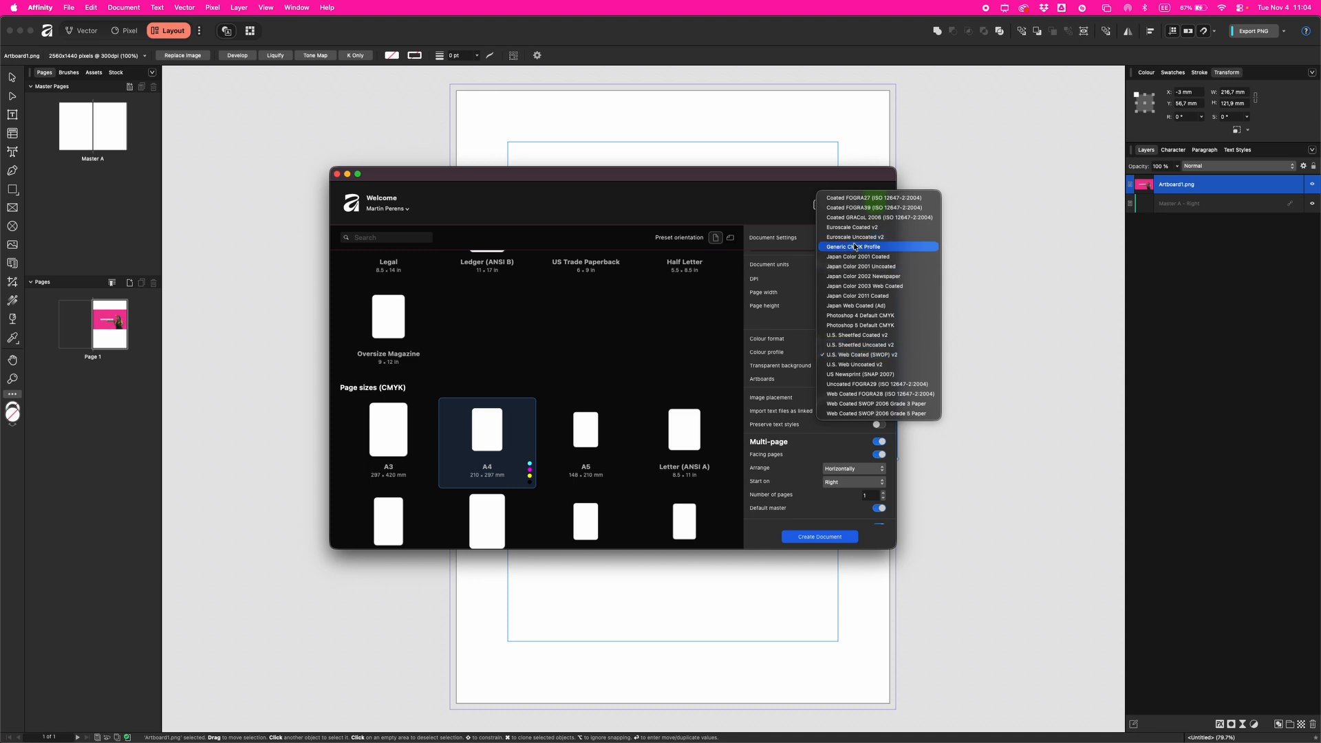
mouse_move(875, 208)
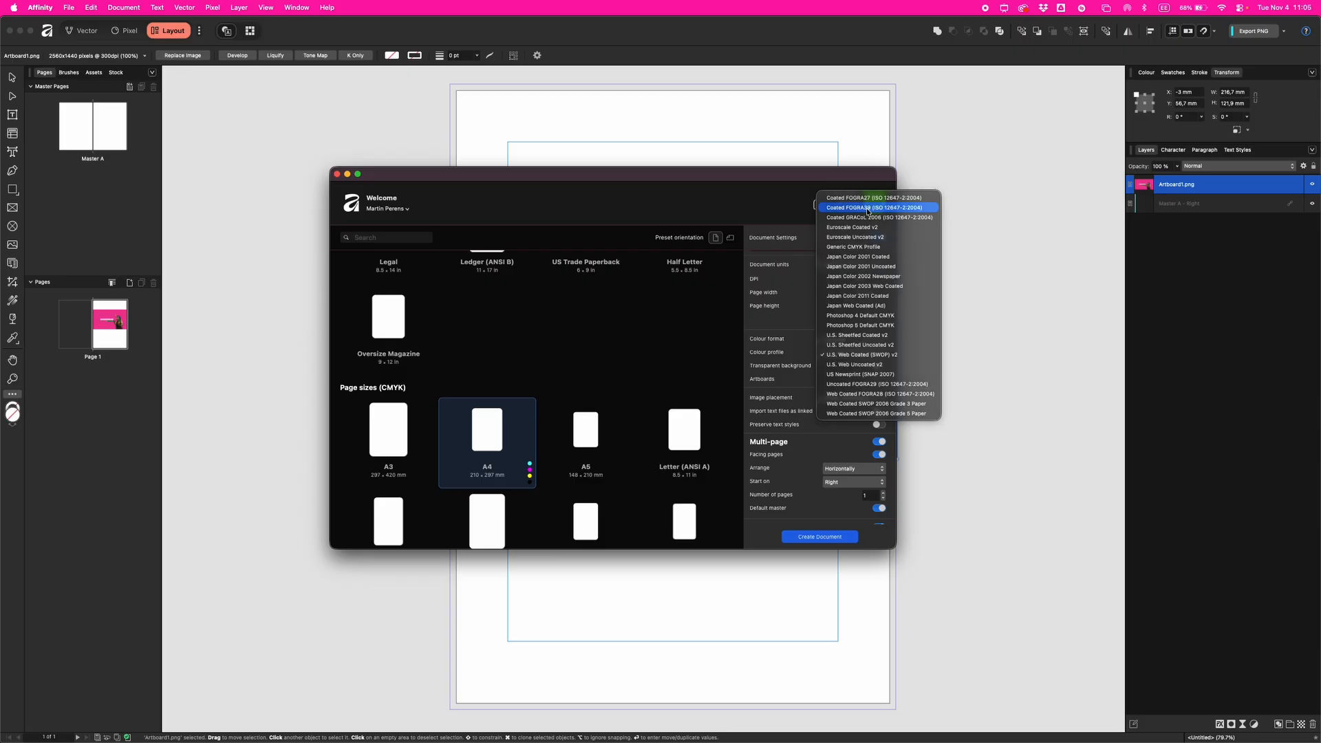
click(876, 208)
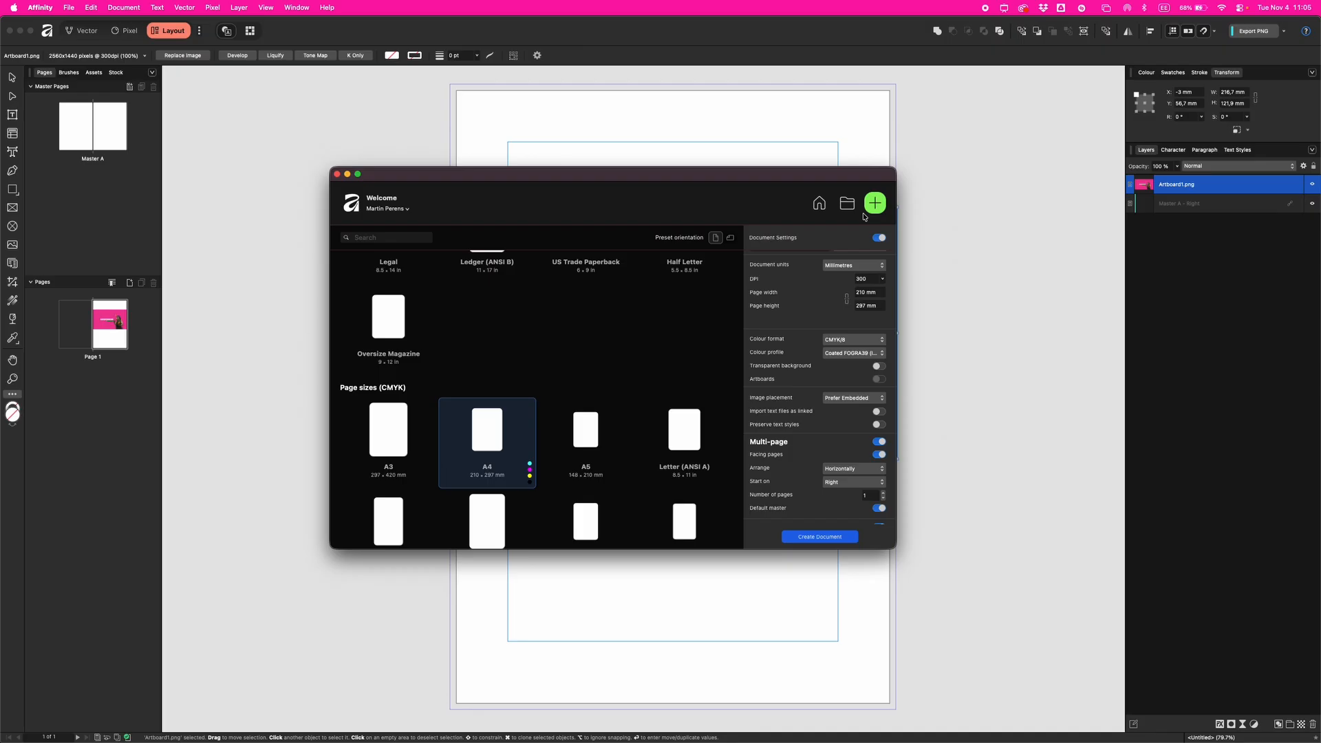
click(853, 338)
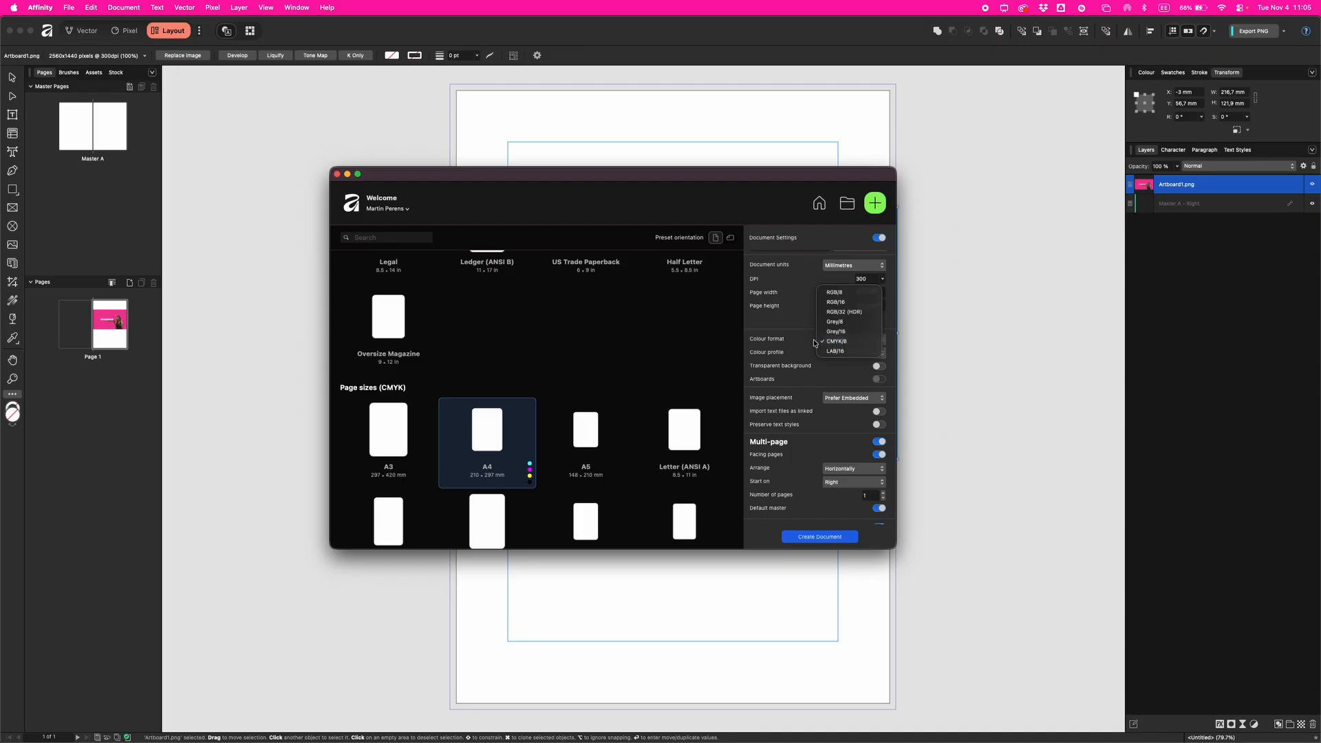
mouse_move(849, 301)
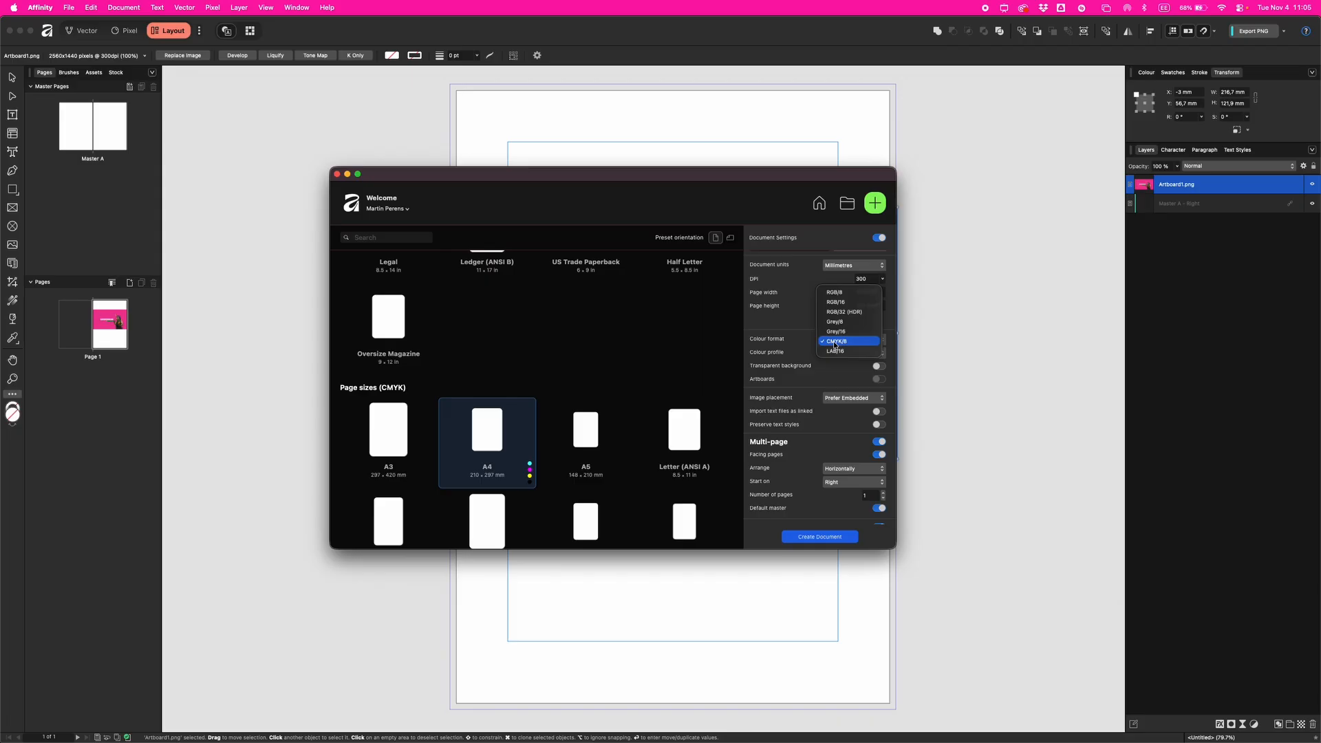
click(836, 339)
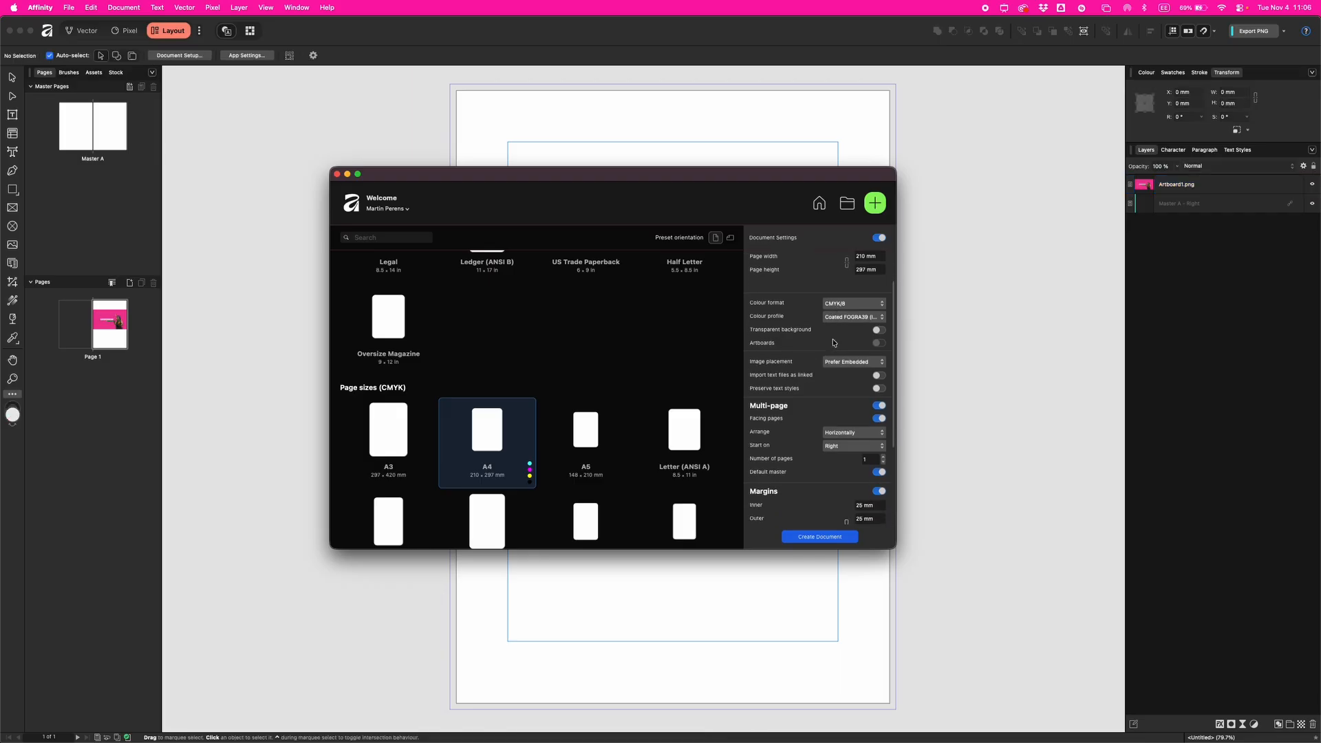
- Scroll to Margins and begin setting the inner margin to 10 mm
scroll(down, 3)
text(100)
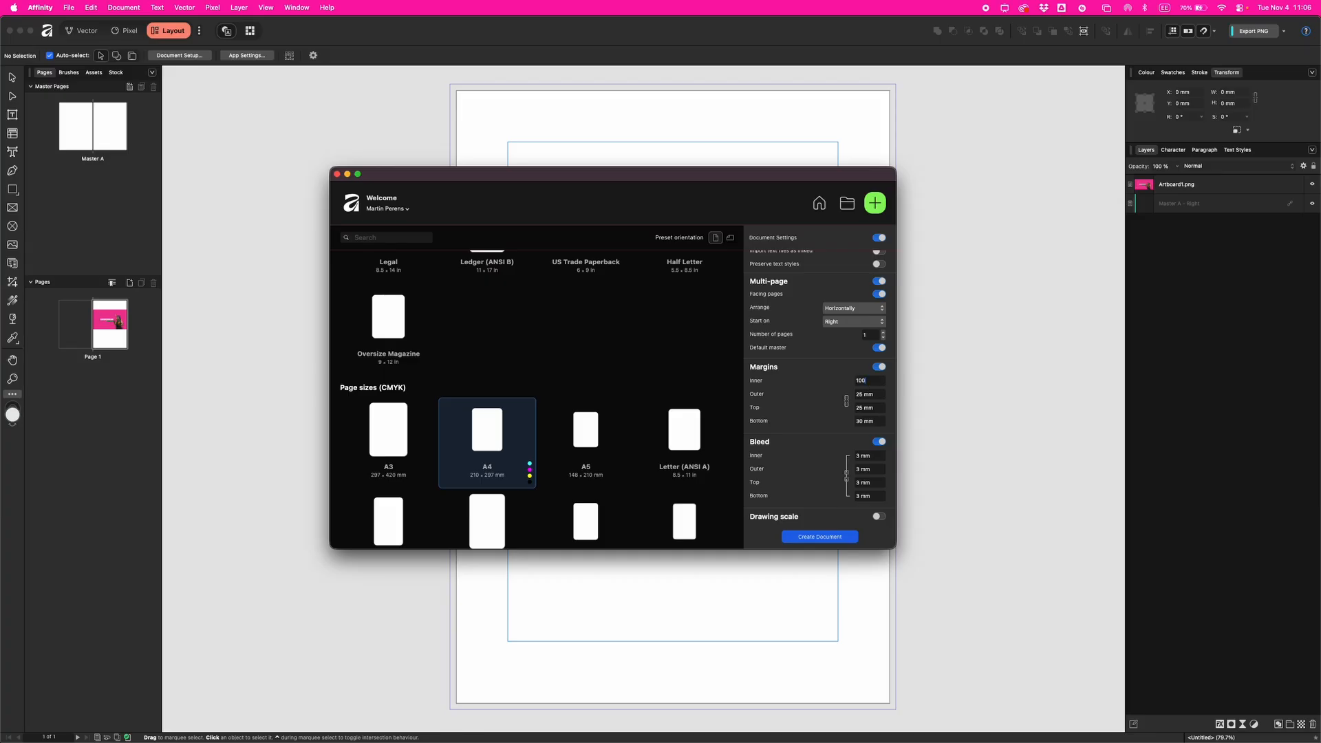
click(866, 394)
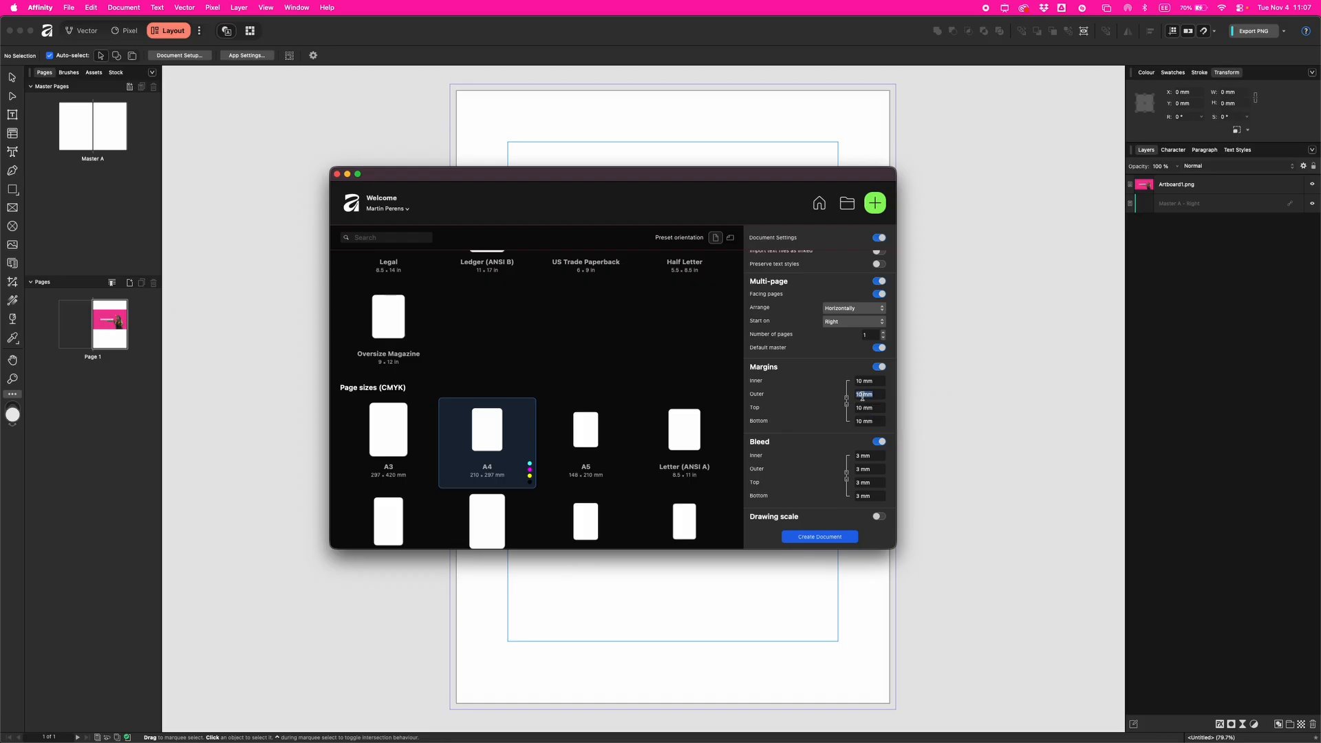
mouse_move(829, 404)
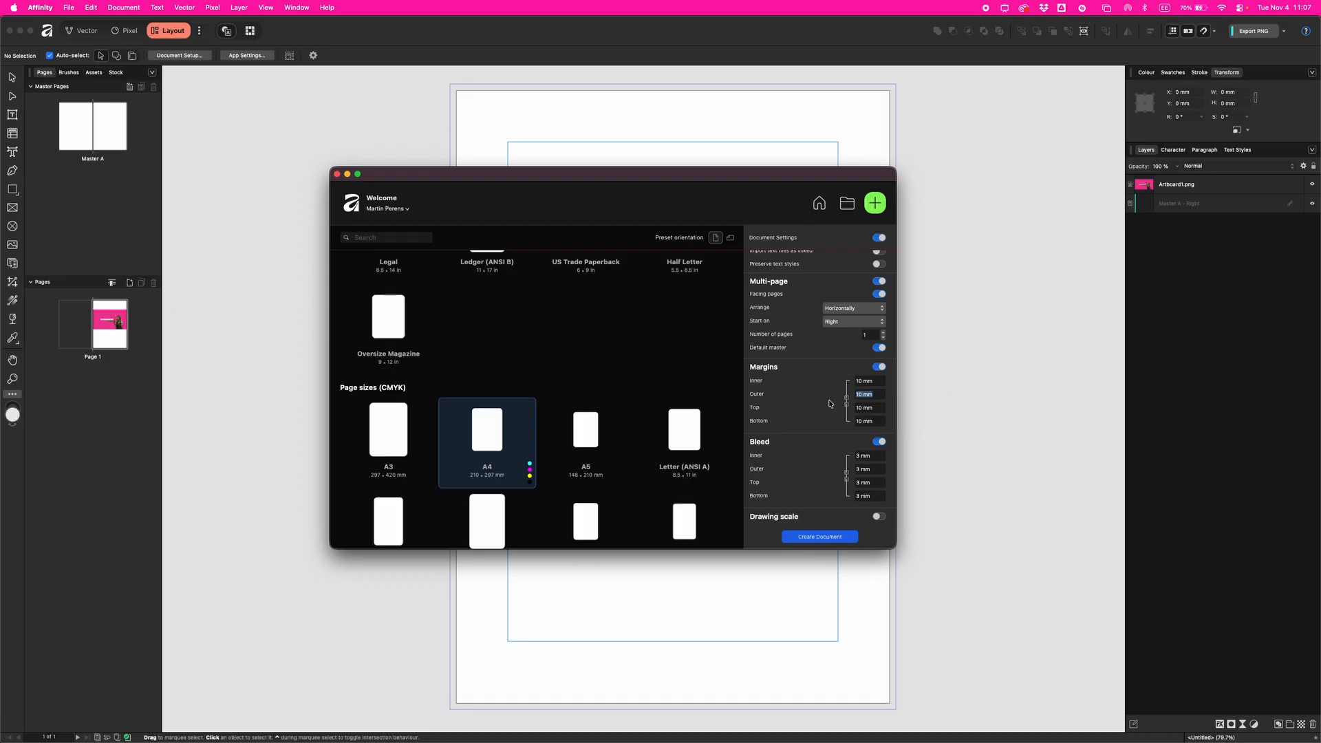
mouse_move(757, 449)
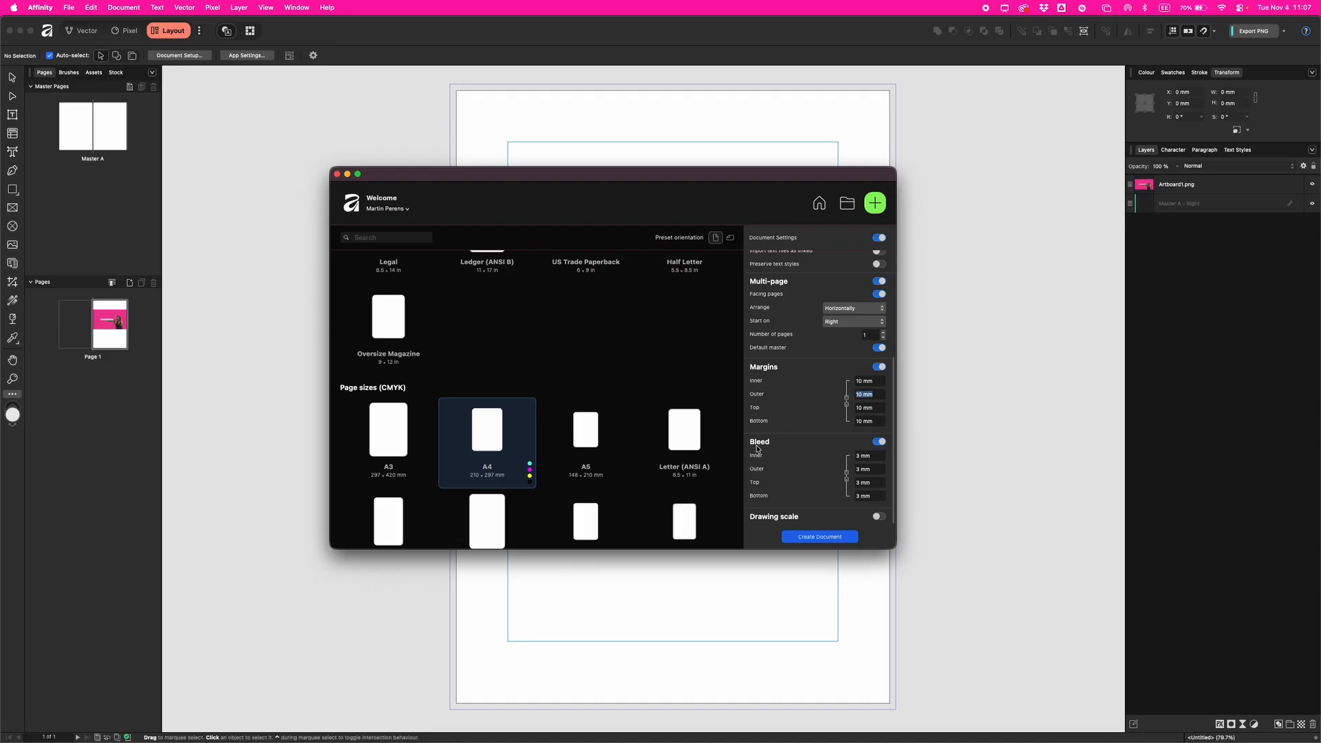
mouse_move(768, 445)
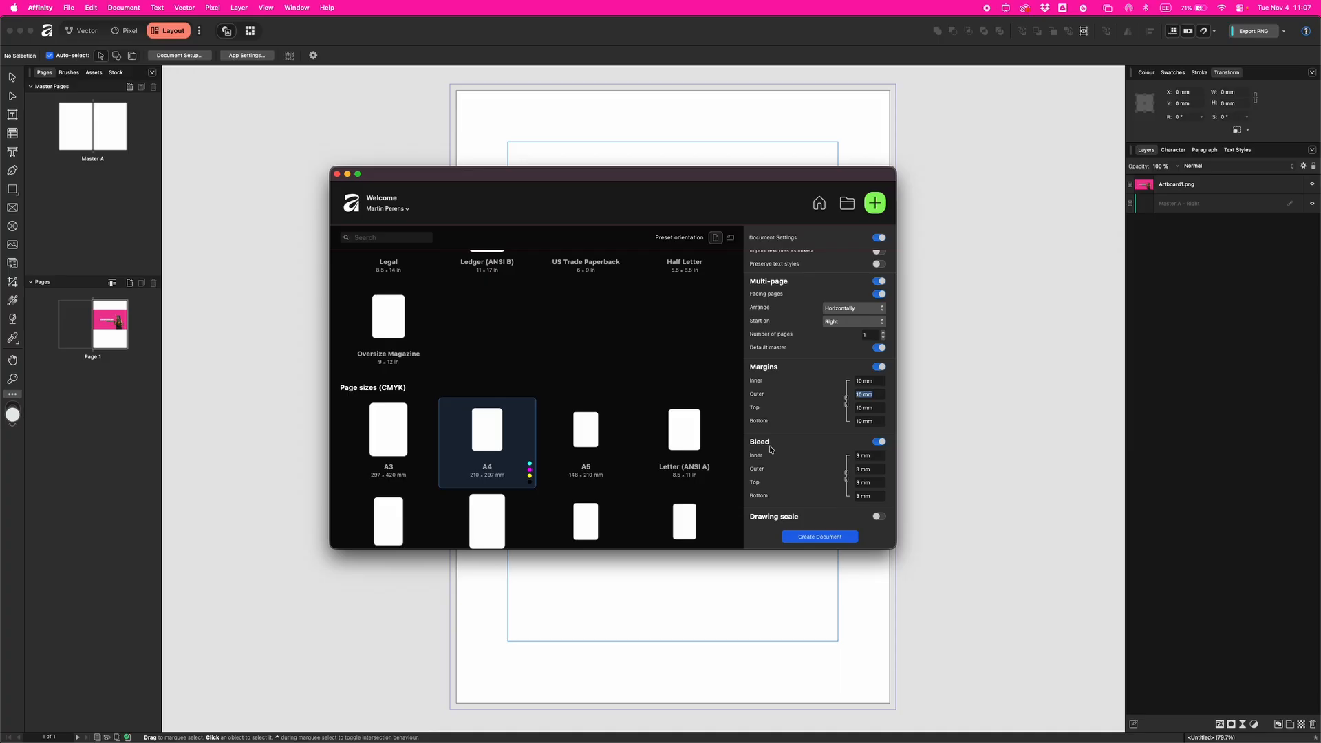
- Begin changing the bleed values from 3 mm to 5 mm
click(864, 455)
text(5)
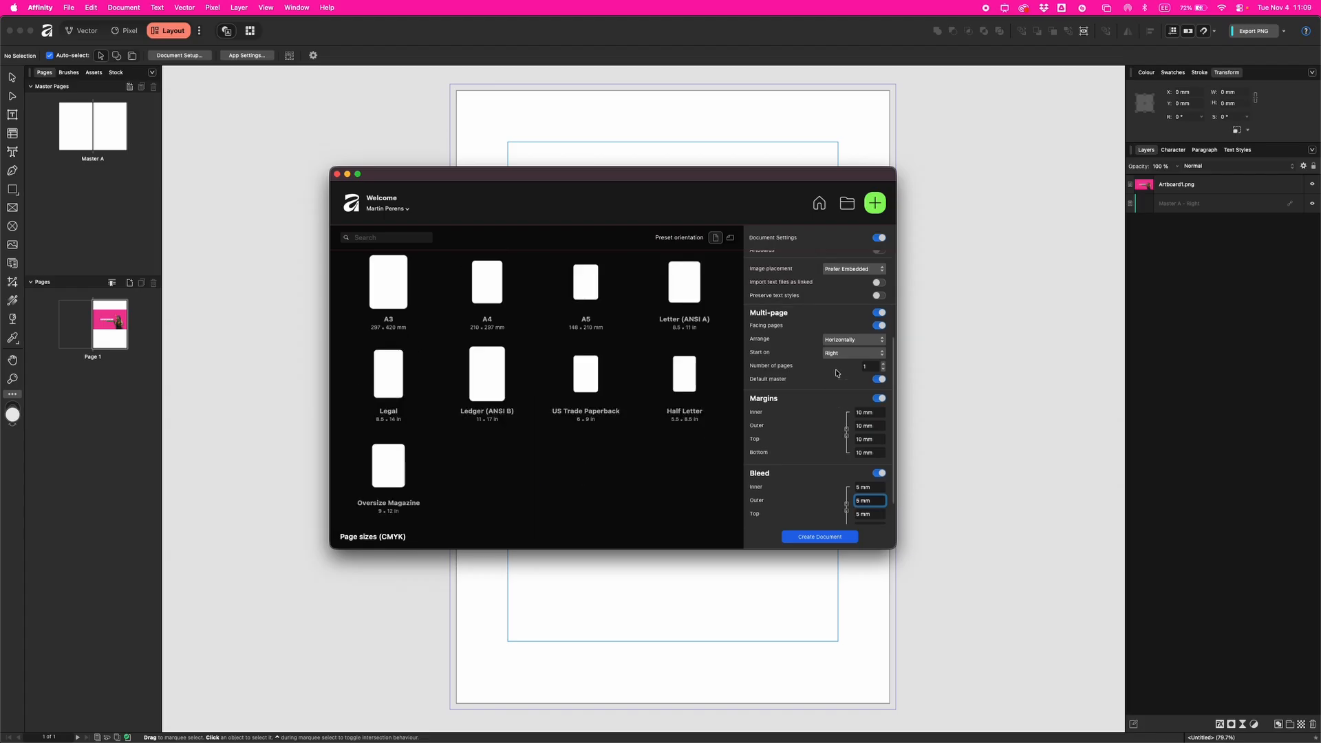
- Replace the preset name with 'A4 Fogra39 300 5mmBleed' and create the preset
scroll(up, 3)
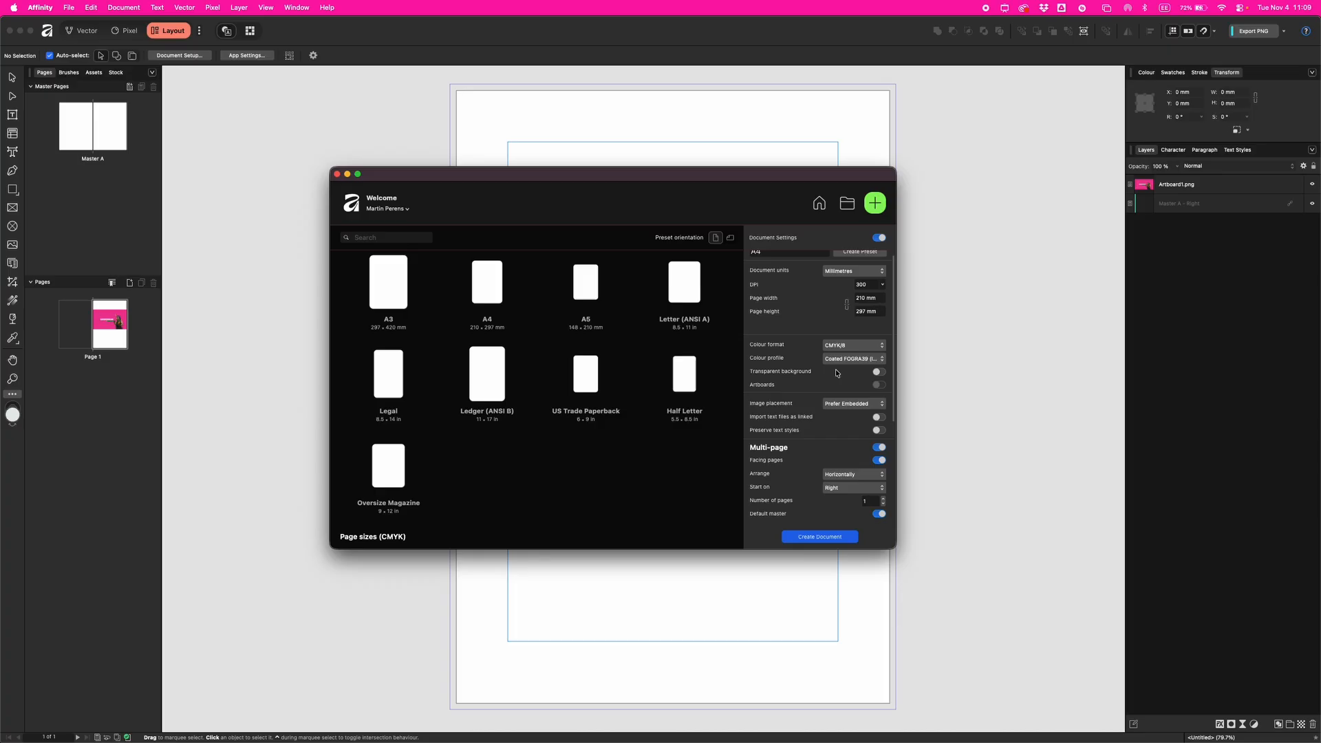
click(792, 259)
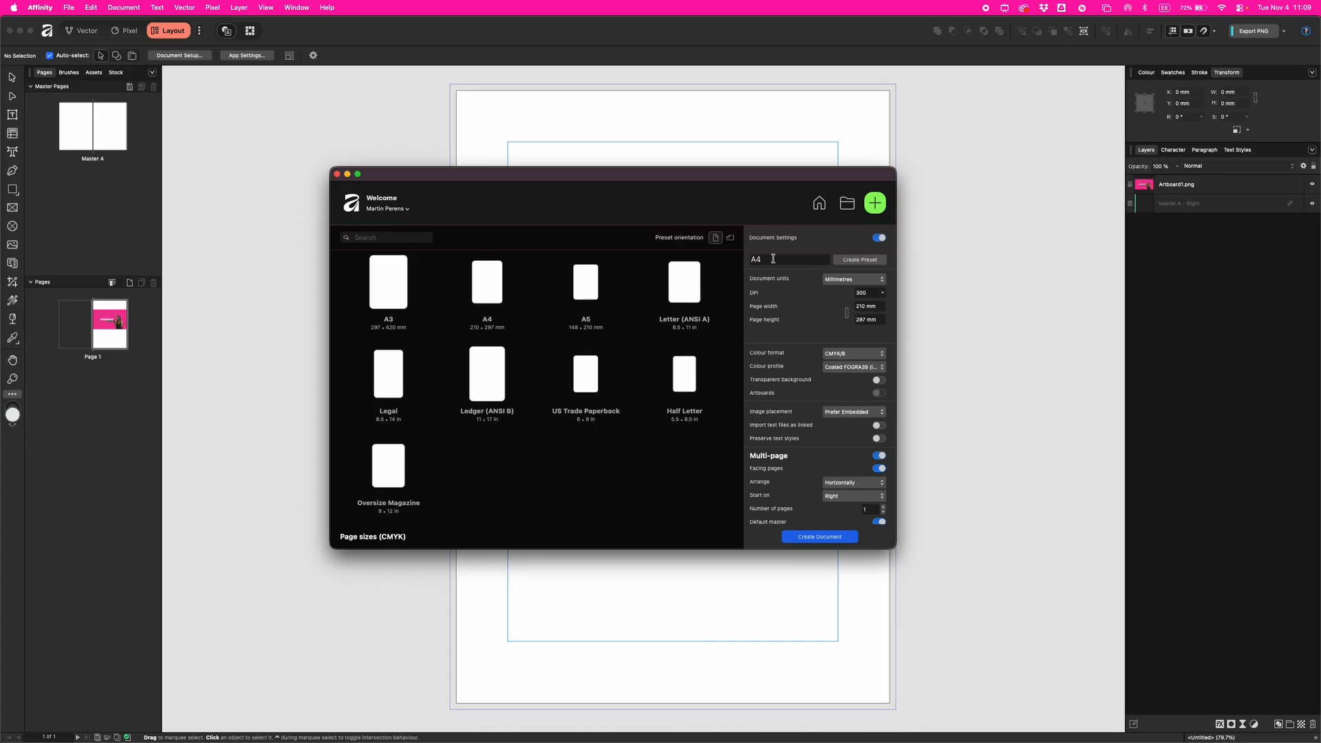
triple_click(787, 258)
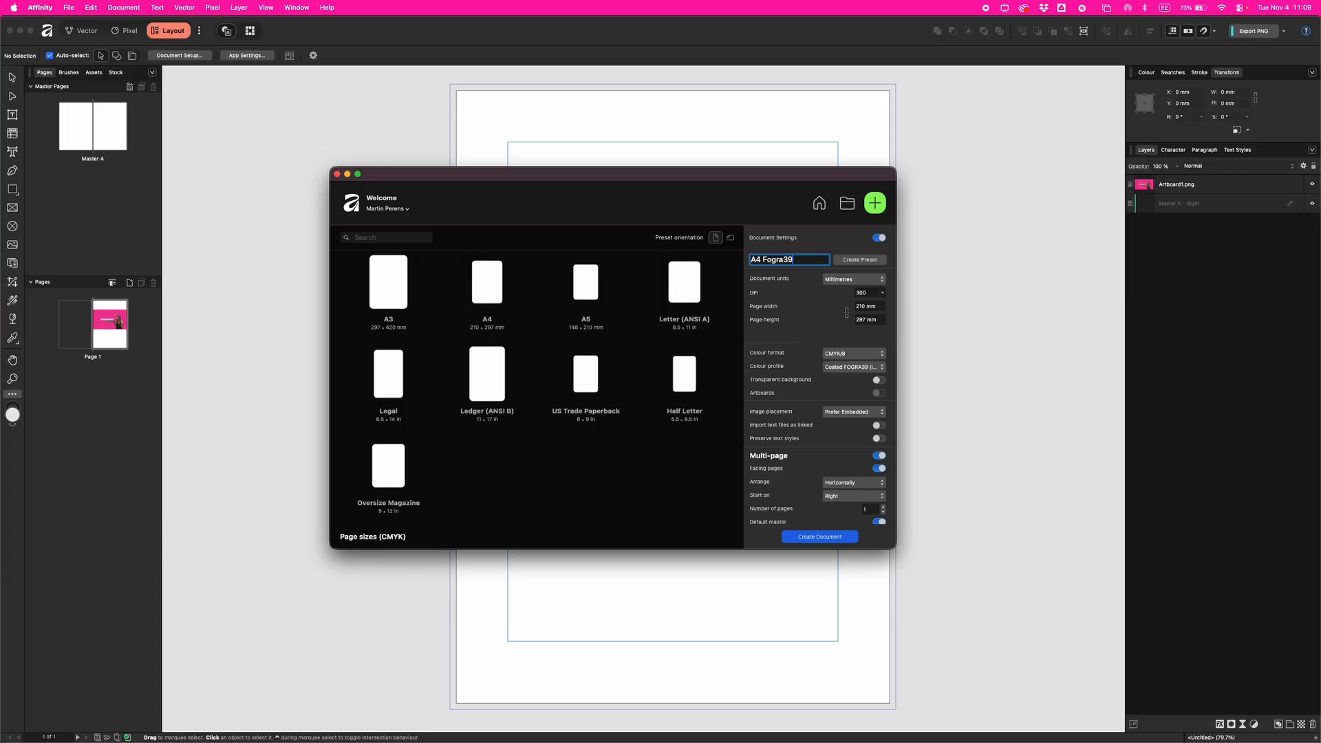
text(300)
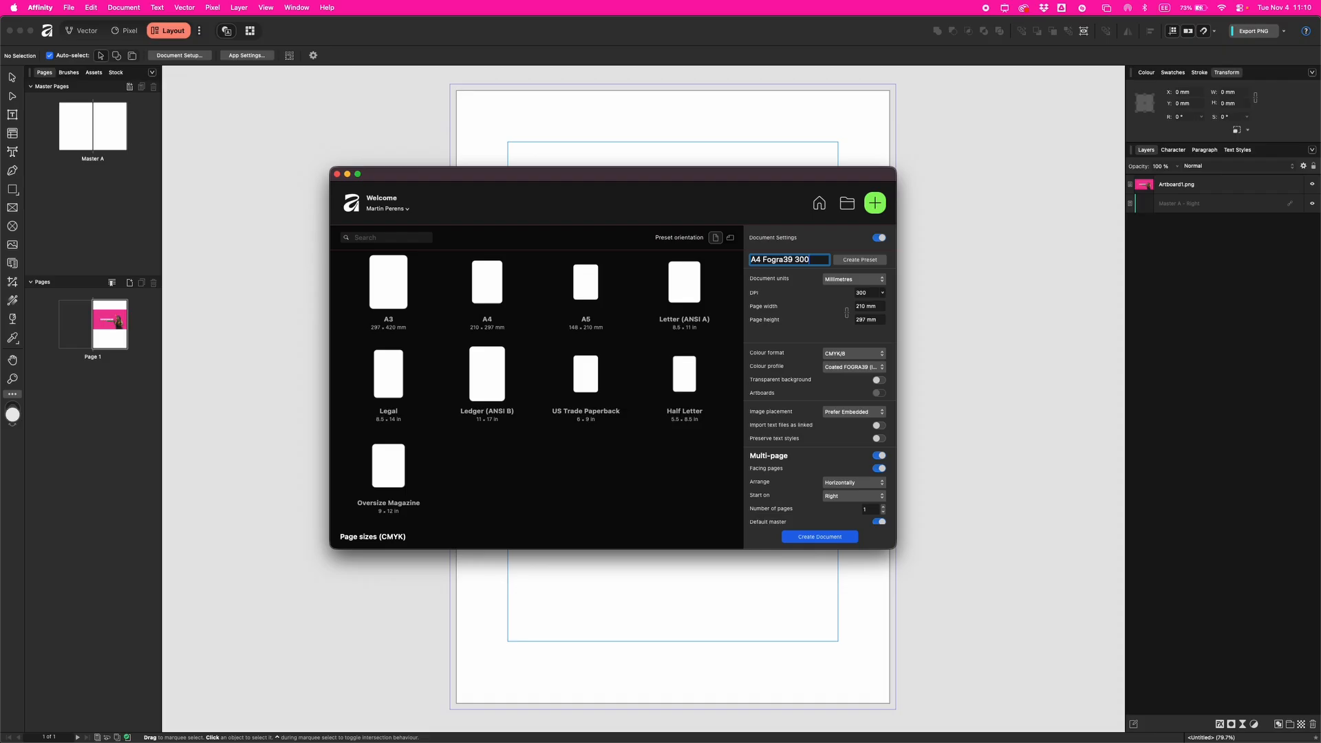
text(5)
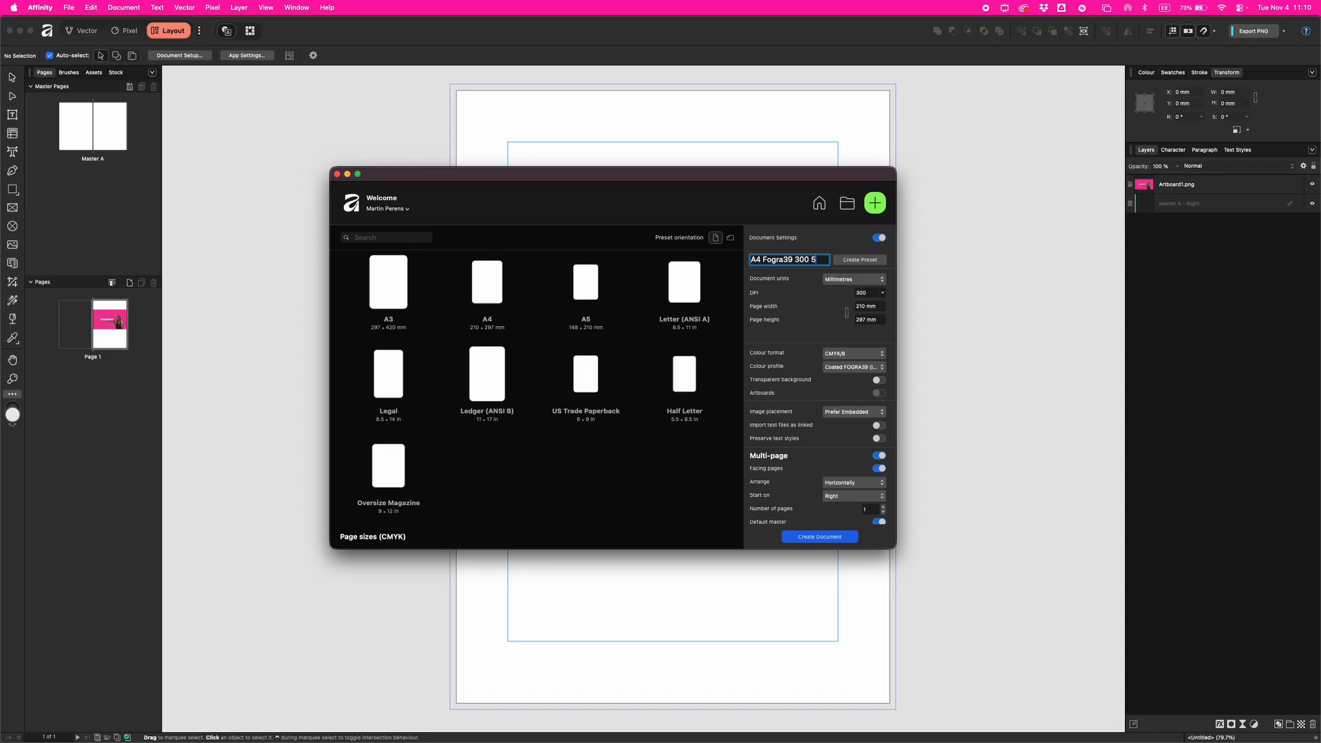
text(mmBleed)
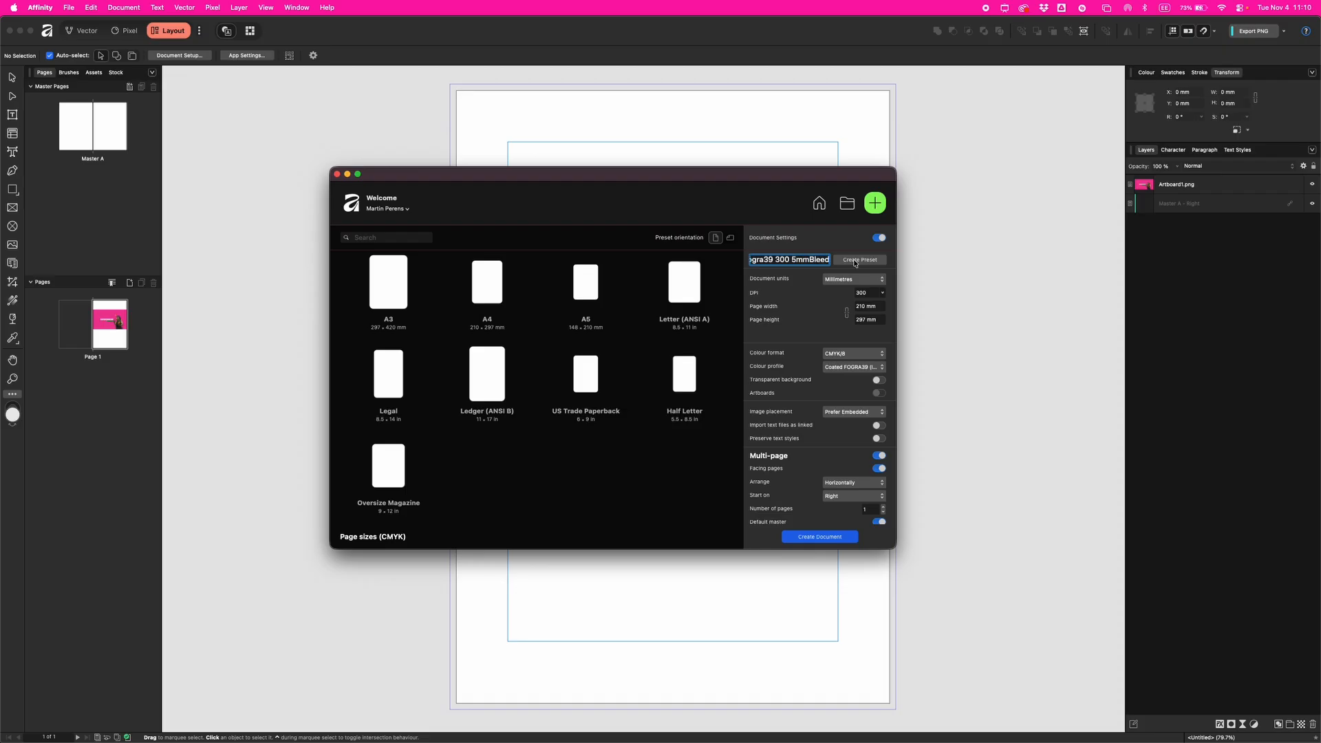
click(859, 260)
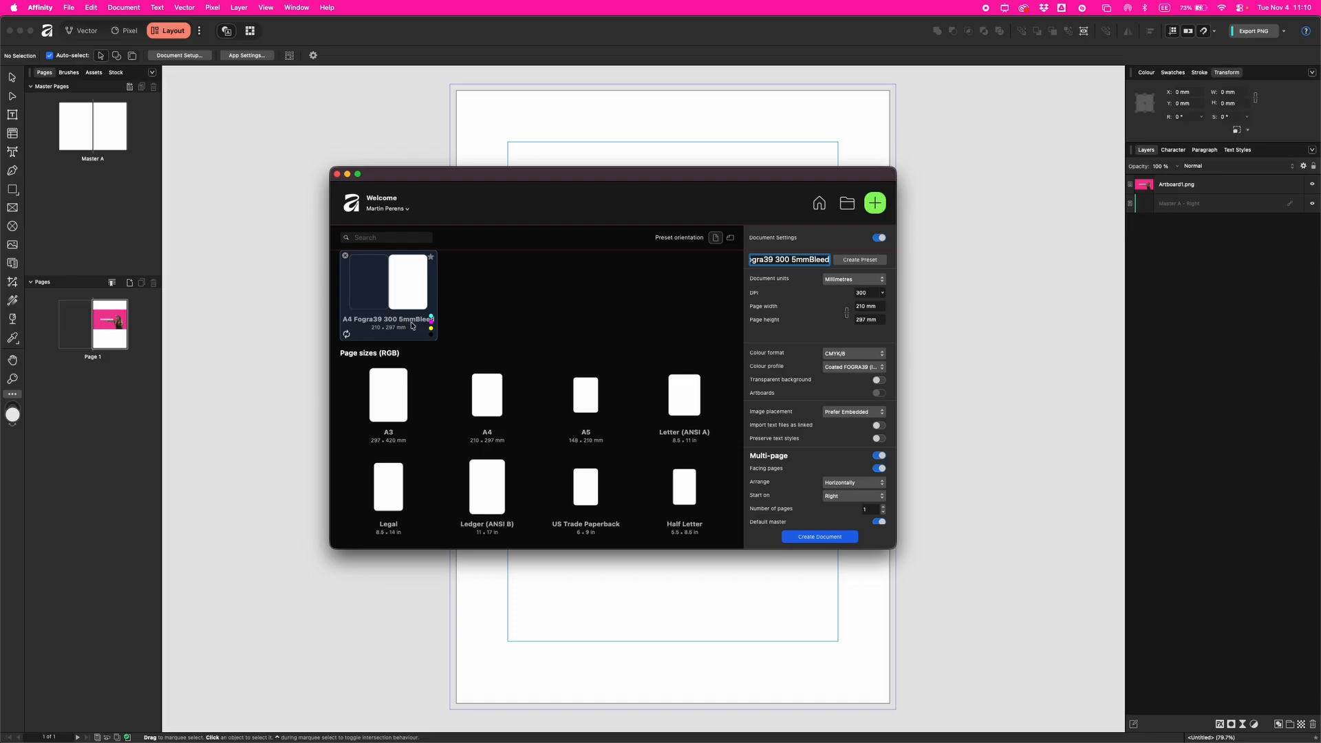
- Create the document from the A4 Fogra39 300 5mmBleed preset
click(493, 309)
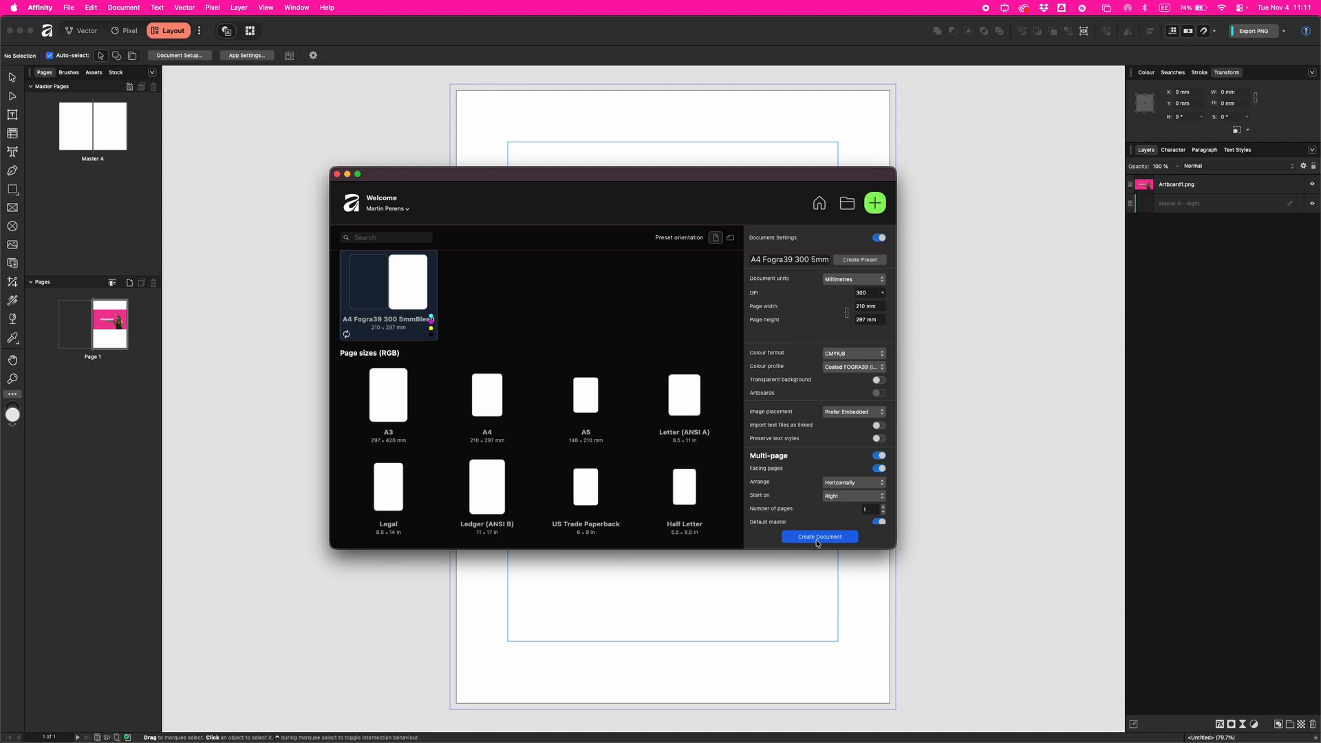
click(819, 536)
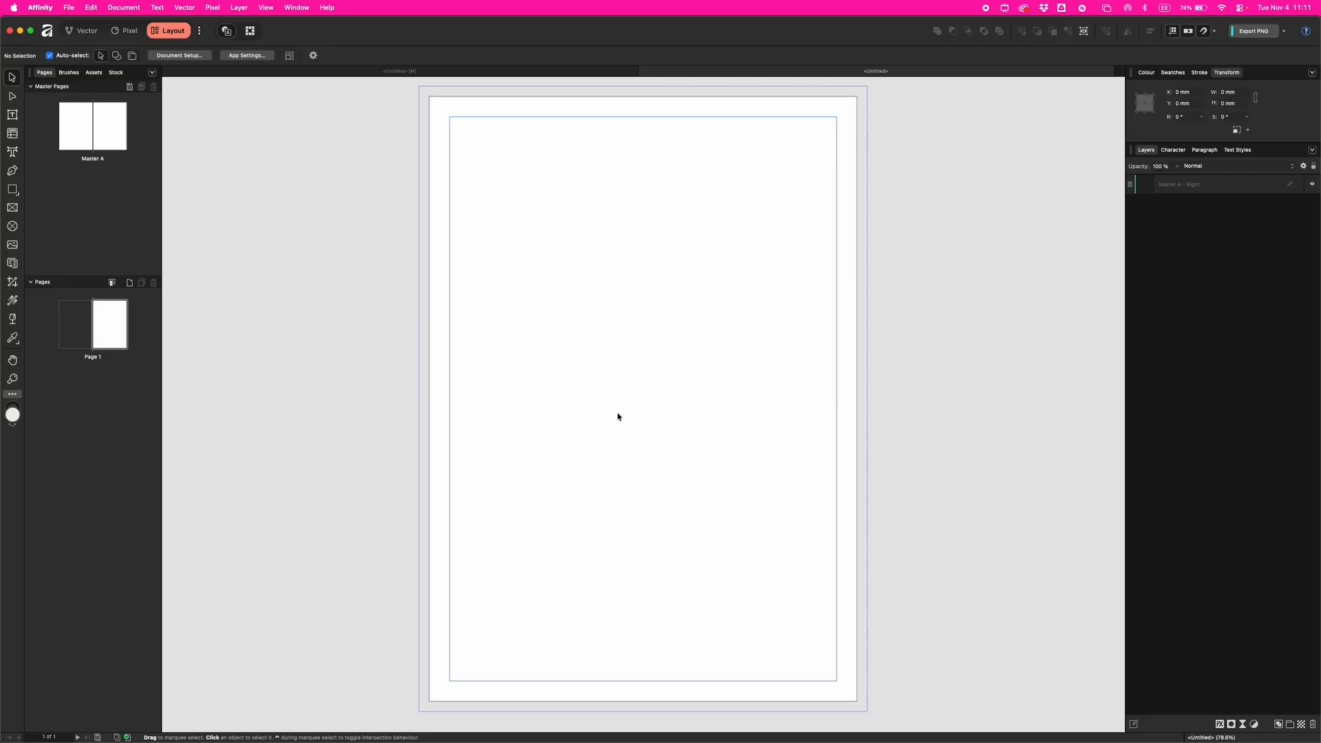
- Open Master A for editing from the Pages panel commands
click(123, 7)
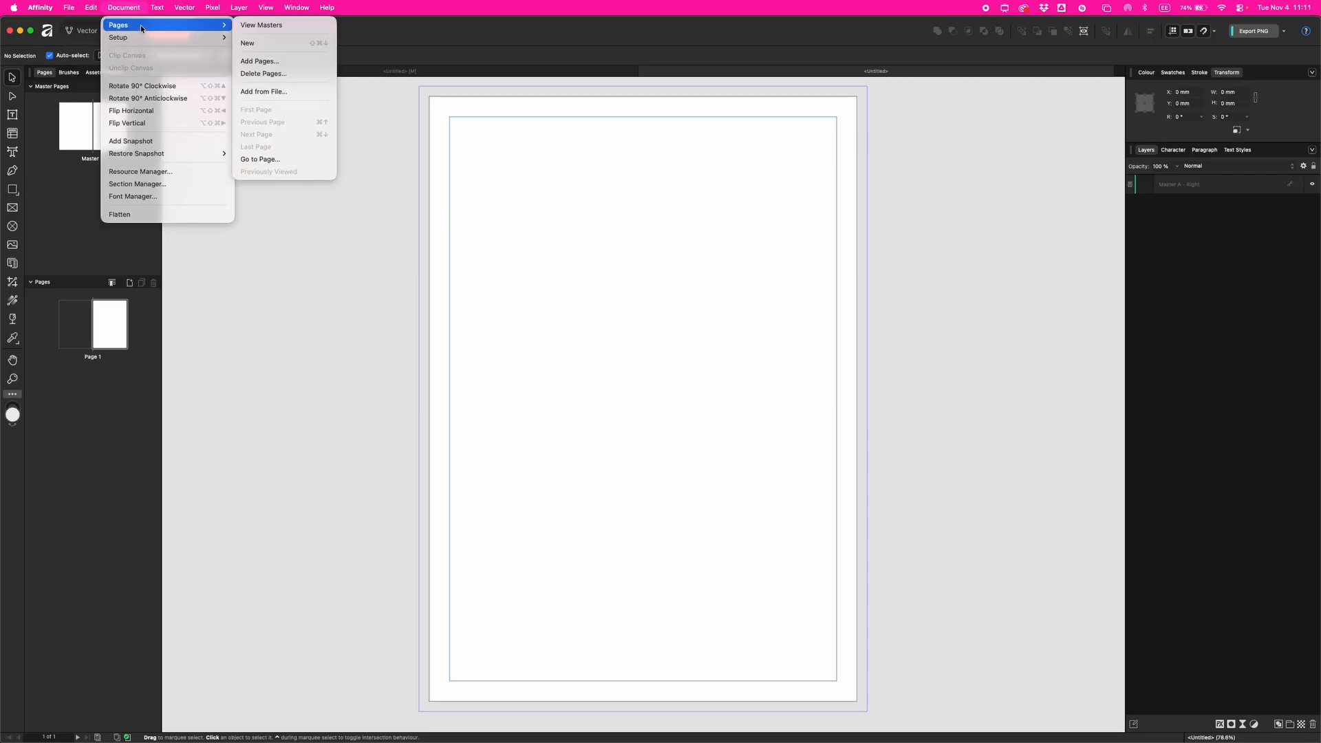
click(262, 25)
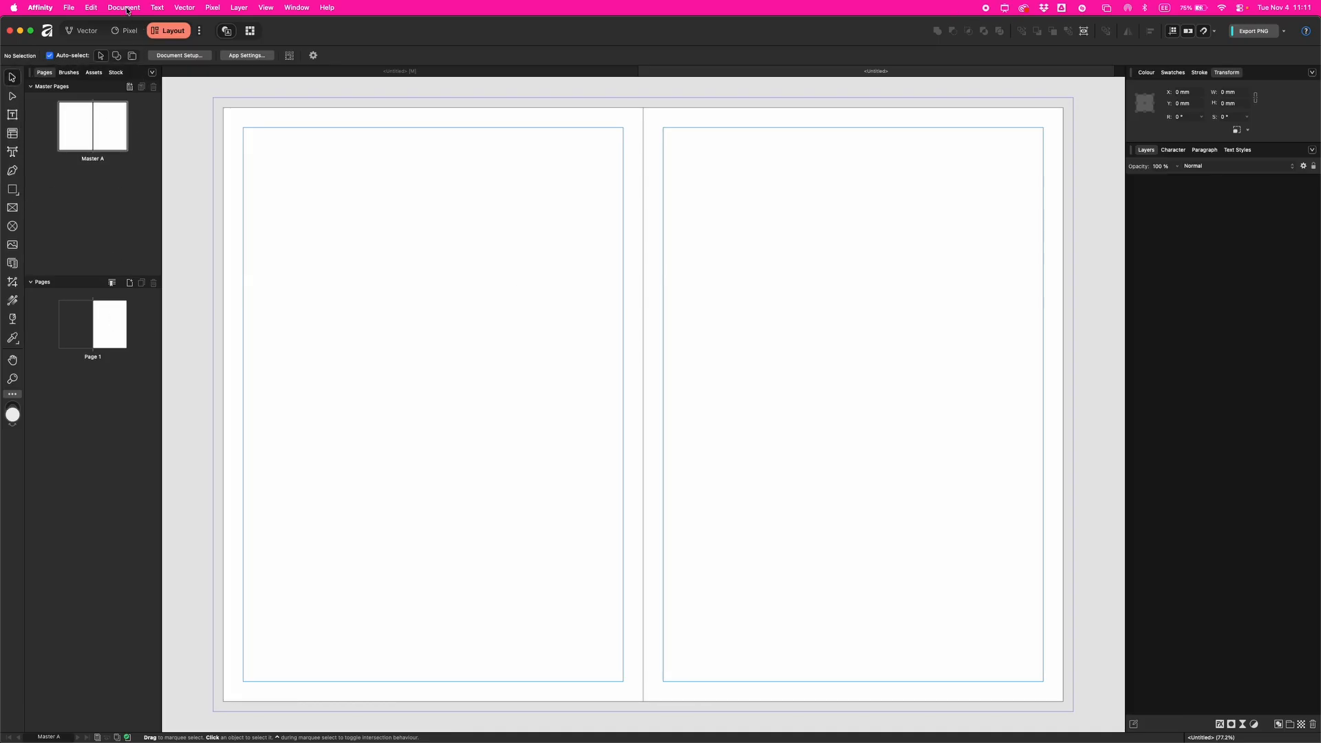
click(123, 7)
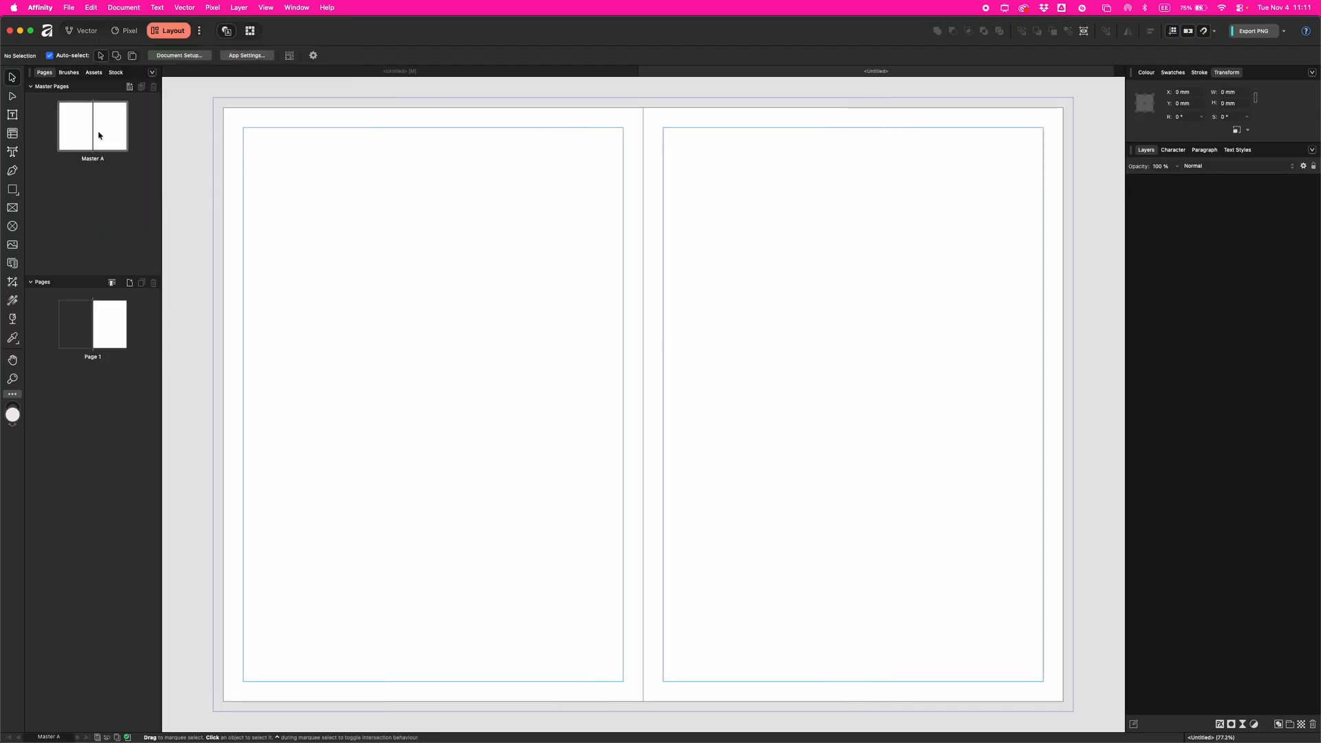
mouse_move(338, 222)
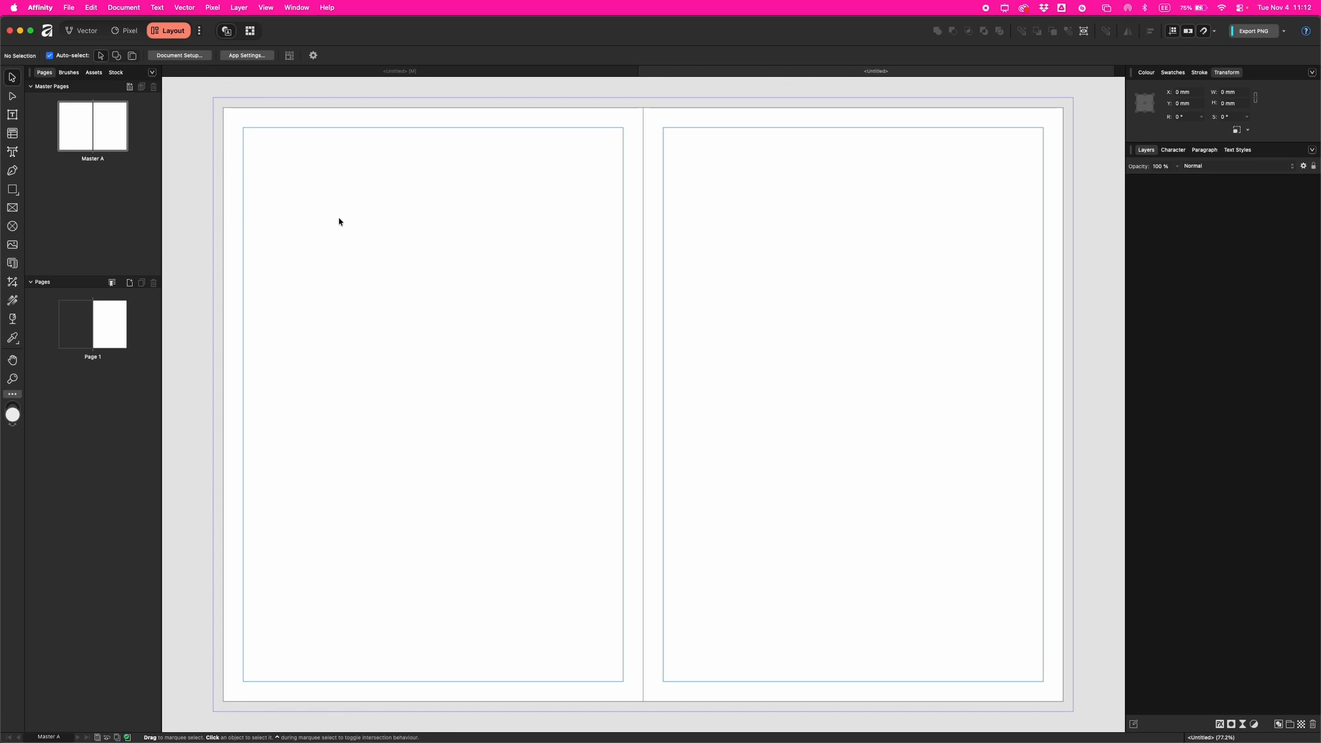
mouse_move(12, 114)
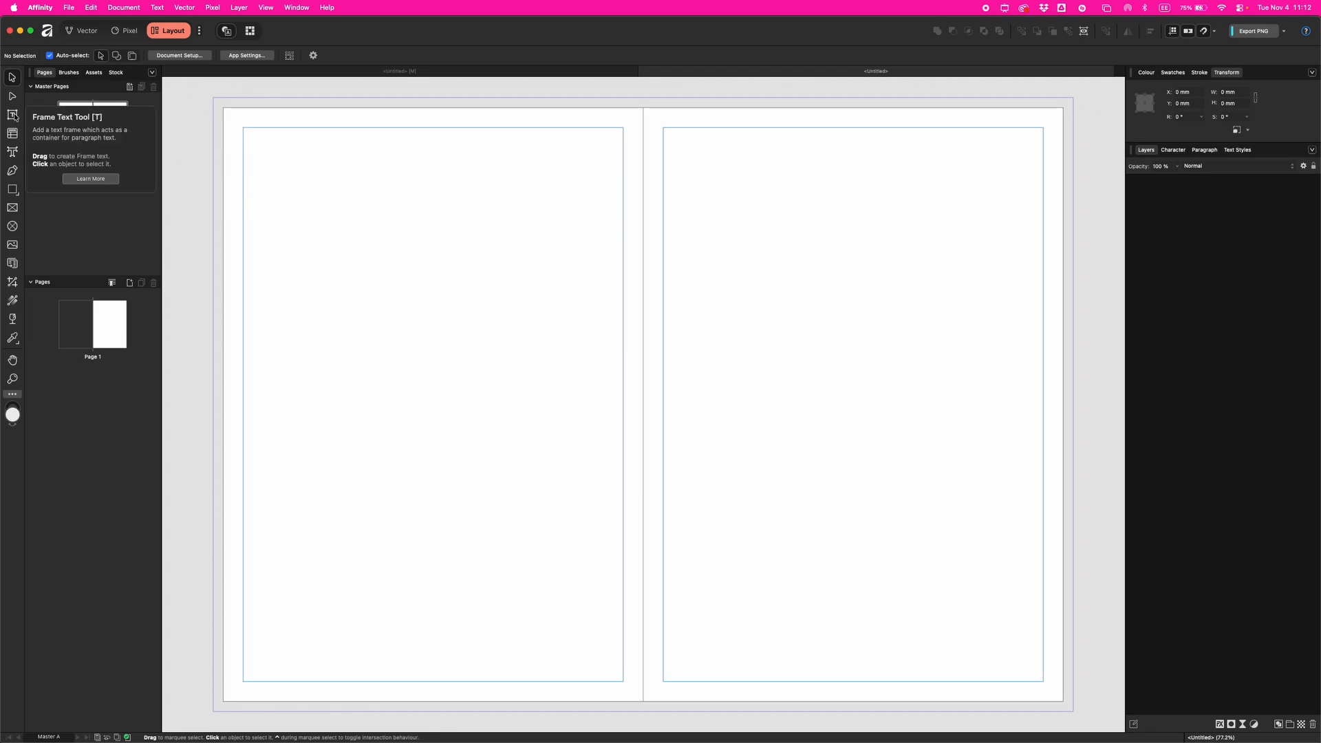
- Use the Frame Text Tool to draw margin-sized text frames on both master pages
click(13, 115)
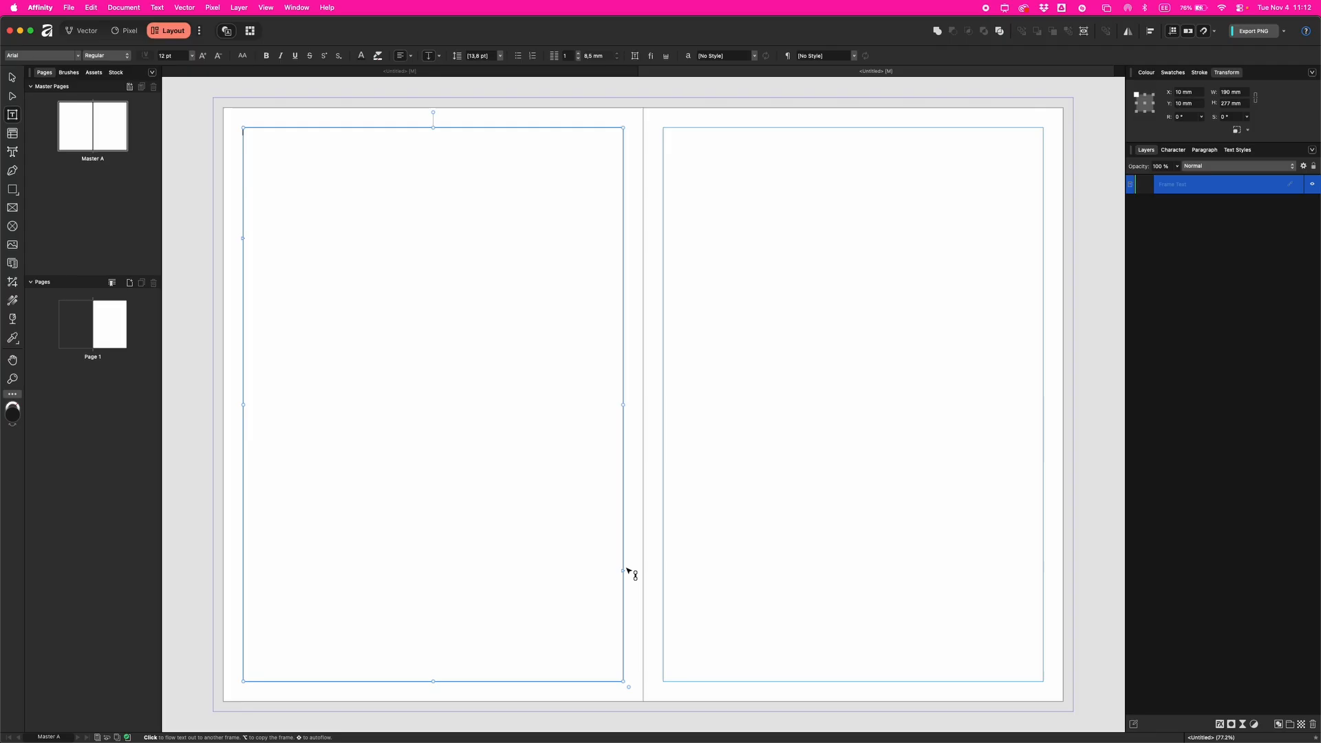
mouse_move(628, 576)
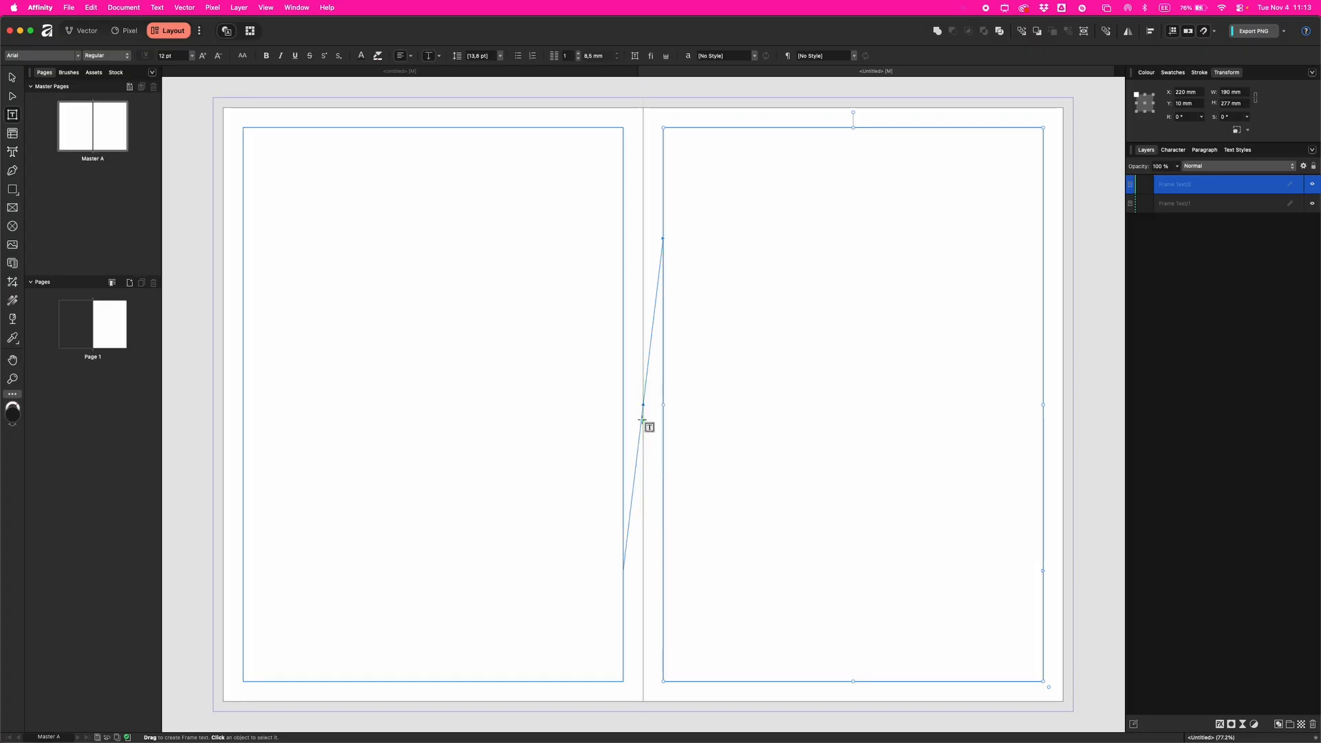
mouse_move(558, 272)
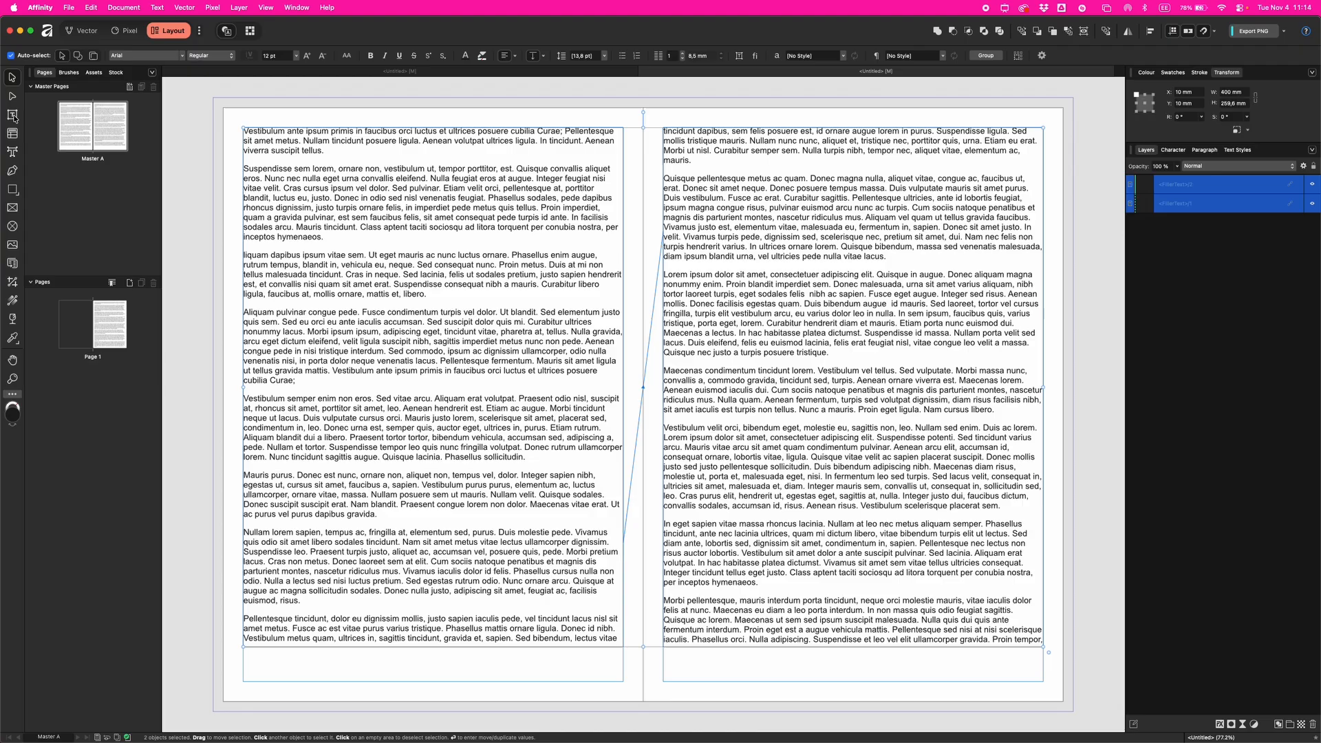
click(12, 116)
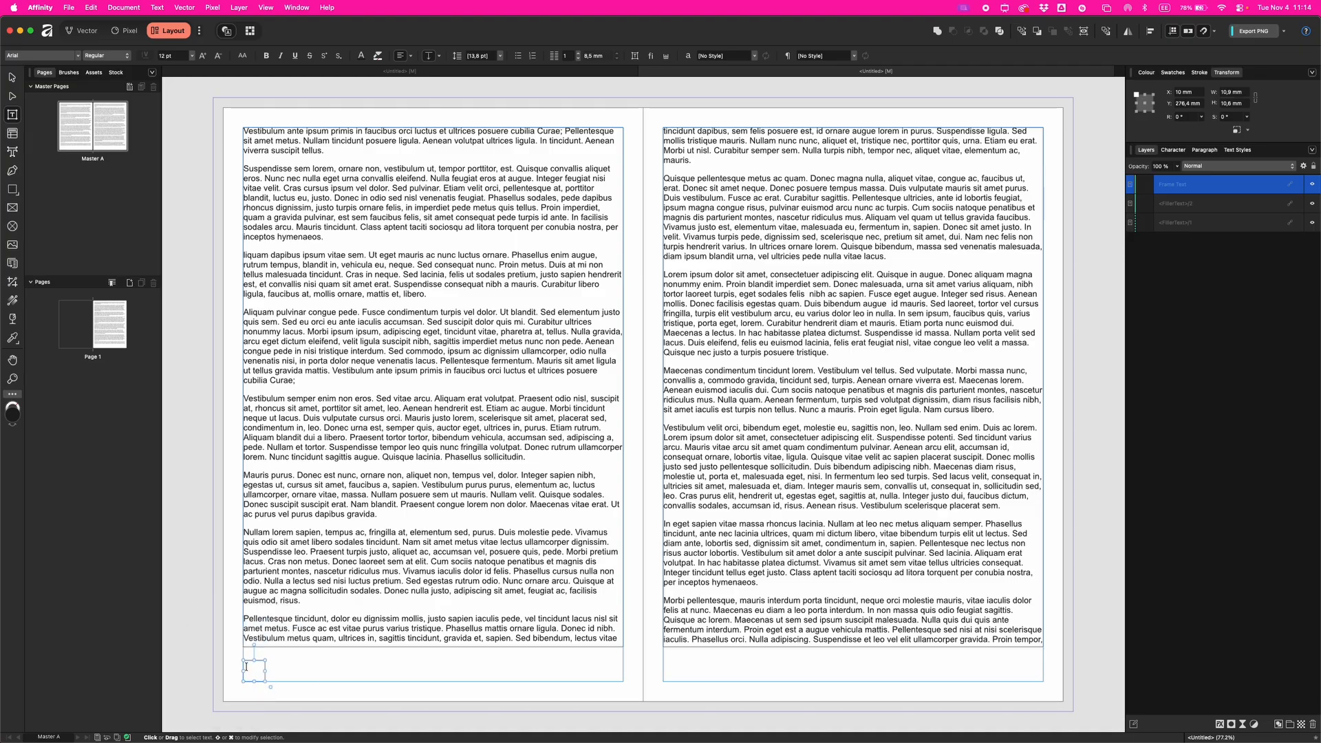
- Insert a Page Number field in the left footer frame and start the 'Affinity tutorial' frame beside it
click(156, 7)
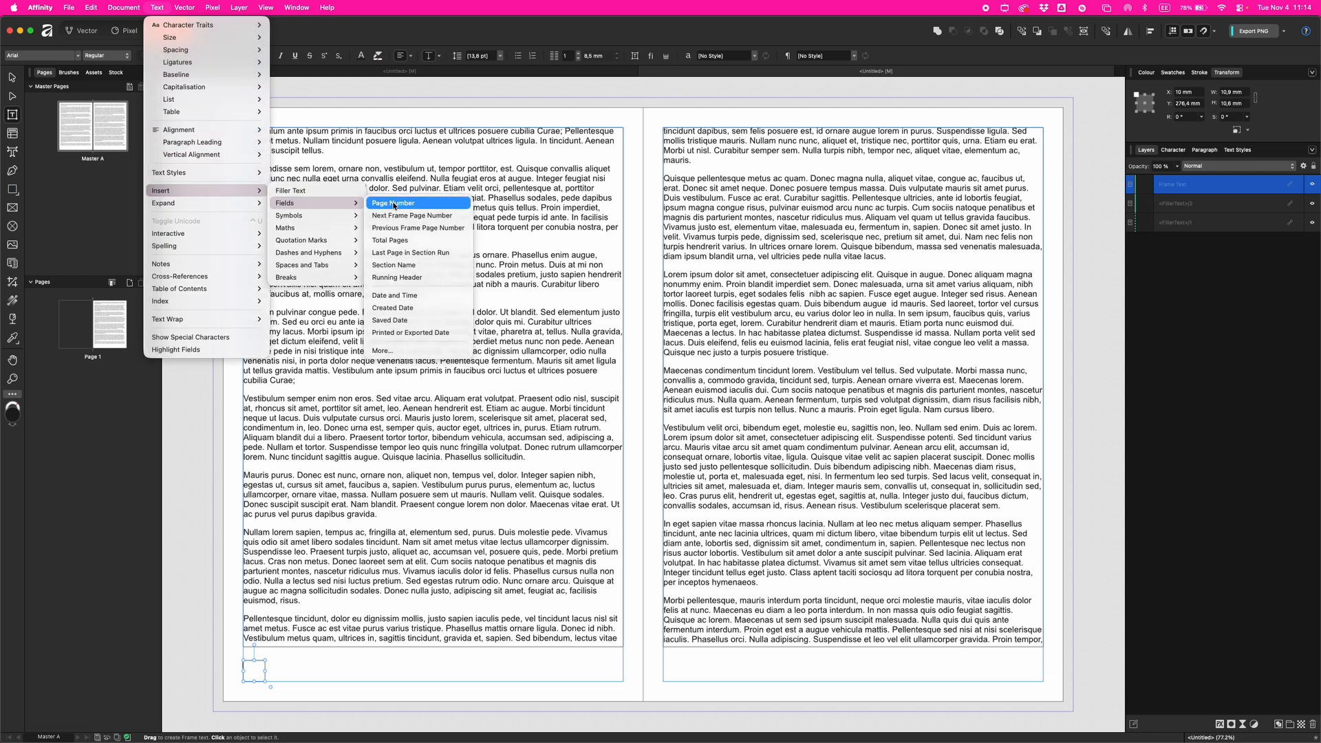
click(393, 204)
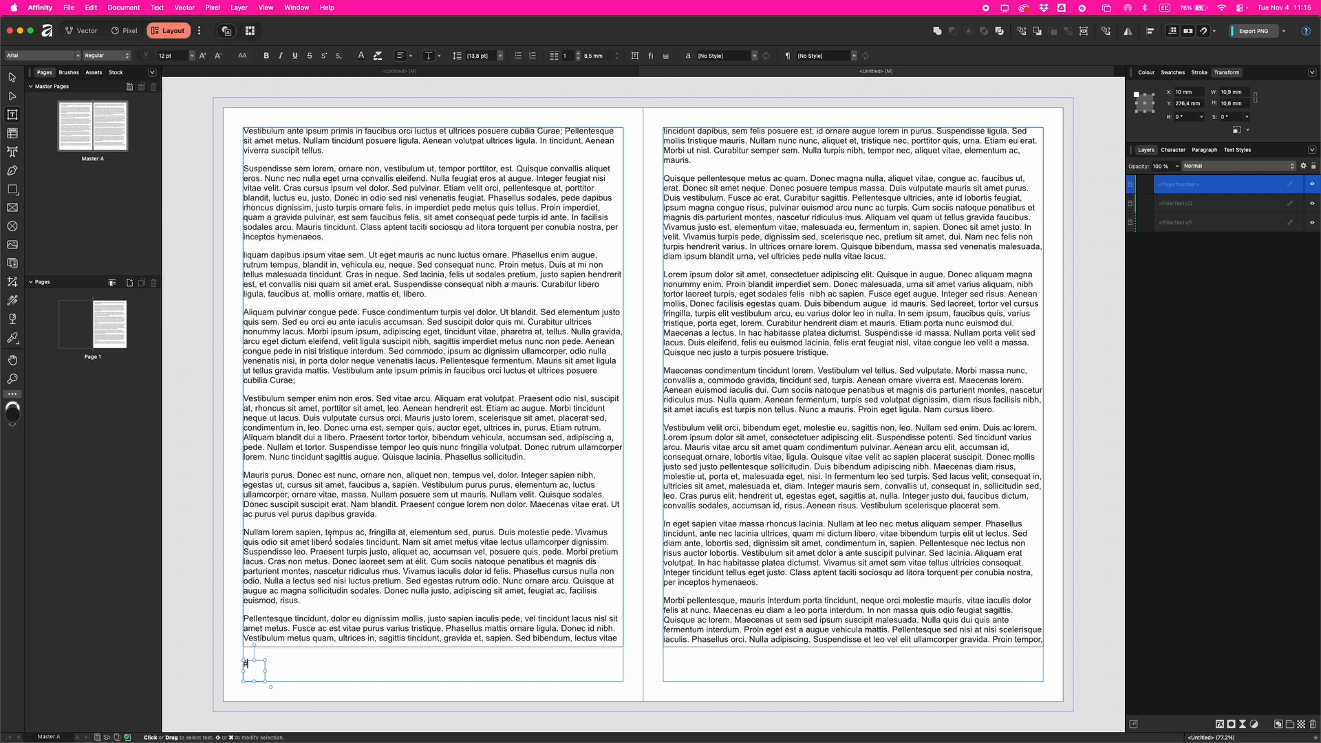
text(#)
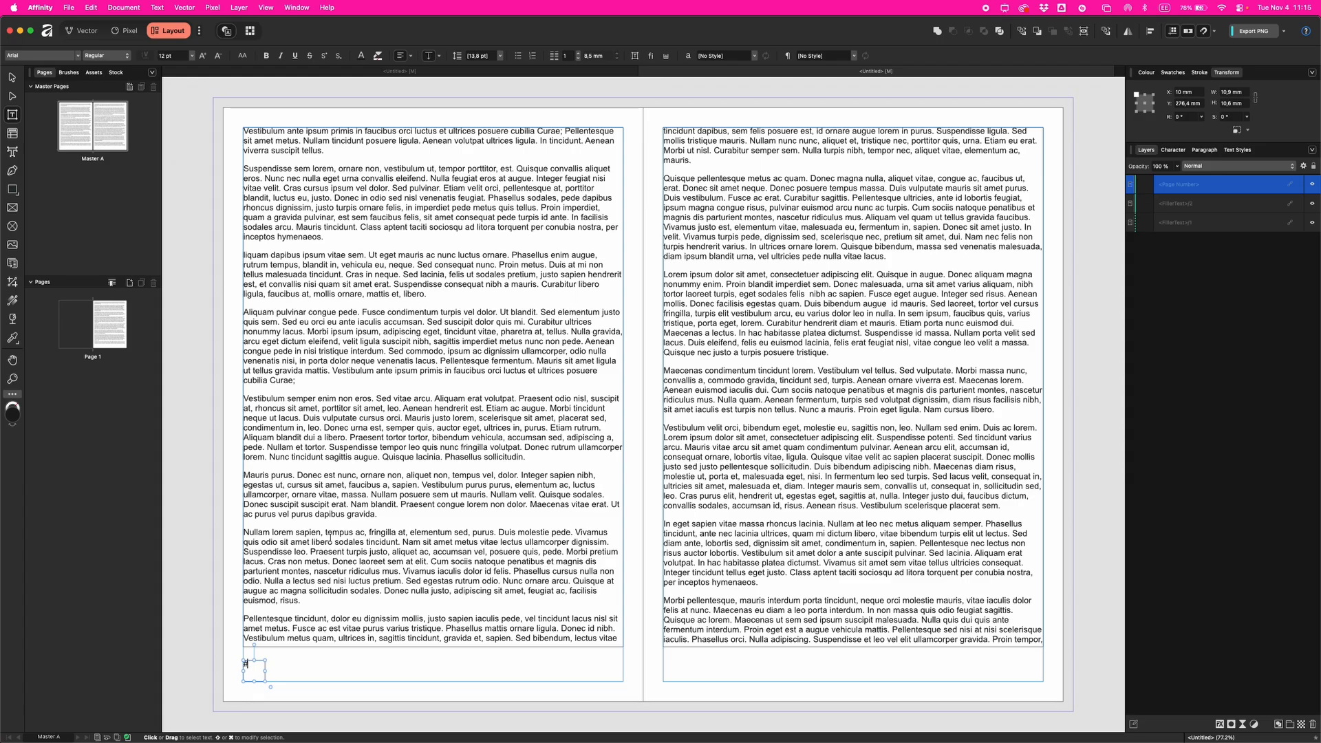
mouse_move(91, 189)
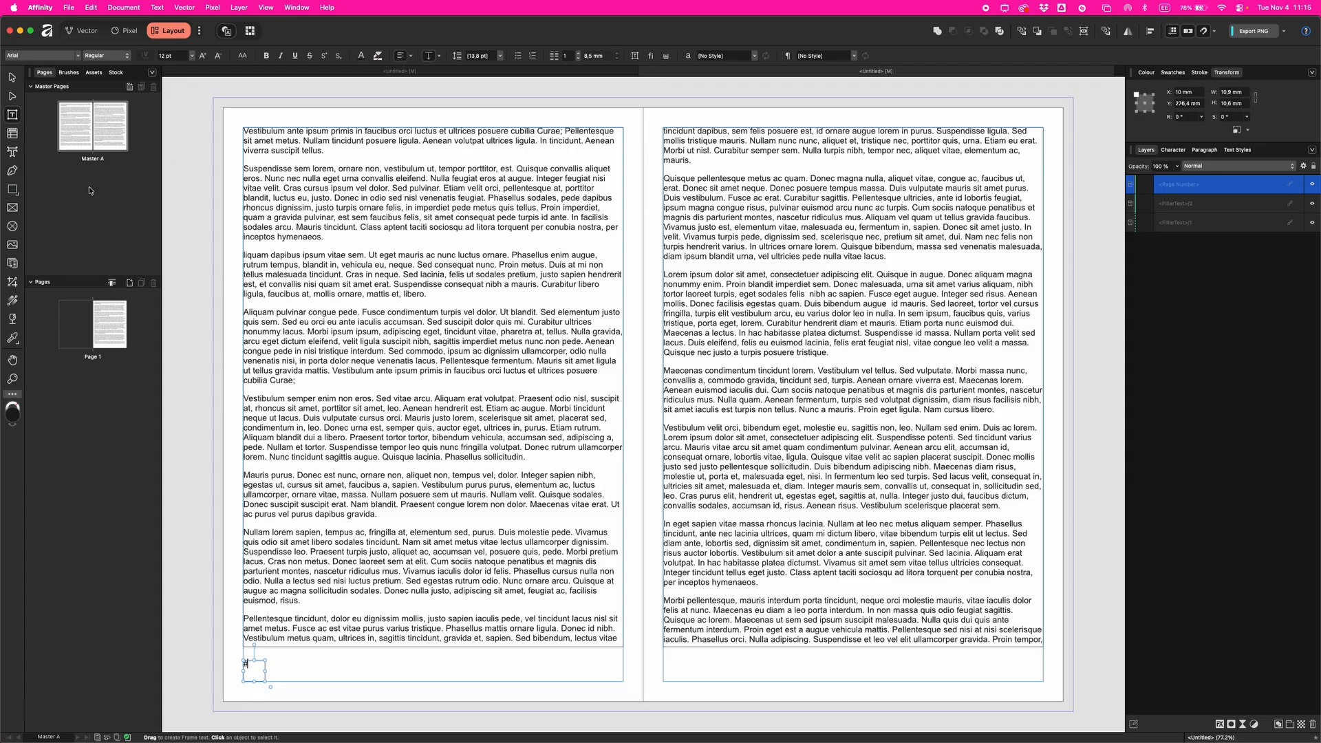
click(249, 663)
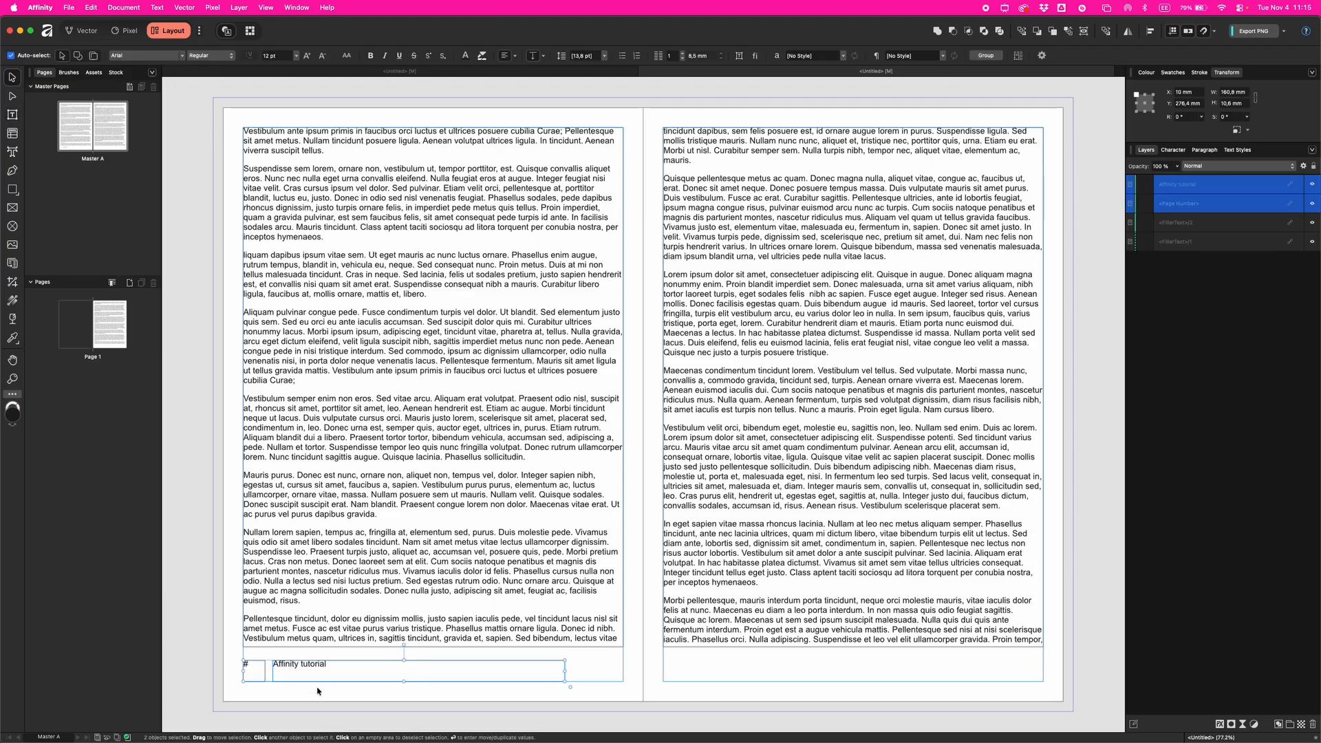
mouse_move(299, 674)
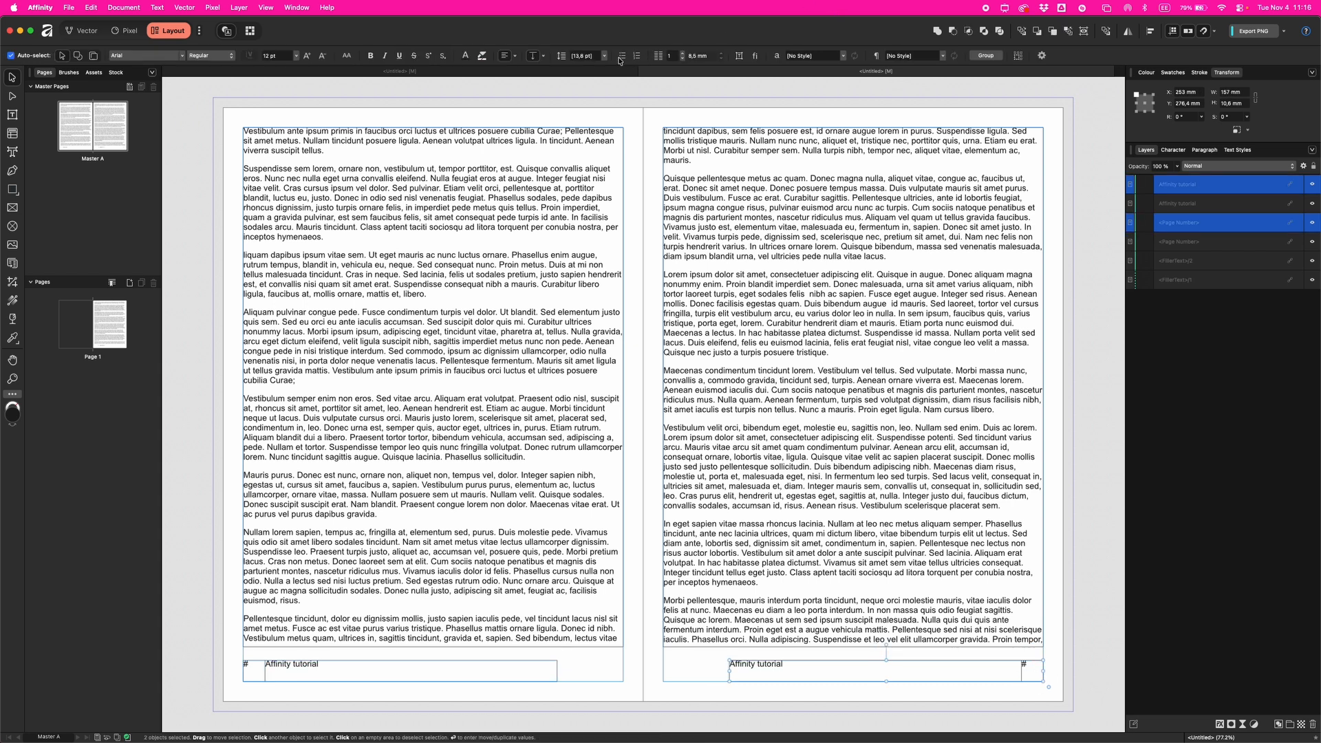
mouse_move(572, 163)
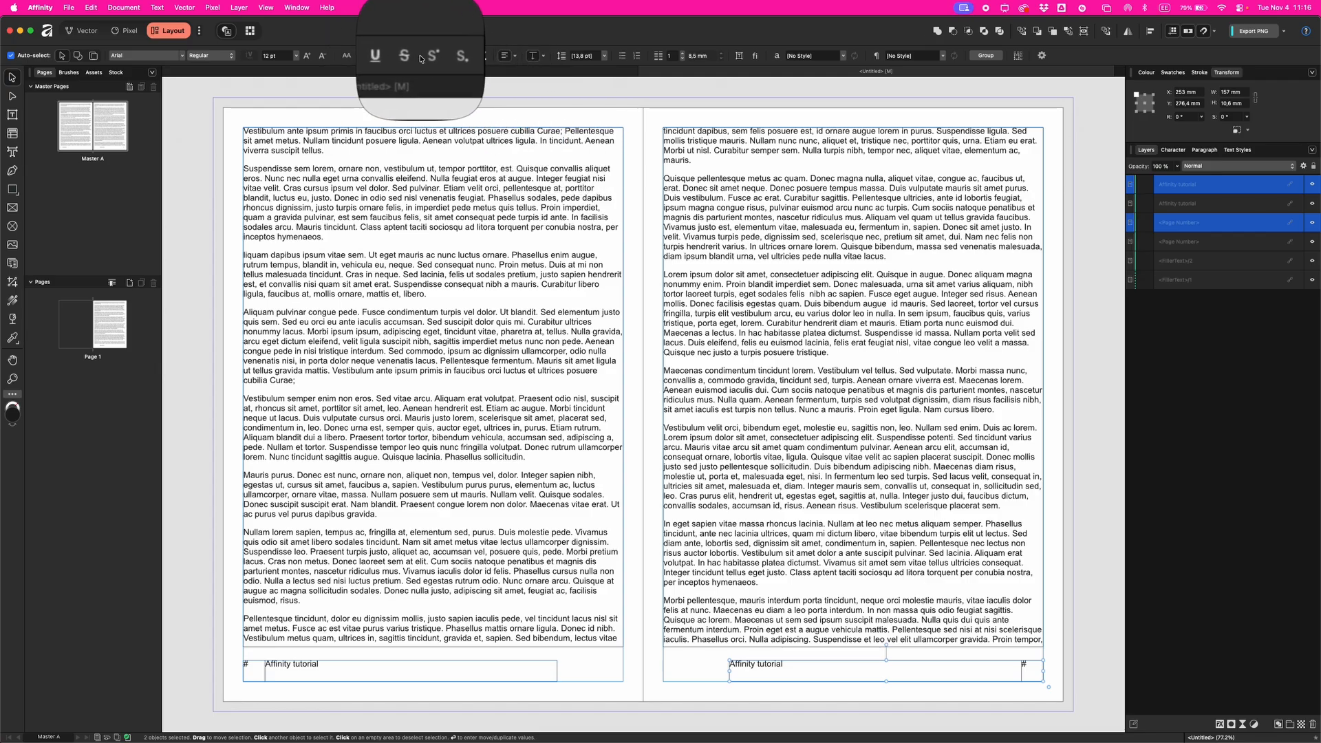
- Right-align the right-page footer, then preview page 1 showing 'Affinity tutorial 1' without guides
click(503, 55)
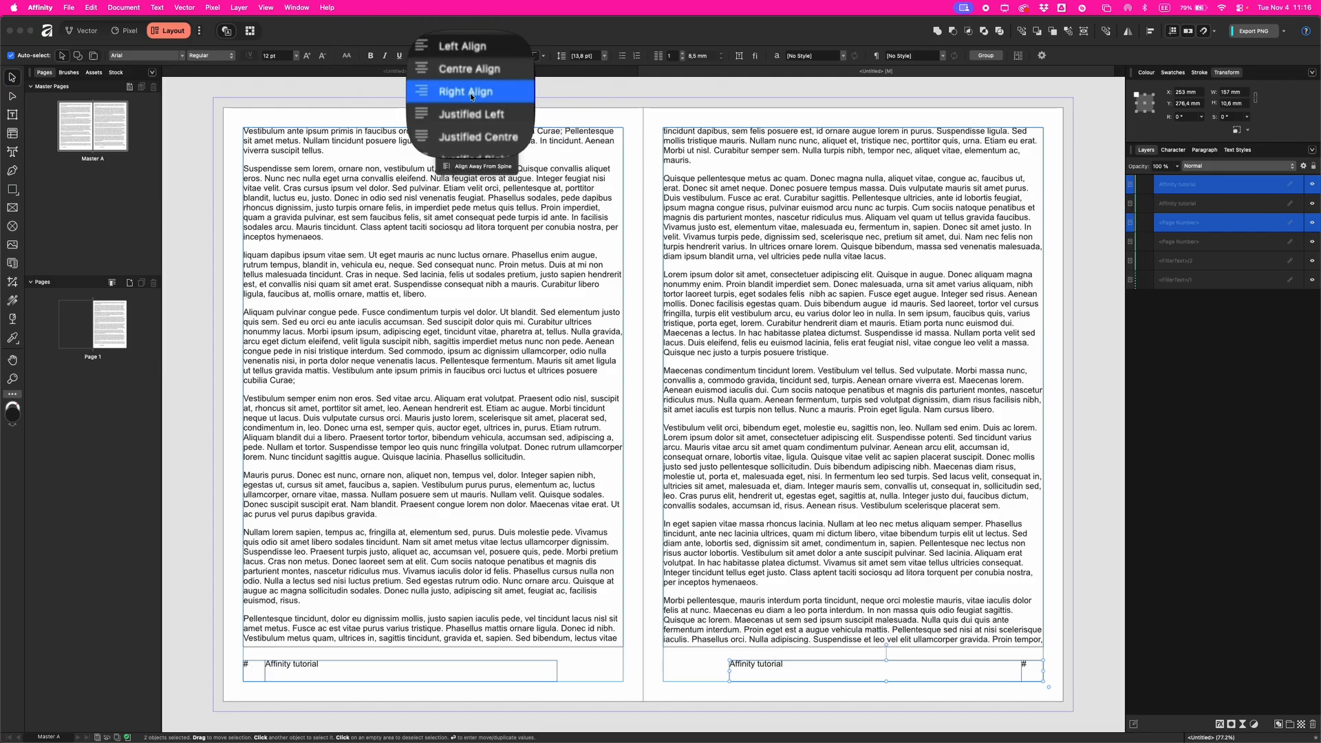
click(463, 91)
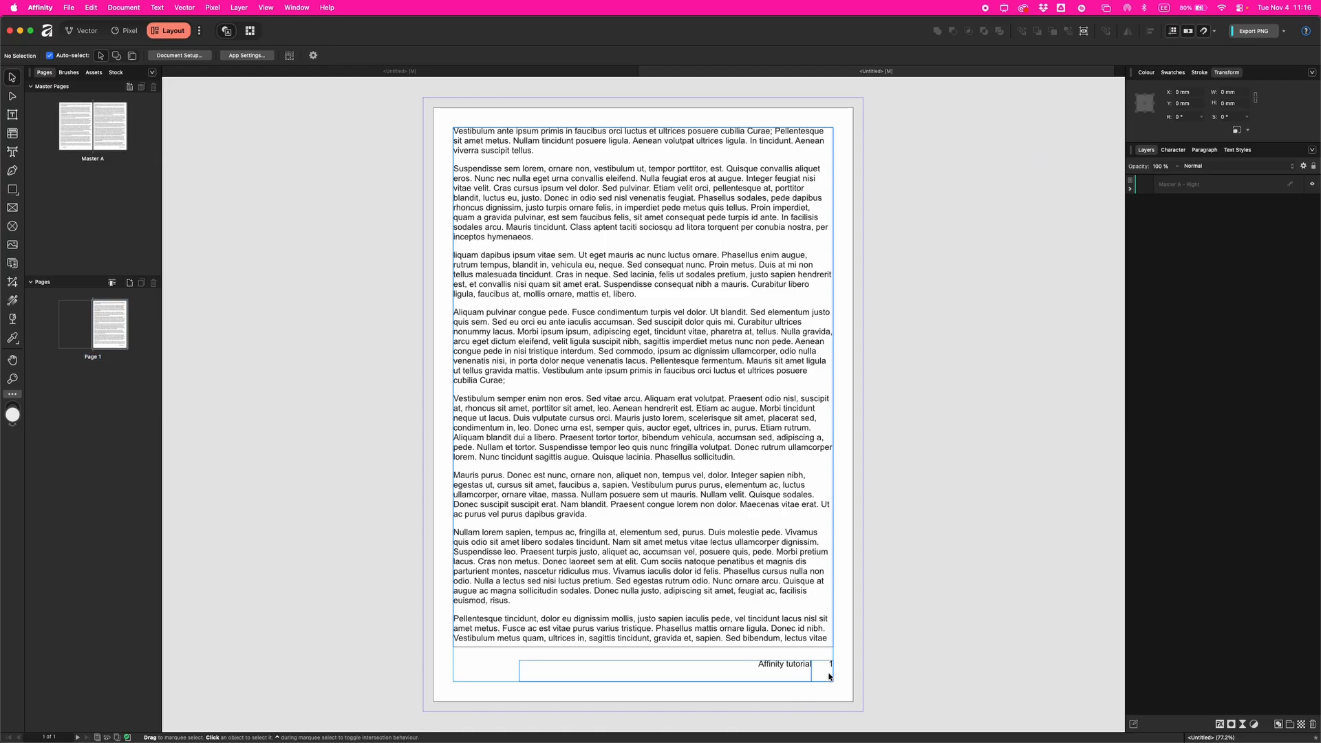
mouse_move(1083, 31)
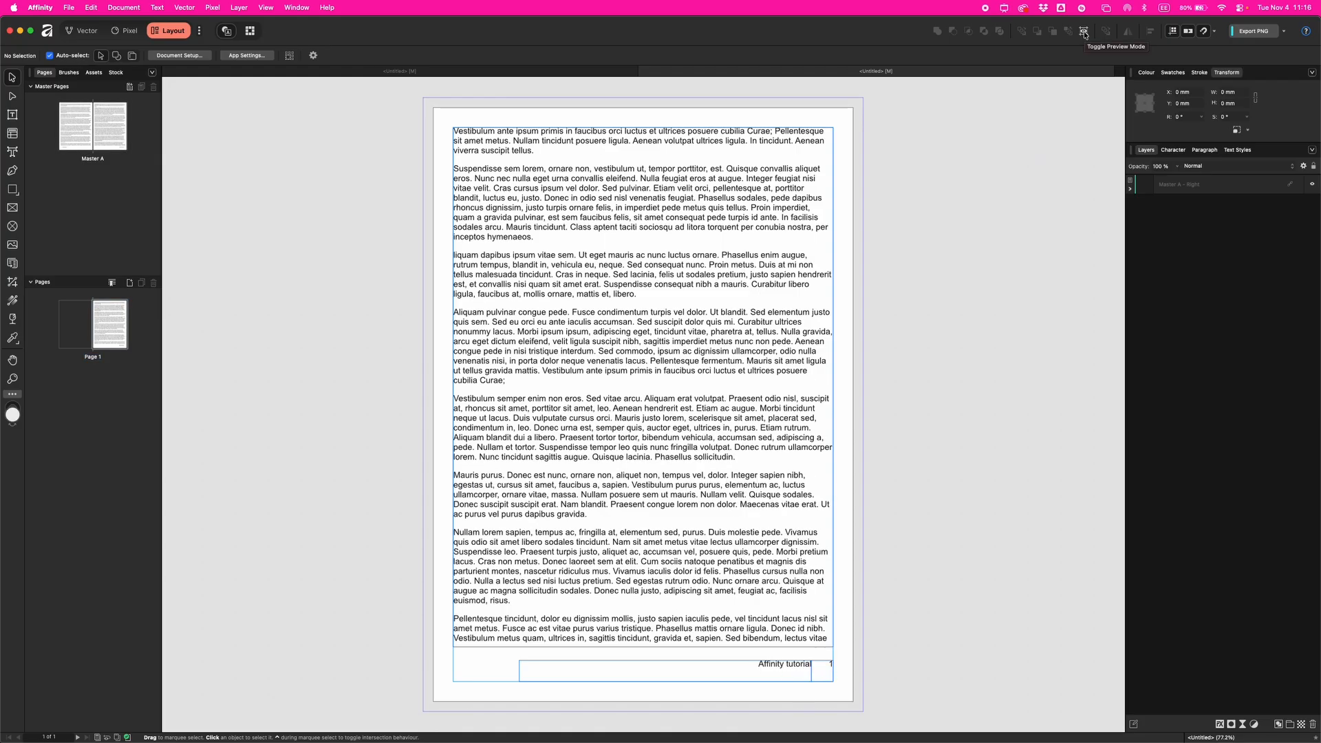
click(1083, 31)
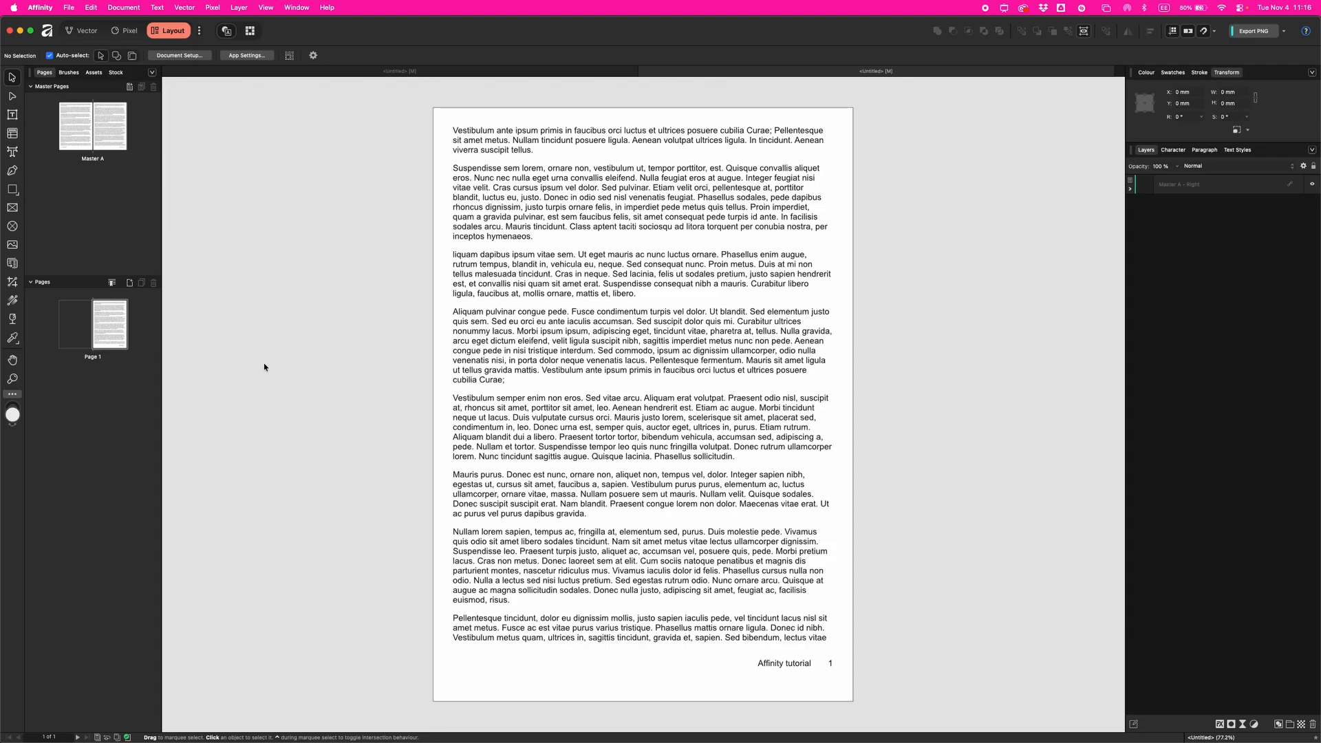
mouse_move(129, 282)
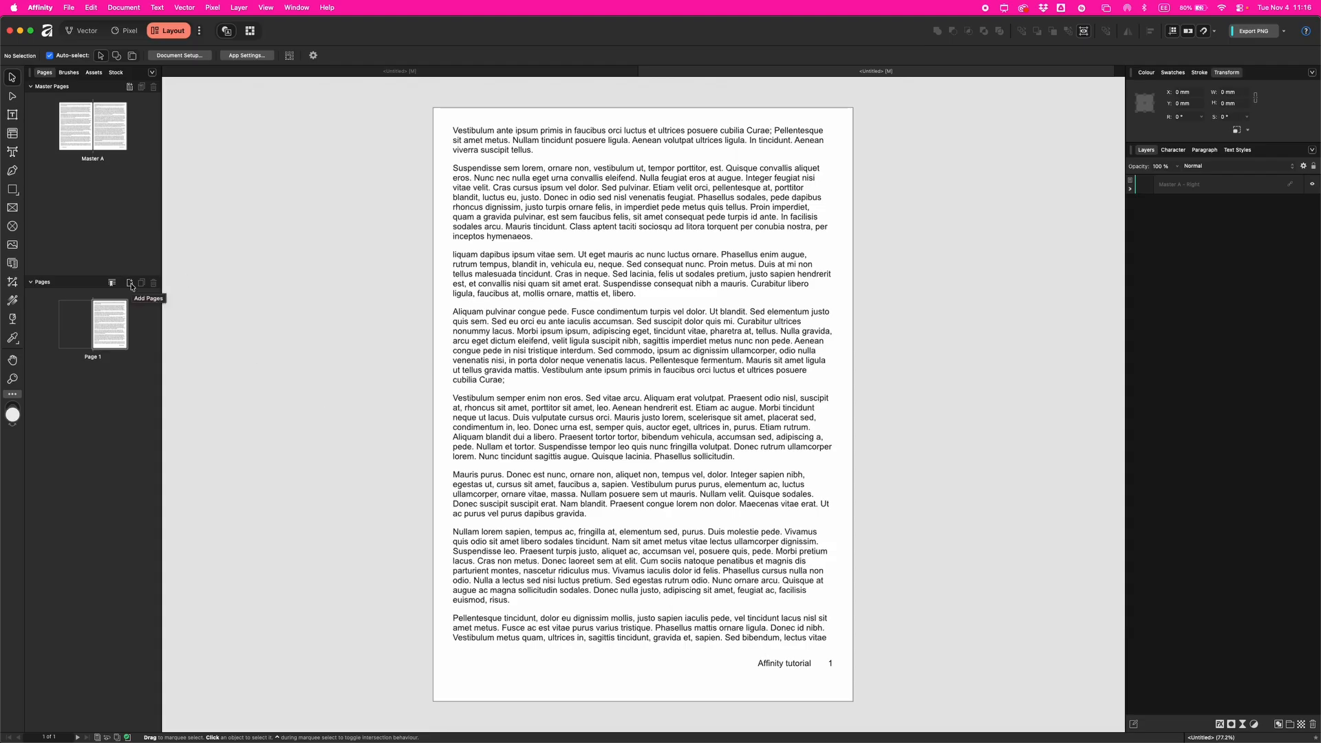
- Add 2 pages from Master A after page 1, creating pages 2 and 3 with numbered footers
click(129, 282)
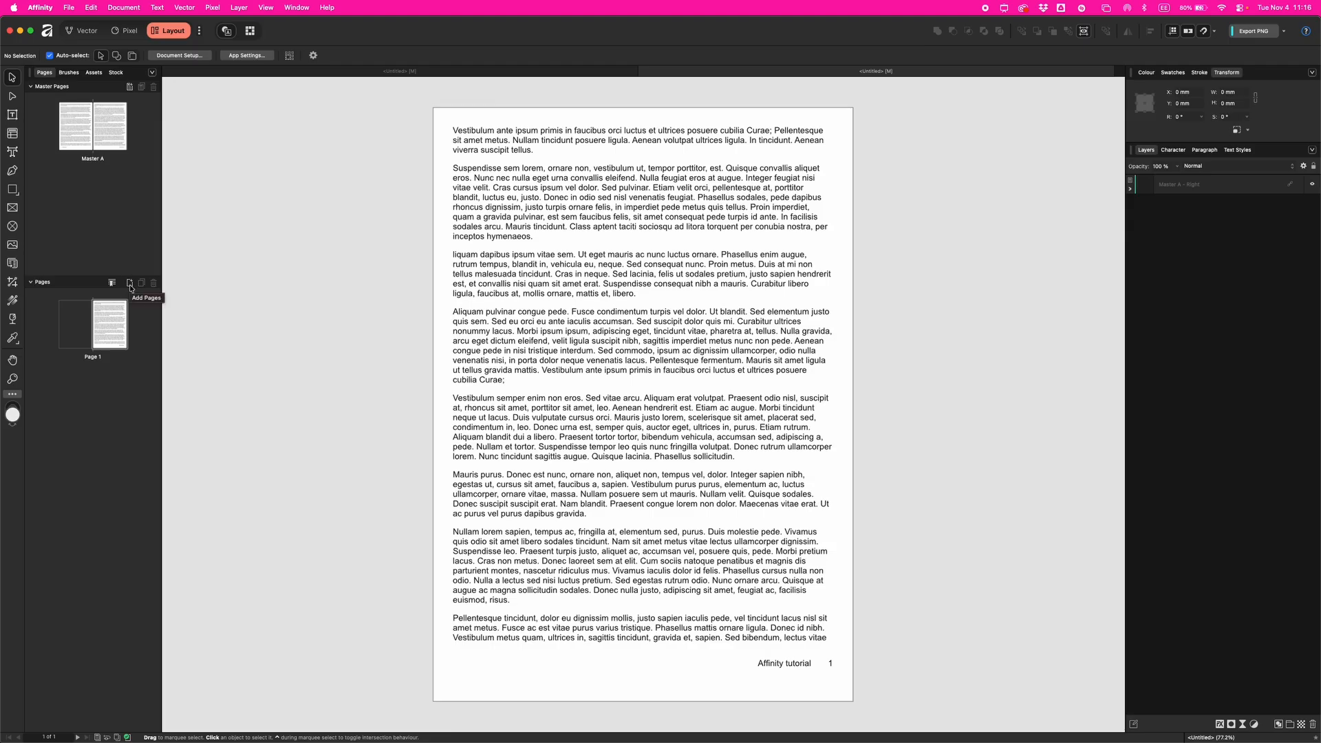
click(130, 282)
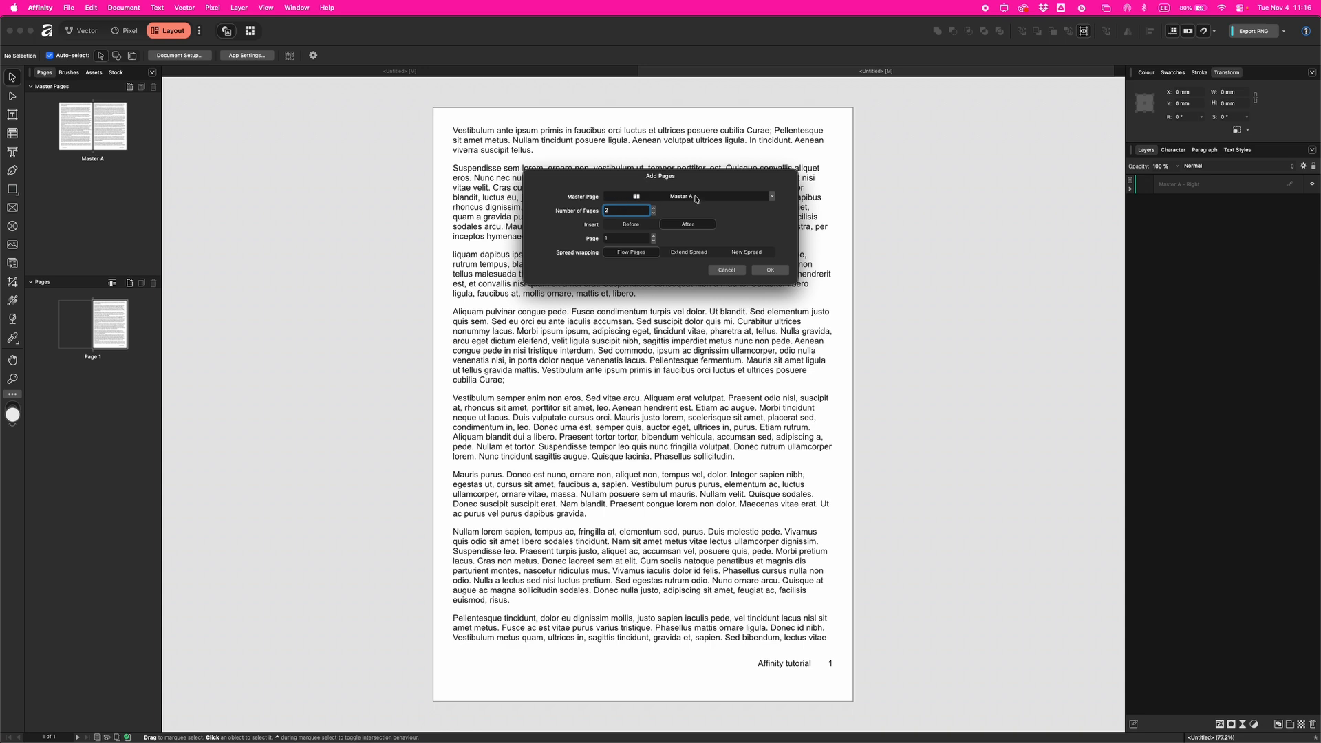
click(771, 196)
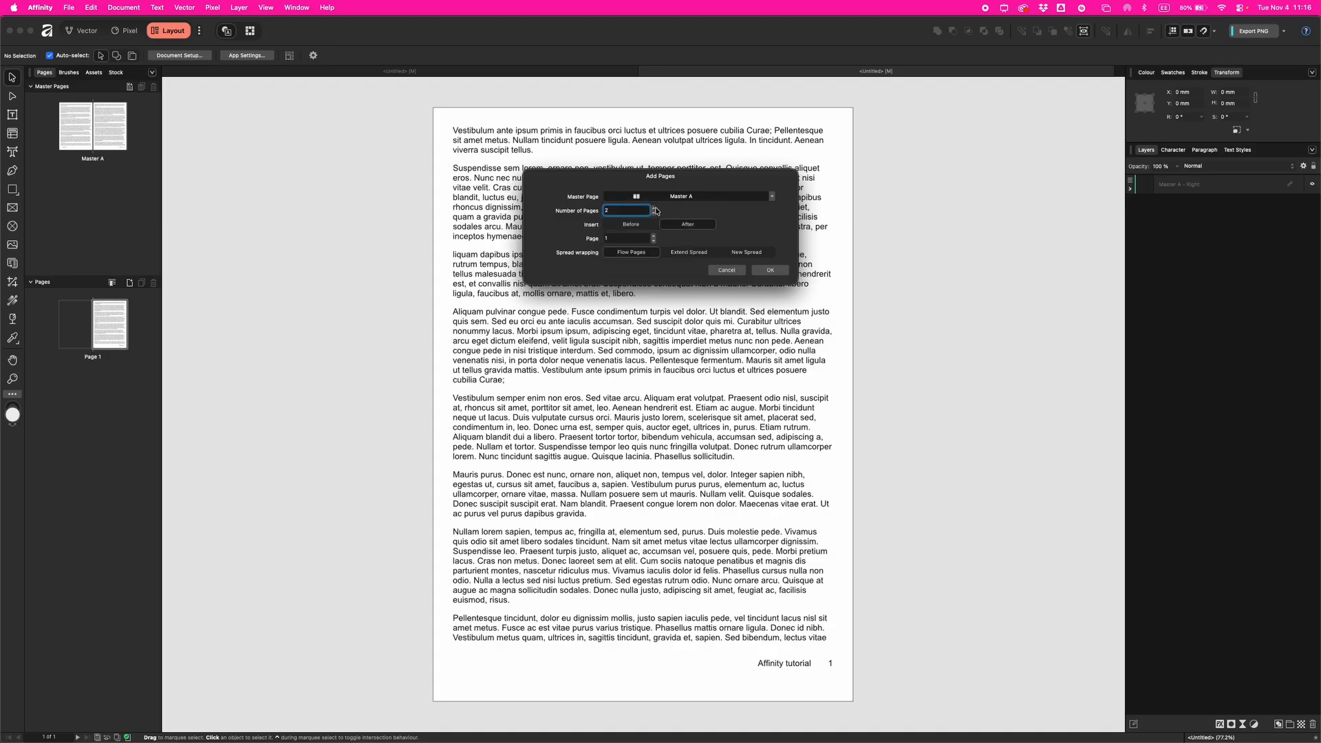
mouse_move(624, 215)
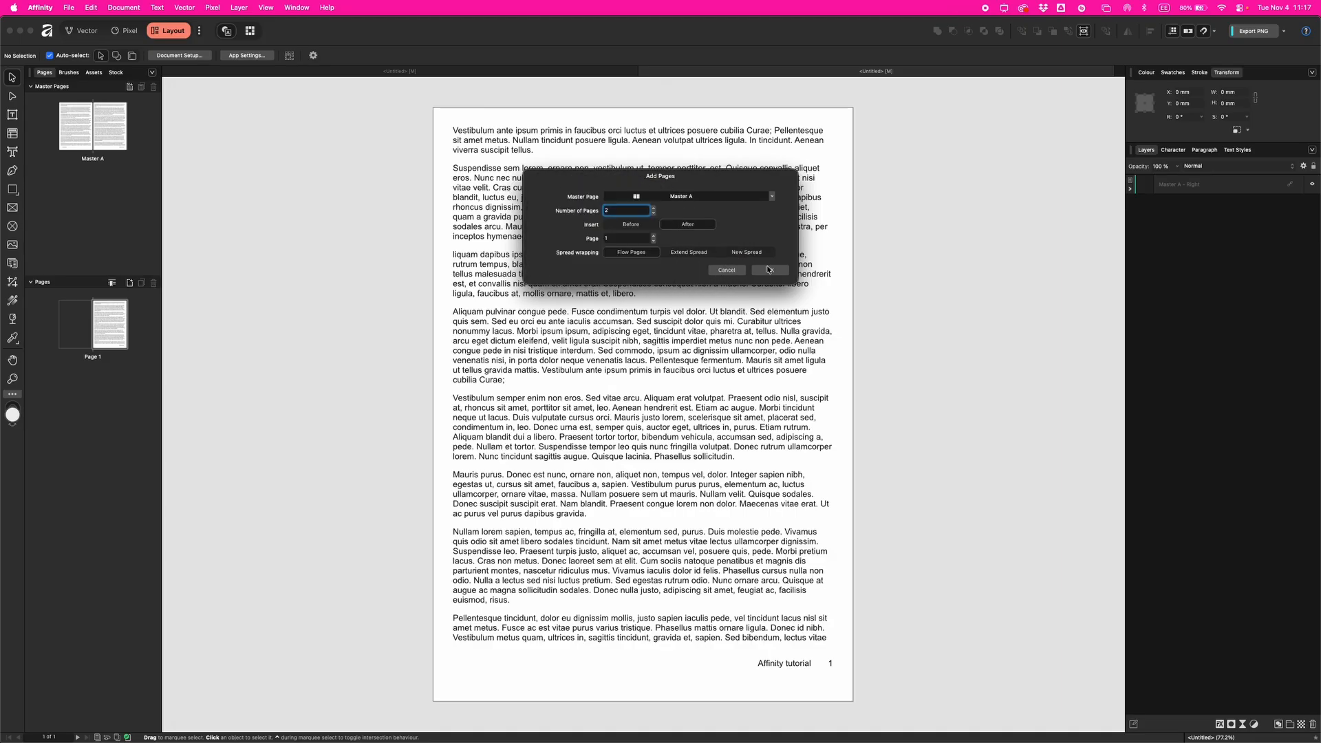
click(768, 269)
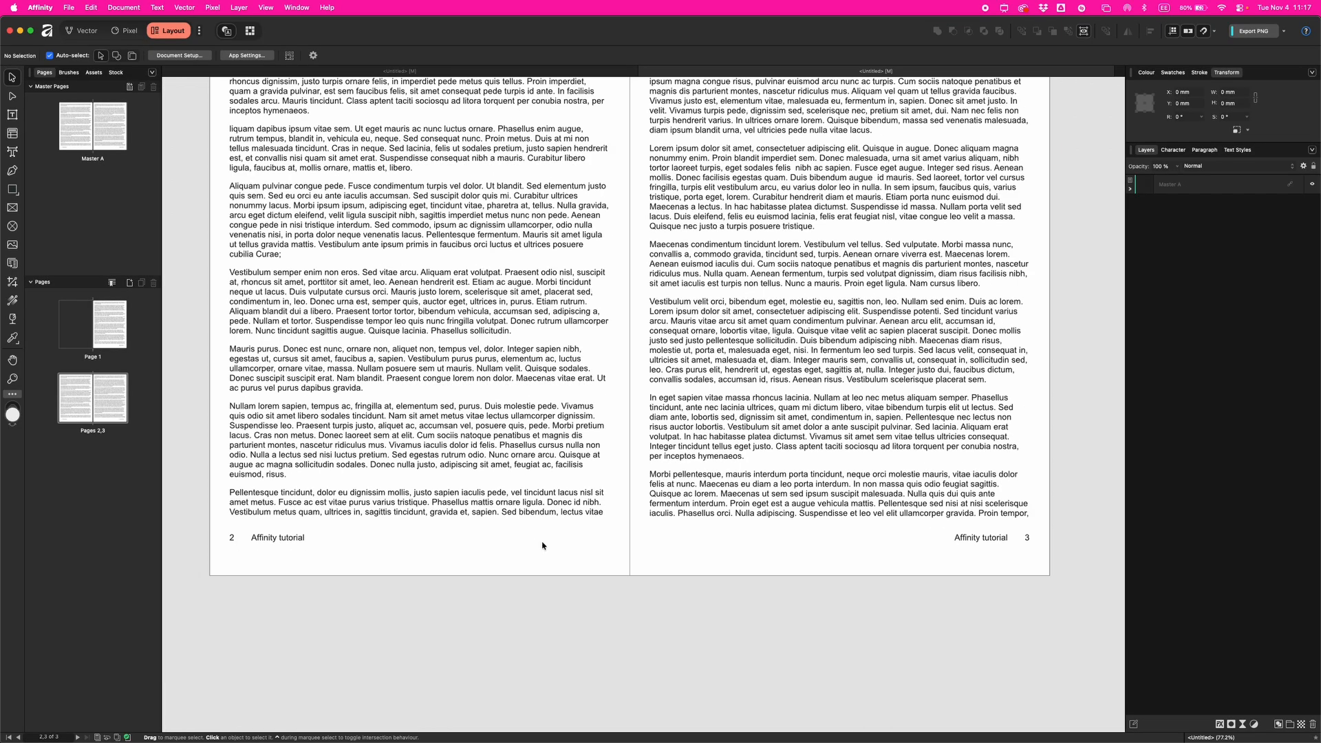
click(799, 404)
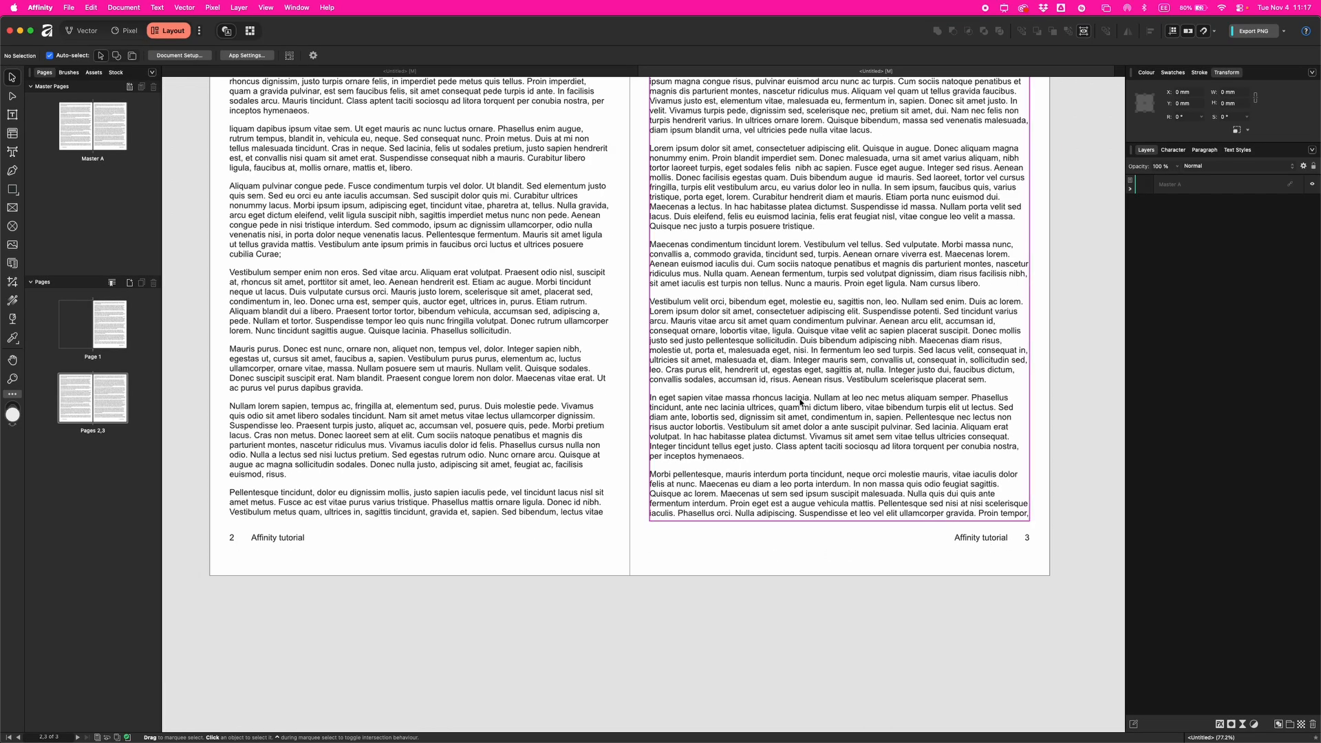